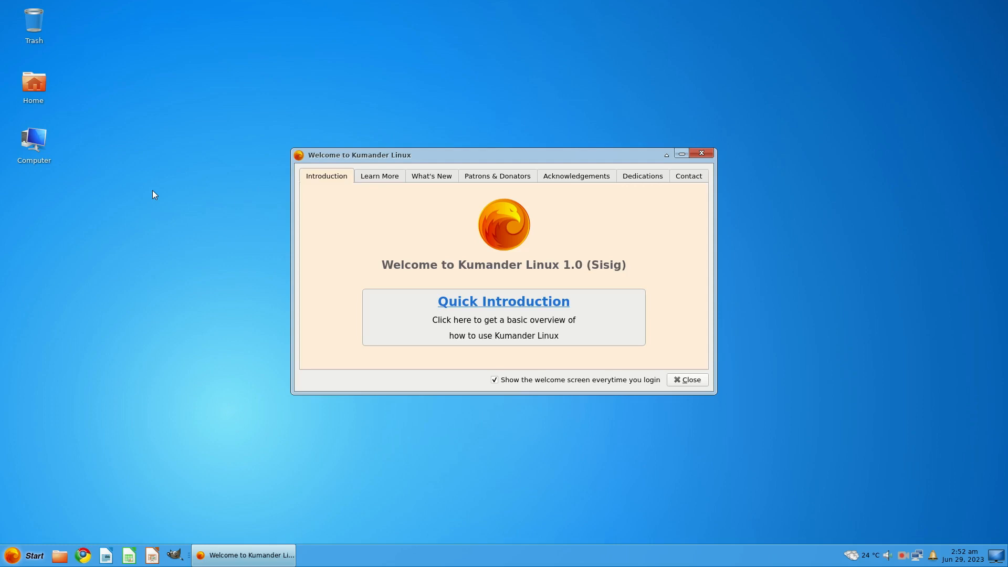
mouse_move(600, 290)
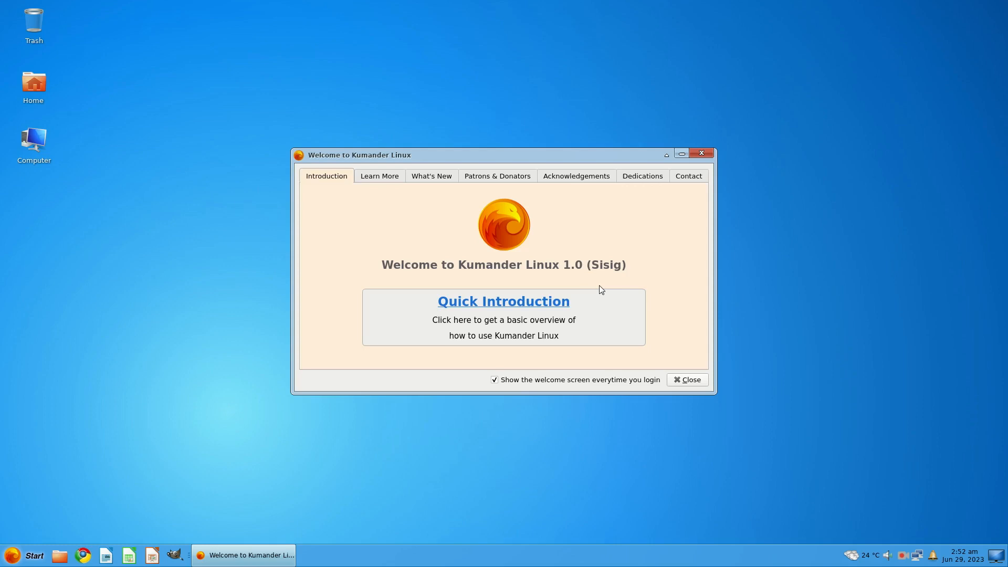
mouse_move(358, 159)
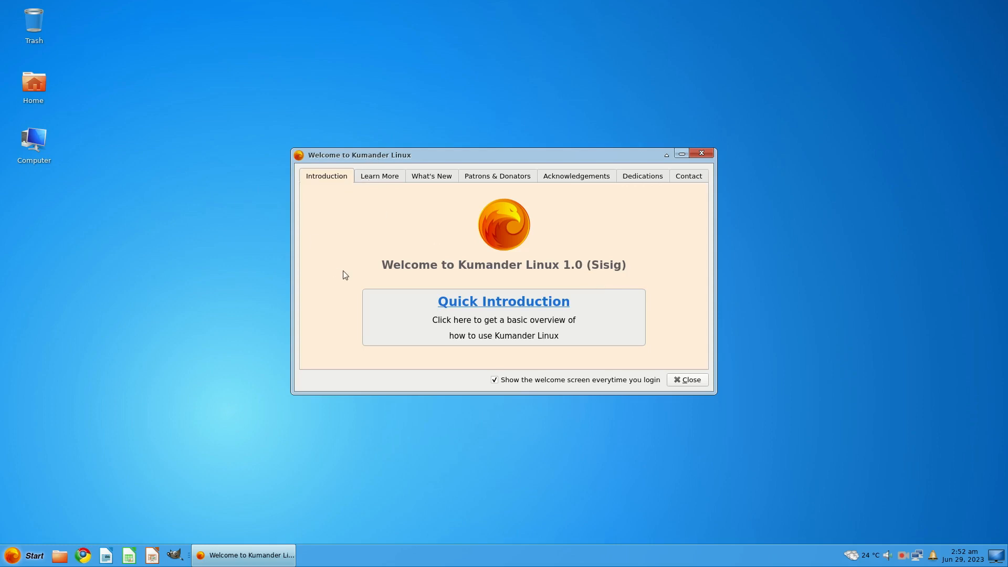
mouse_move(354, 158)
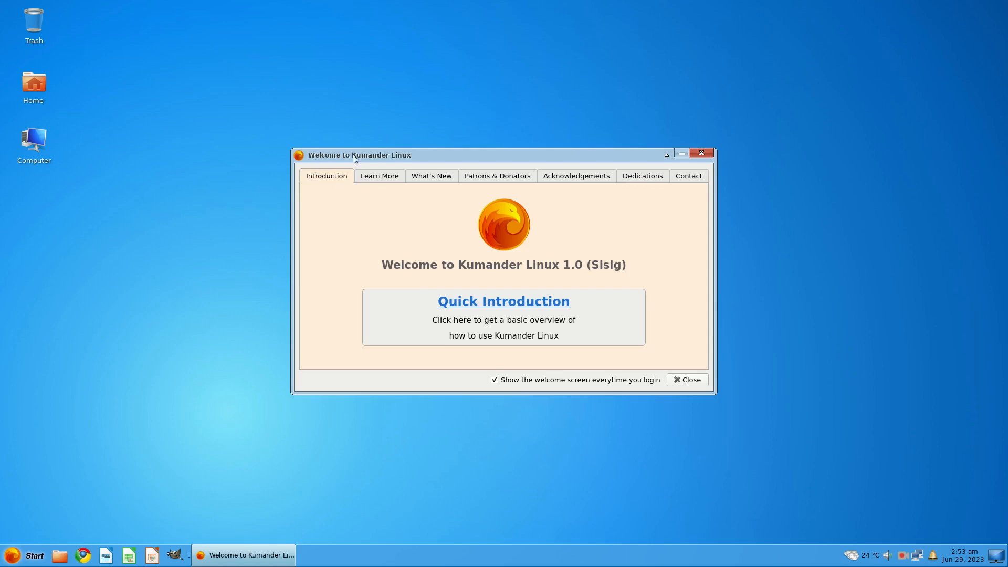
mouse_move(436, 271)
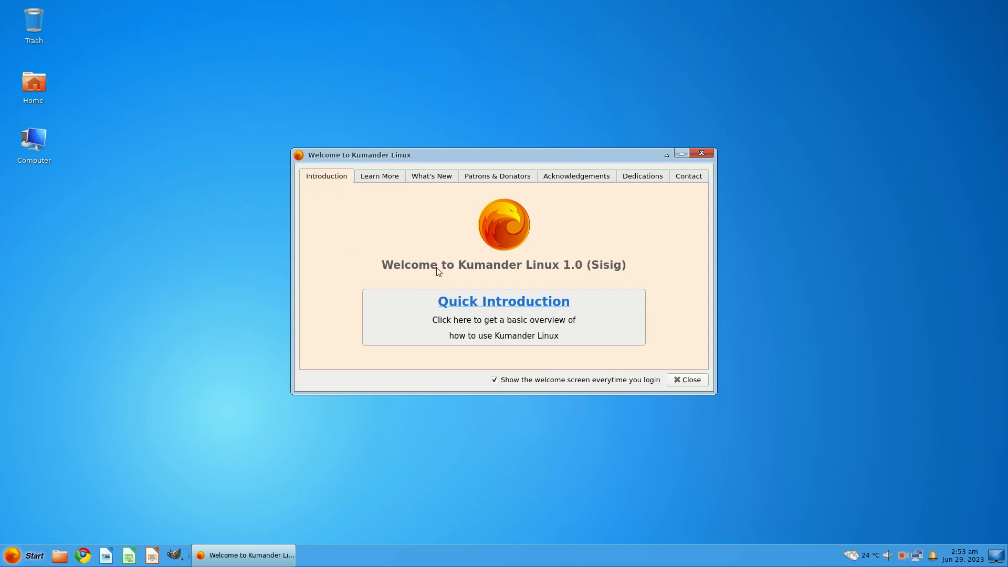
mouse_move(491, 305)
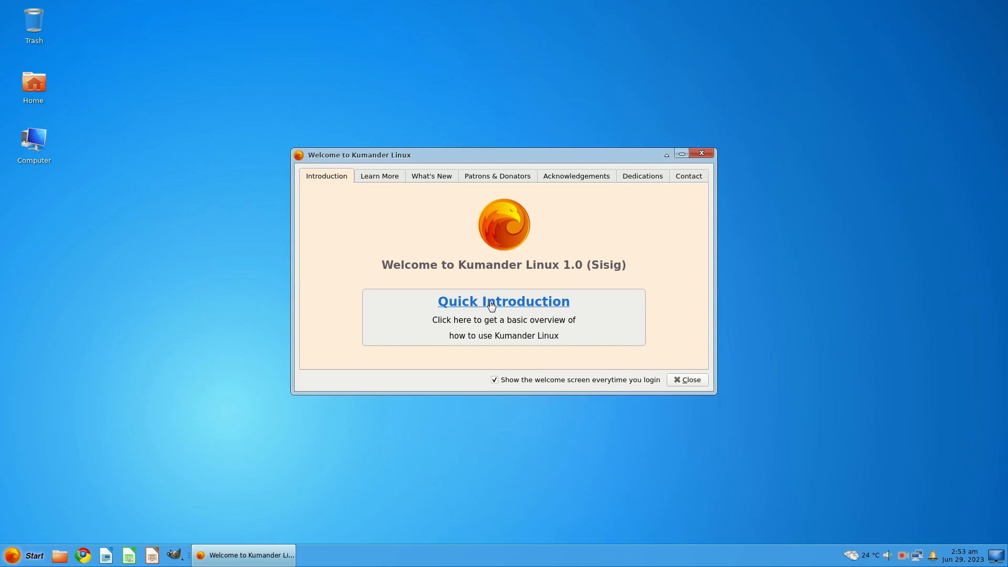
Step: Start the Kumander quick introduction video in VLC and return to the welcome screen
left_click(503, 302)
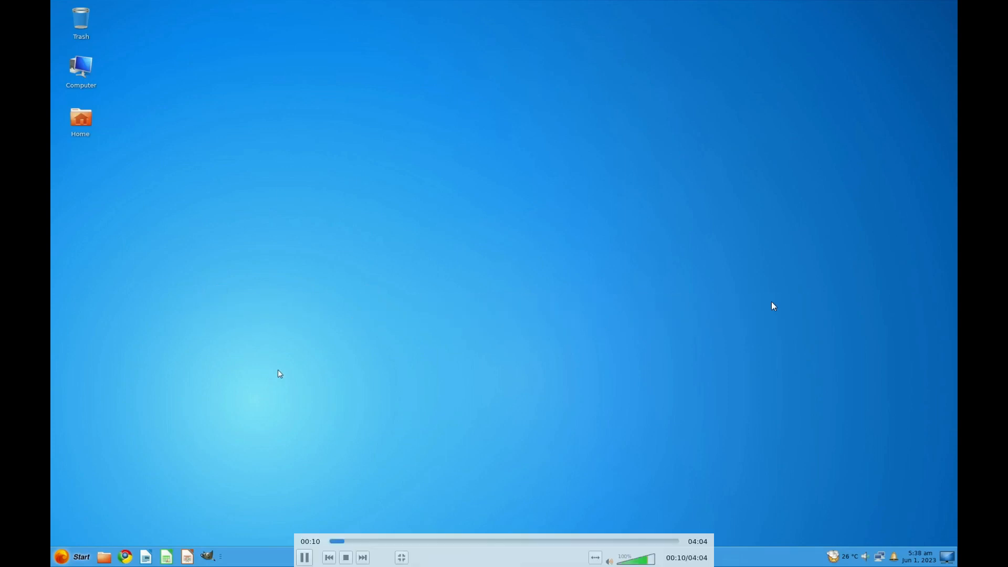
left_click(73, 557)
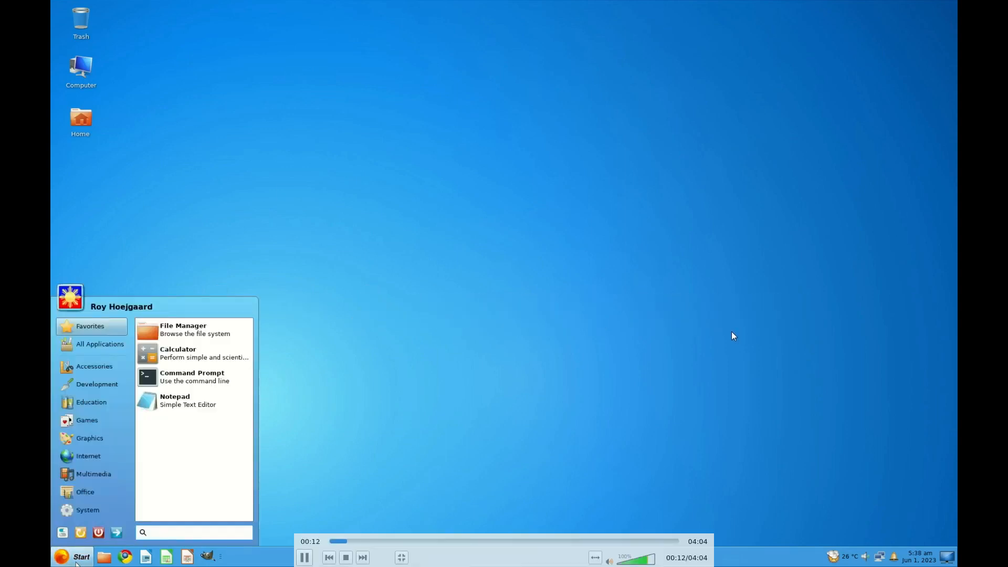
left_click(304, 557)
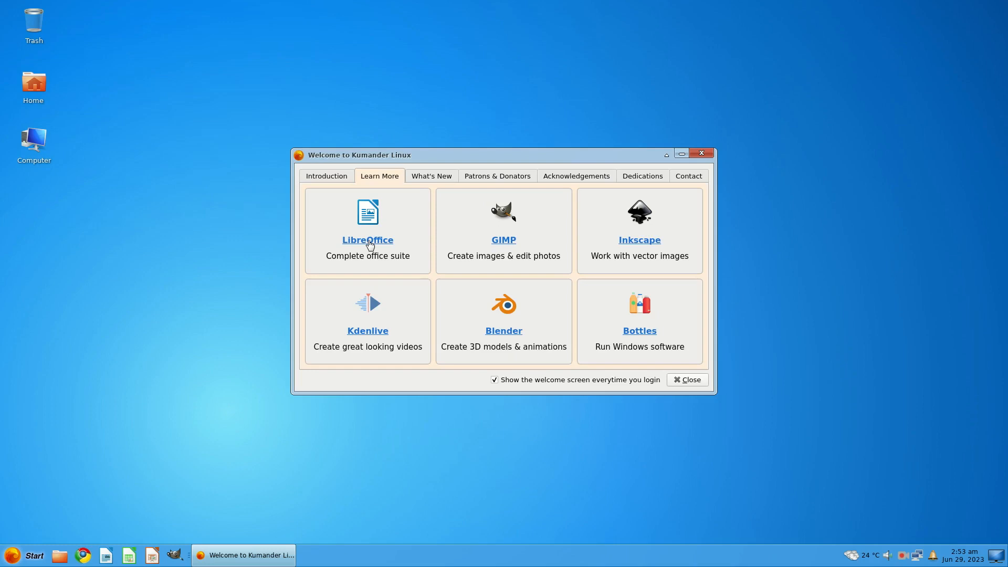
mouse_move(636, 245)
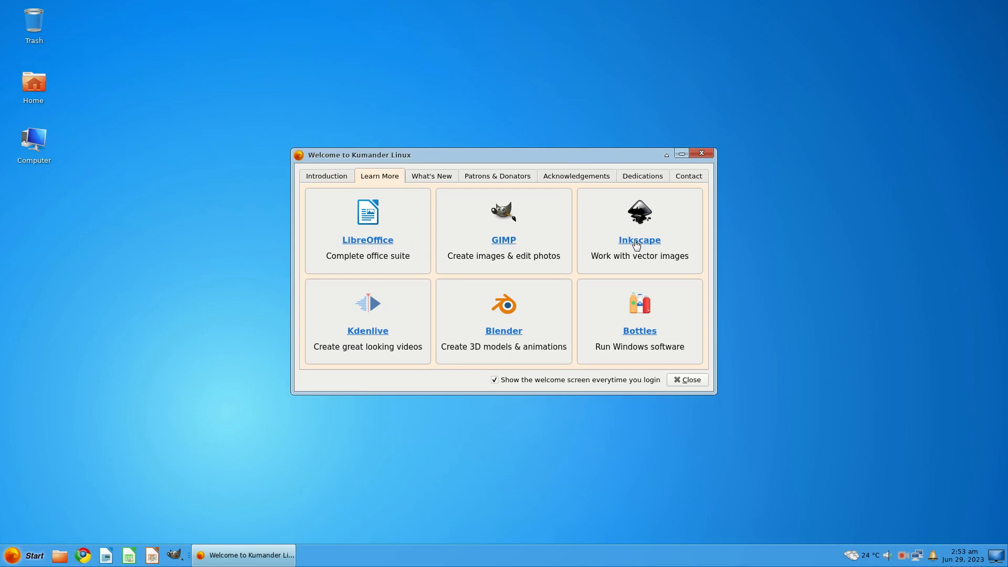
mouse_move(525, 337)
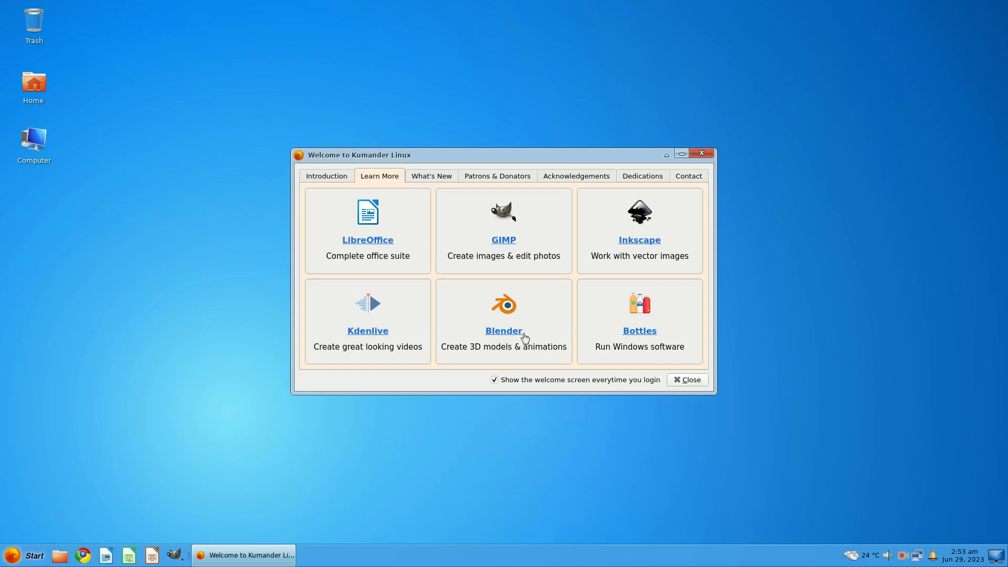
mouse_move(534, 333)
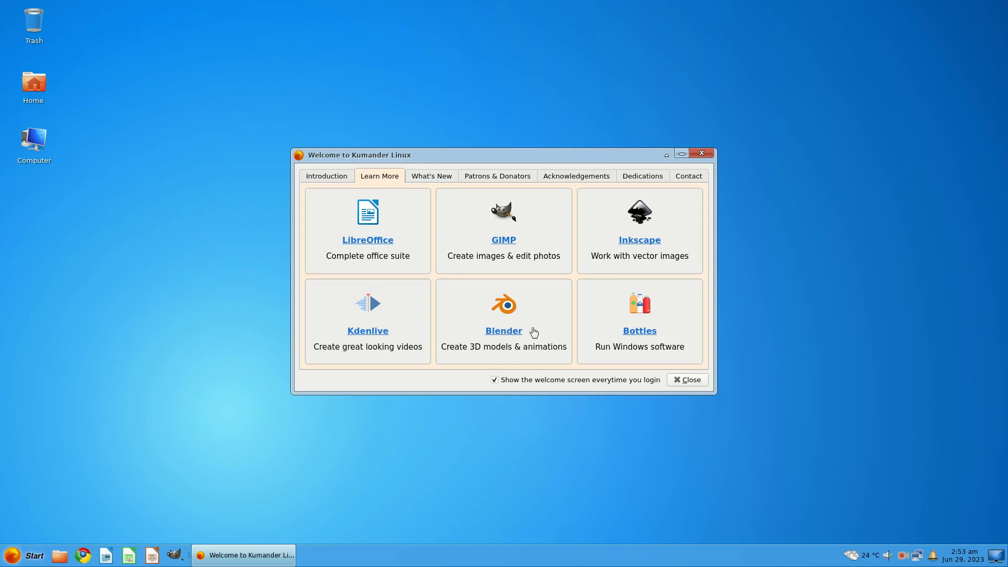
mouse_move(434, 180)
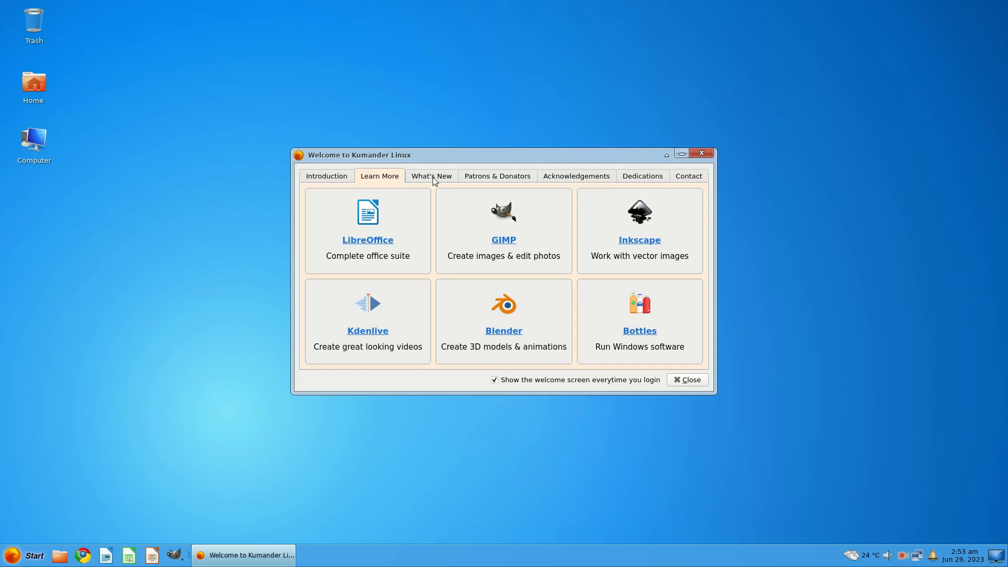
Step: Read the What's New changelog, then switch to the Patrons & Donators thank-you page
left_click(431, 176)
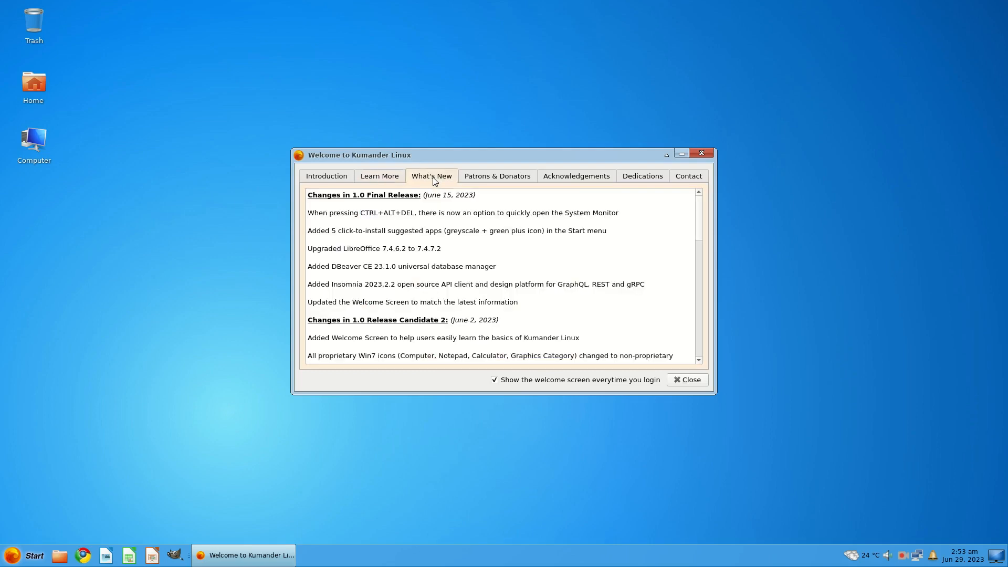
mouse_move(408, 230)
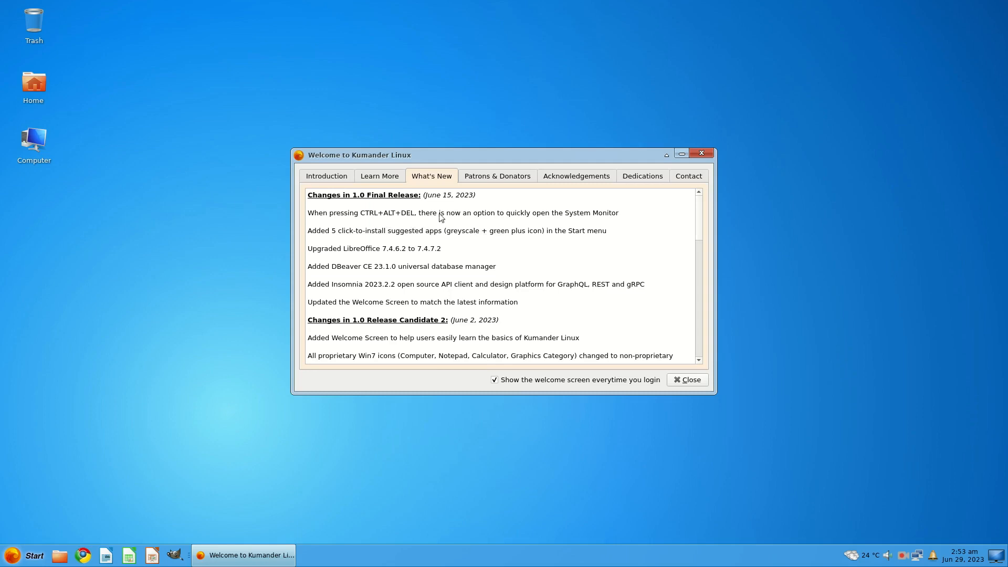
scroll("down", 3)
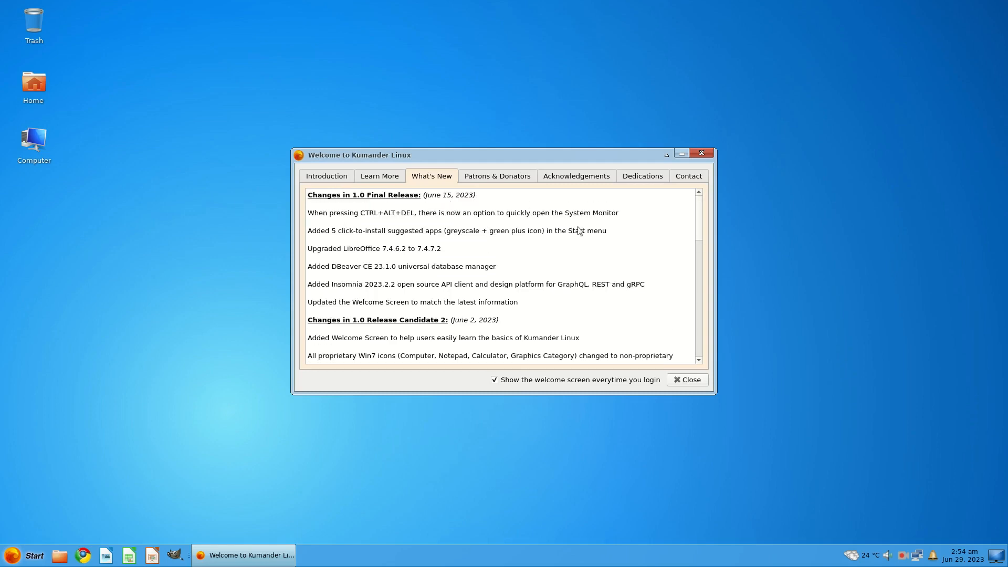
mouse_move(482, 175)
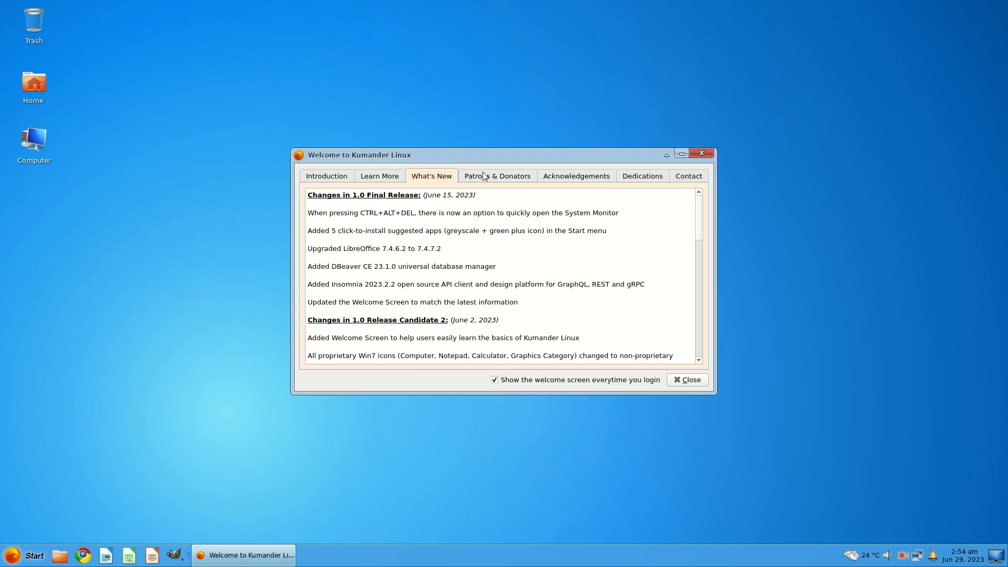
left_click(497, 176)
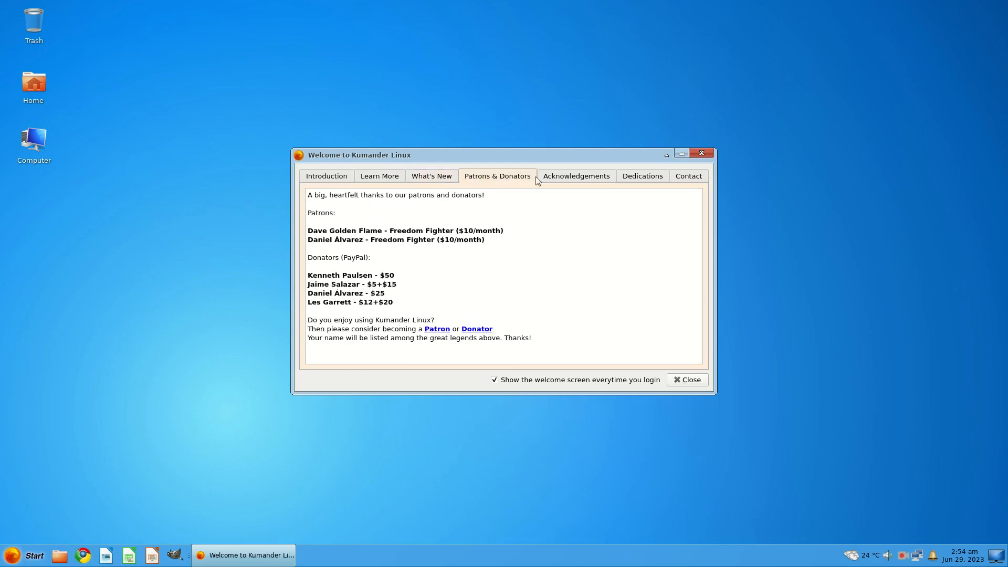
Step: Show the Acknowledgements and read the icon and mouse cursor theme credits
left_click(575, 175)
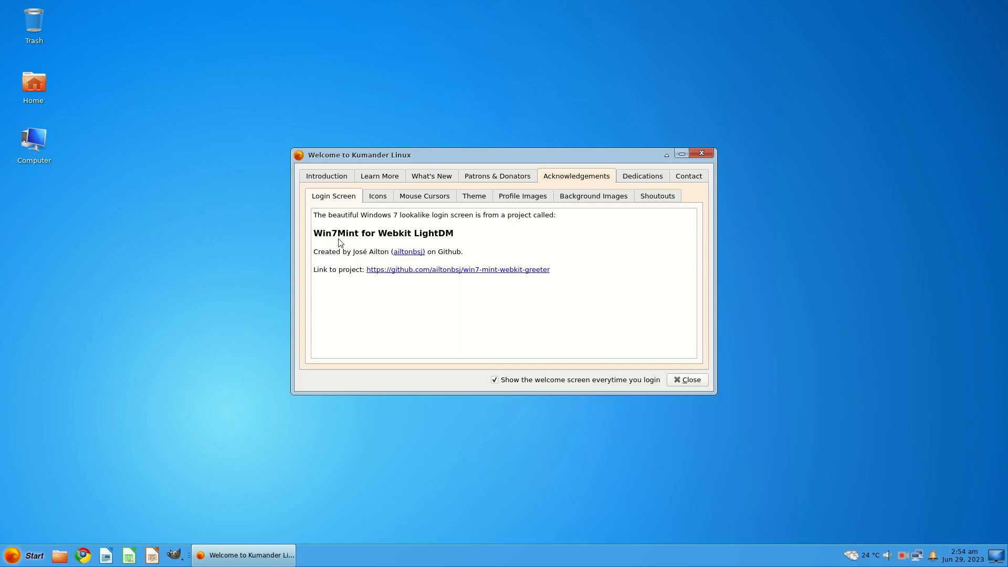
mouse_move(521, 227)
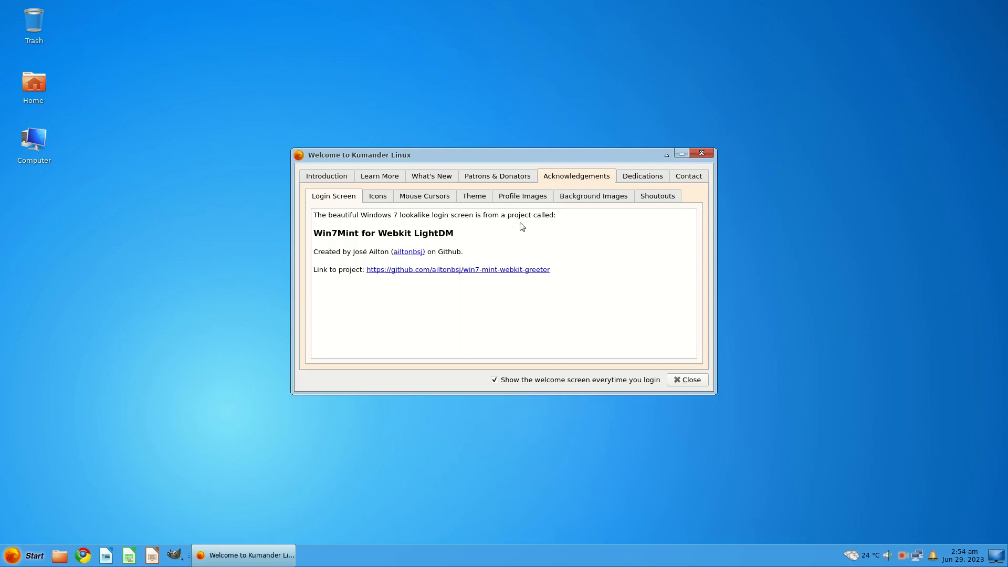
mouse_move(430, 223)
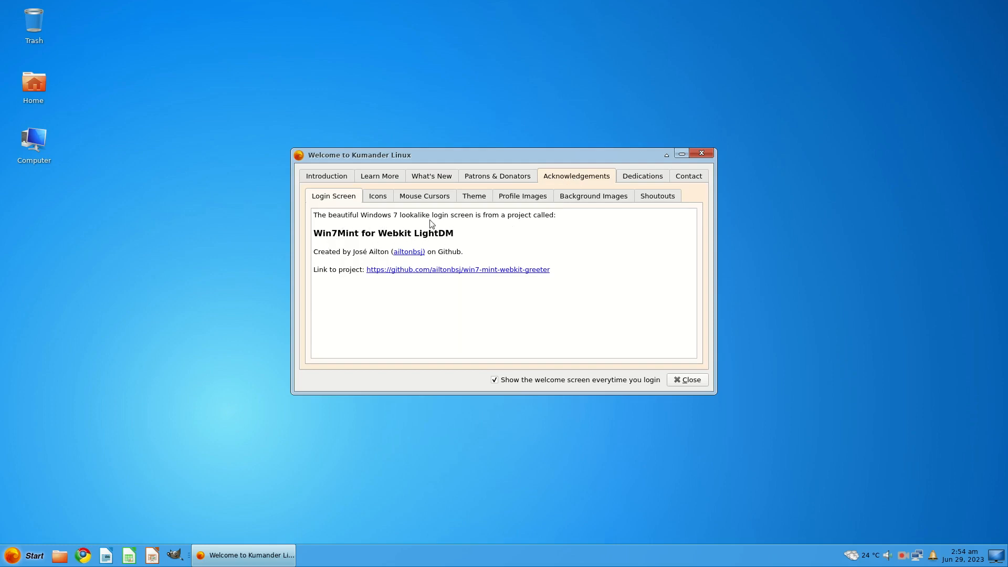
mouse_move(532, 231)
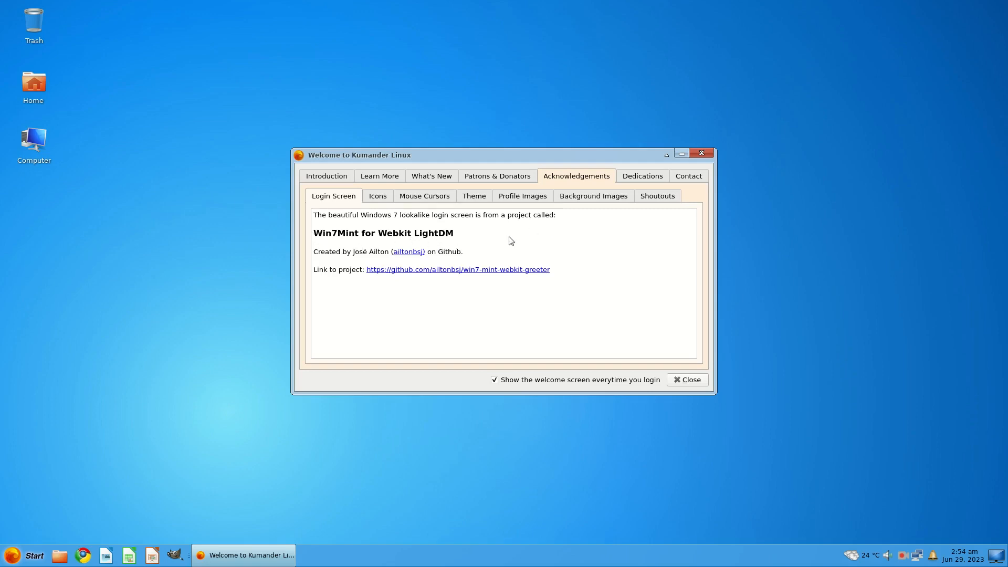
mouse_move(365, 258)
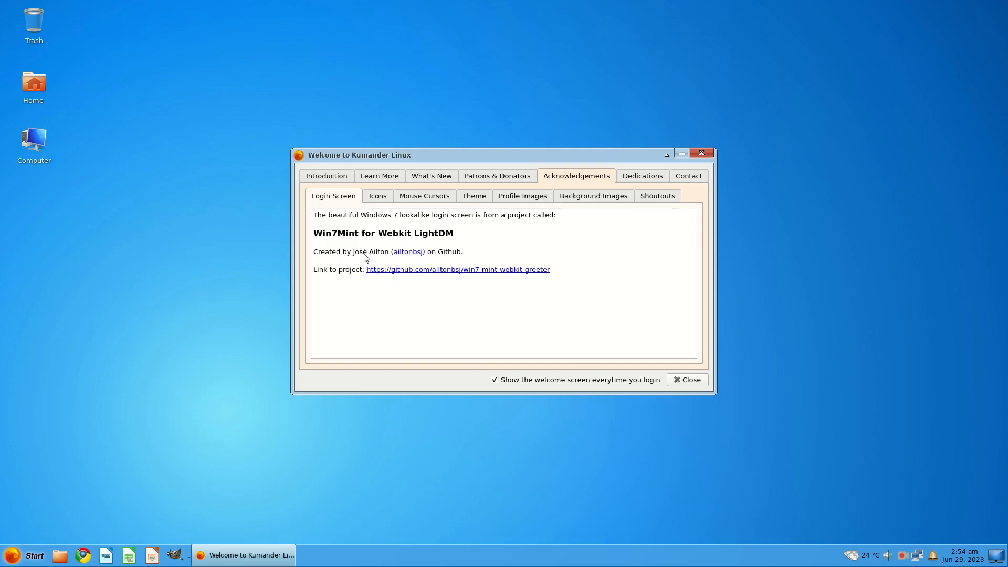
mouse_move(447, 287)
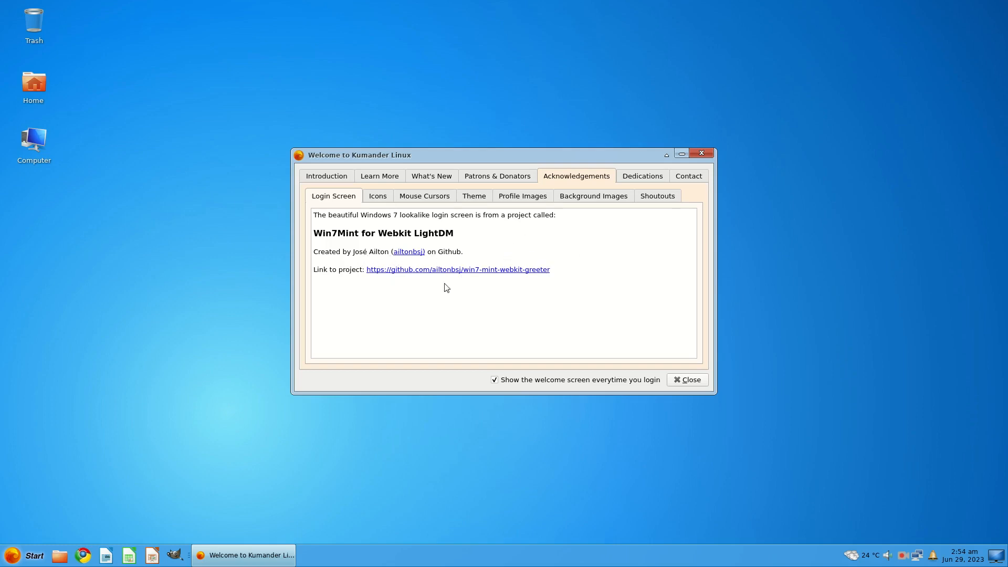
mouse_move(532, 207)
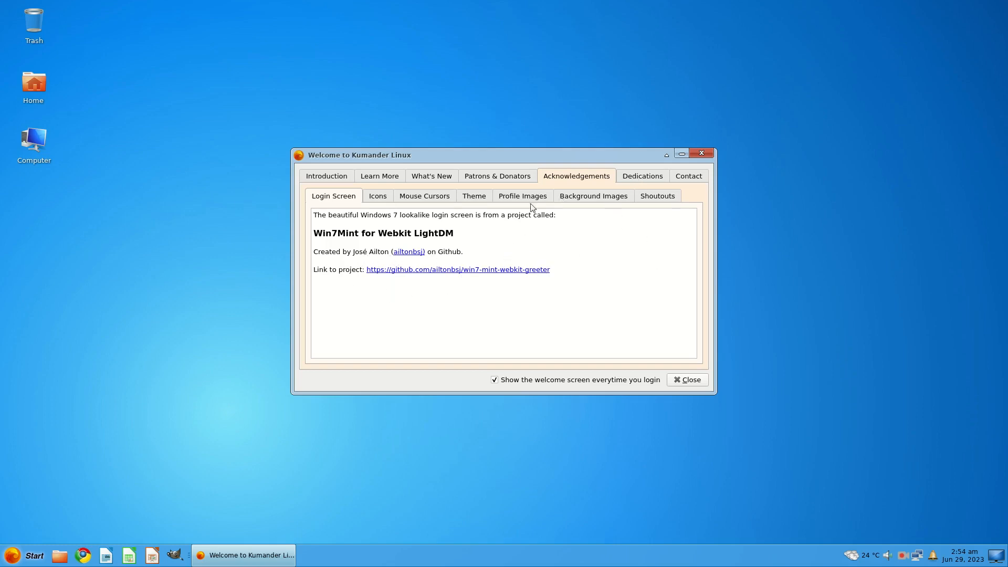
left_click(377, 195)
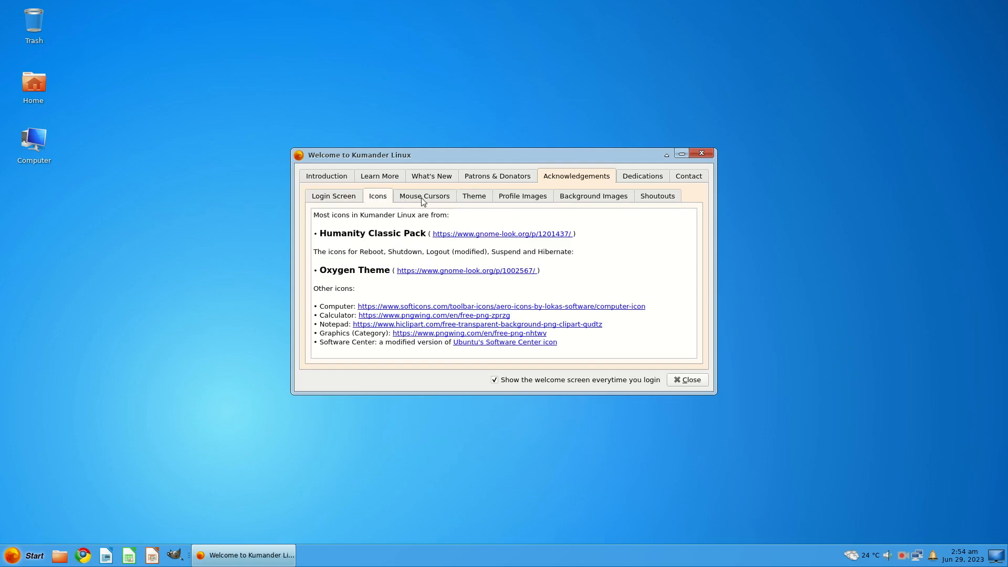
mouse_move(412, 257)
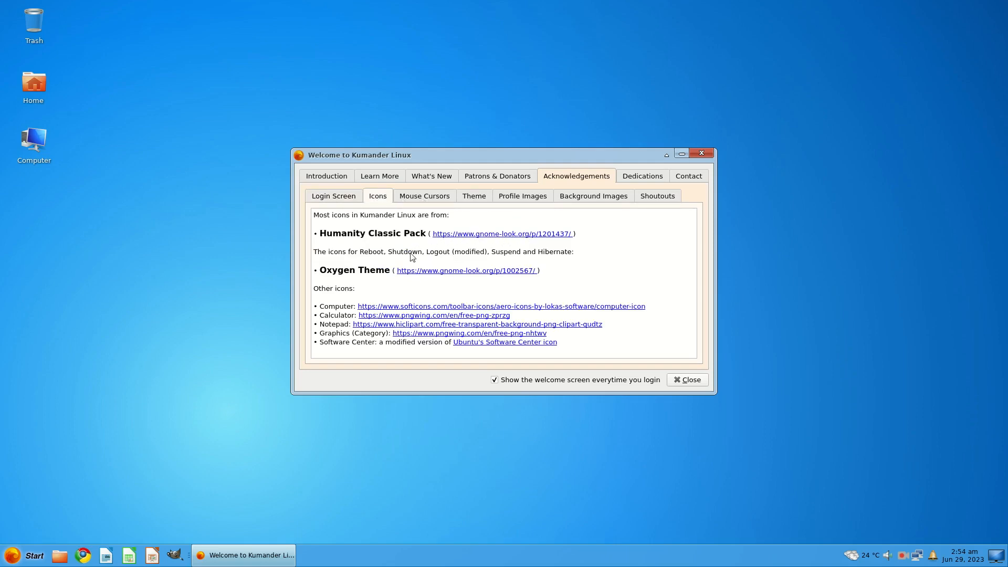
mouse_move(70, 92)
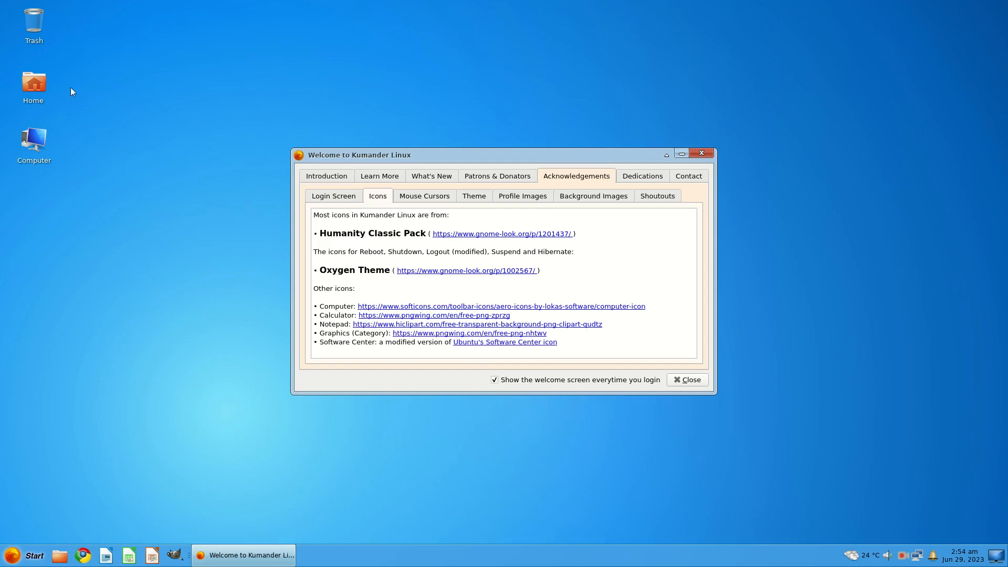
mouse_move(33, 81)
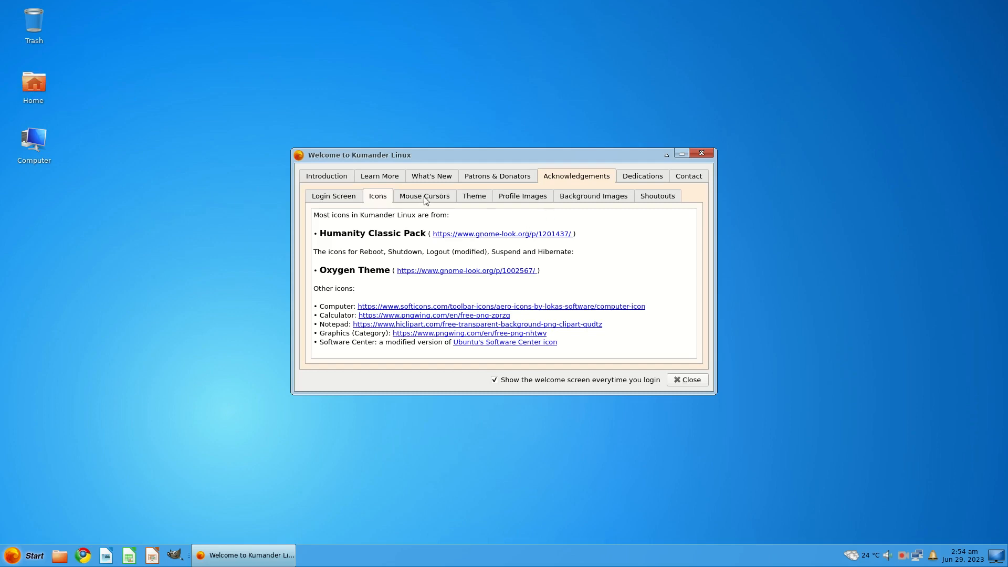
left_click(423, 195)
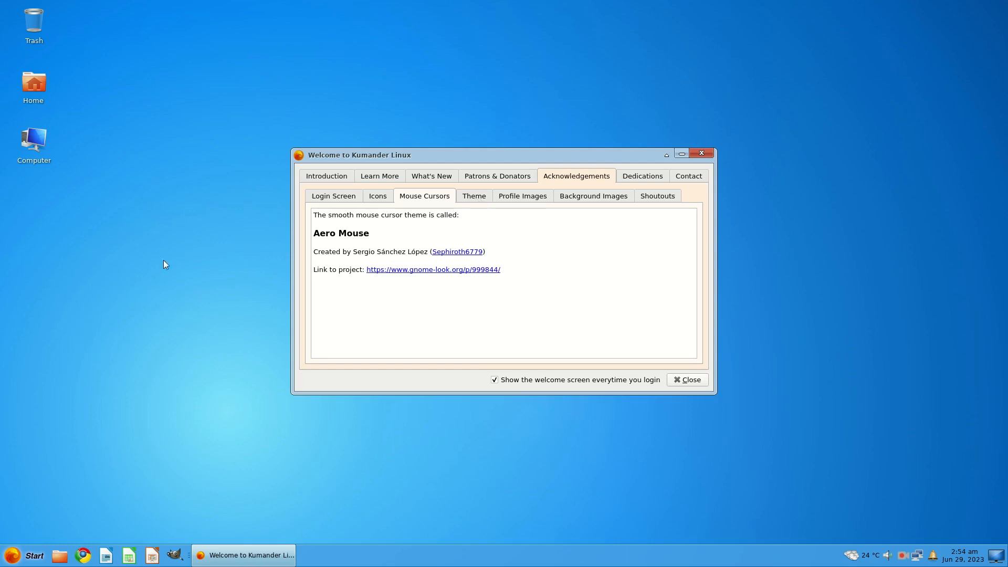
mouse_move(481, 210)
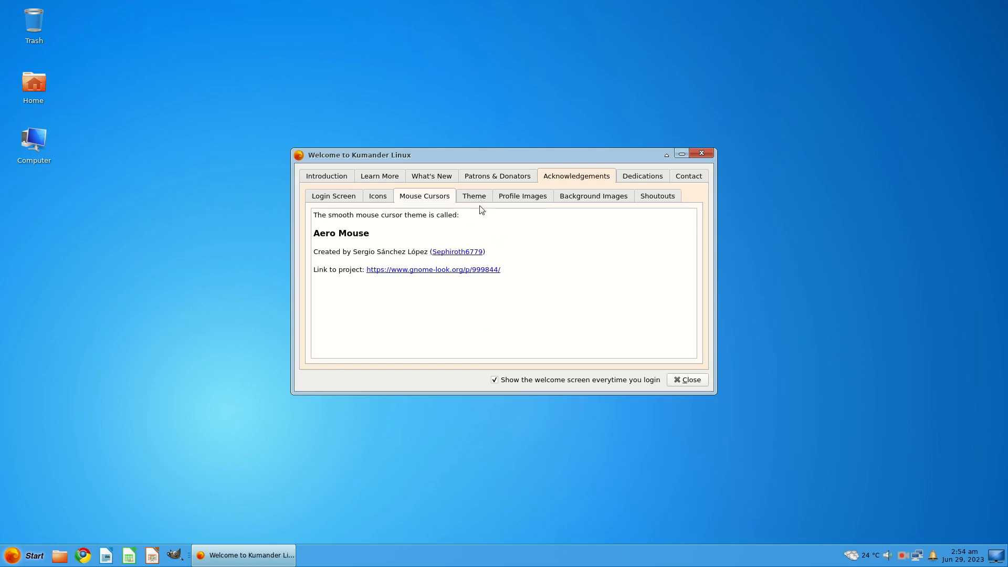
Step: Read the theme, profile image and background image credits in turn
left_click(474, 195)
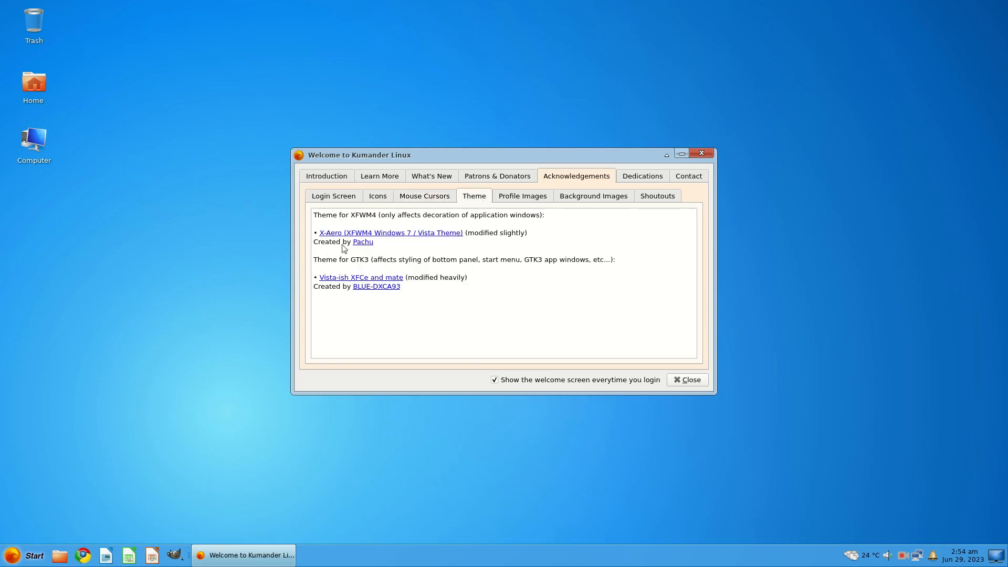
mouse_move(403, 245)
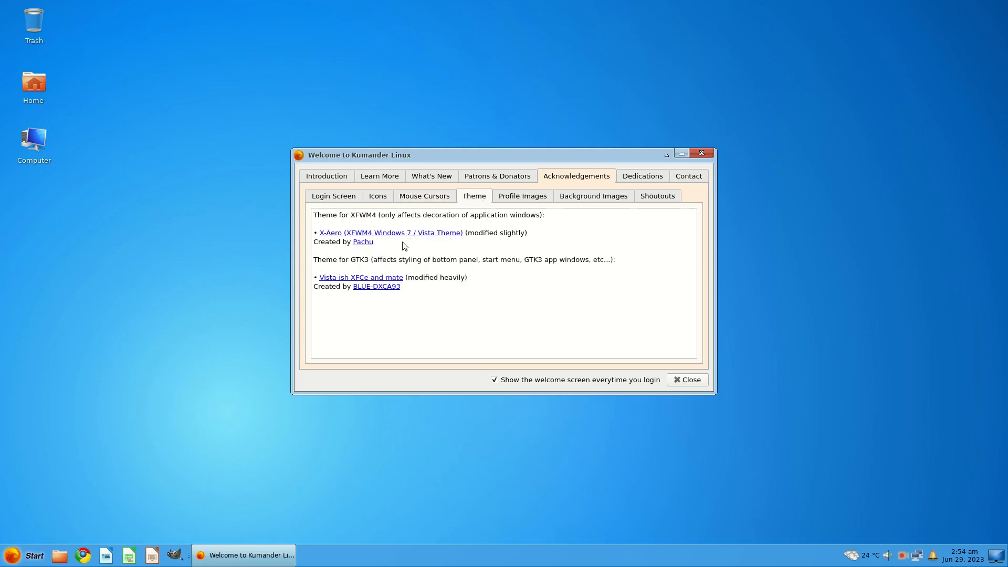
mouse_move(359, 251)
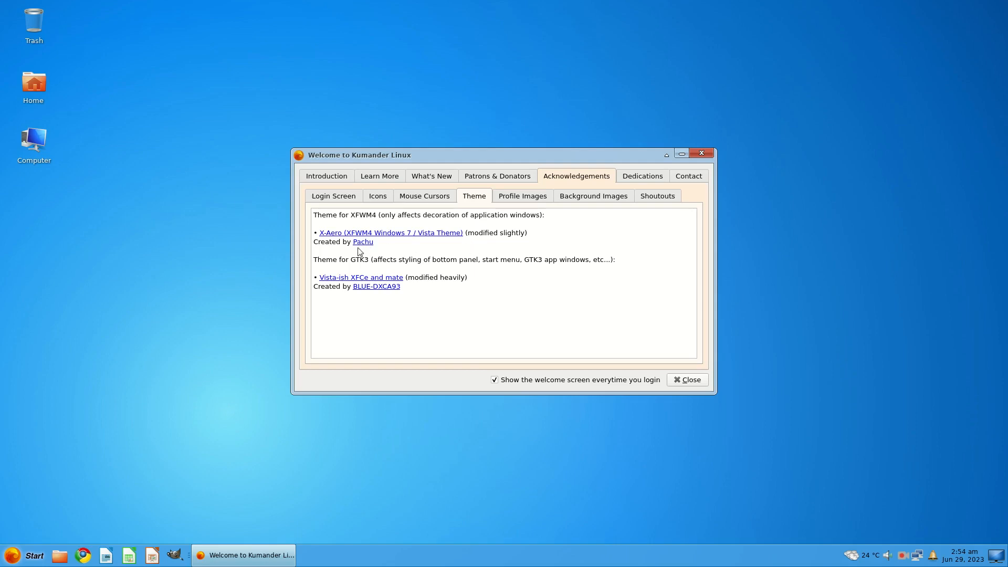
mouse_move(521, 273)
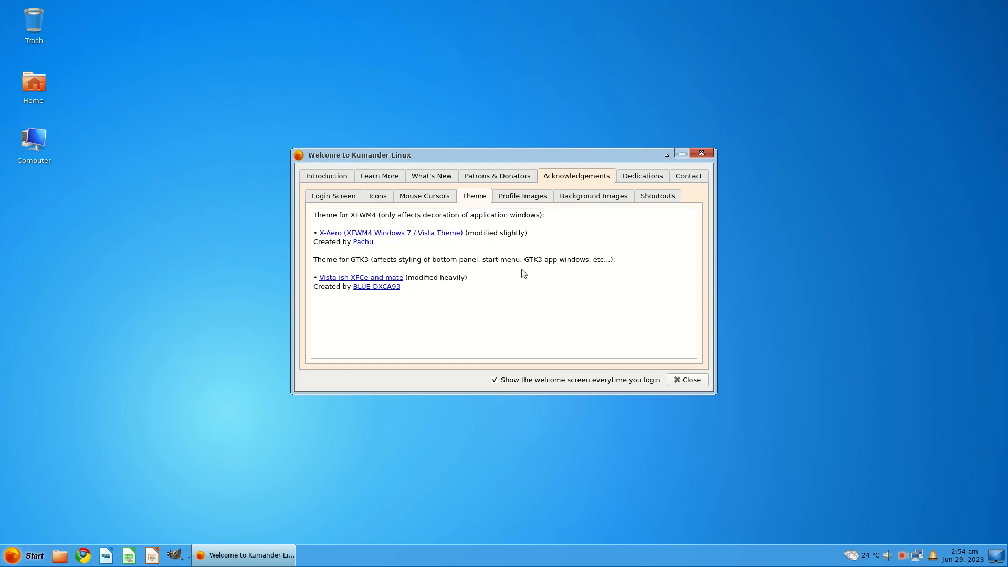
left_click(521, 195)
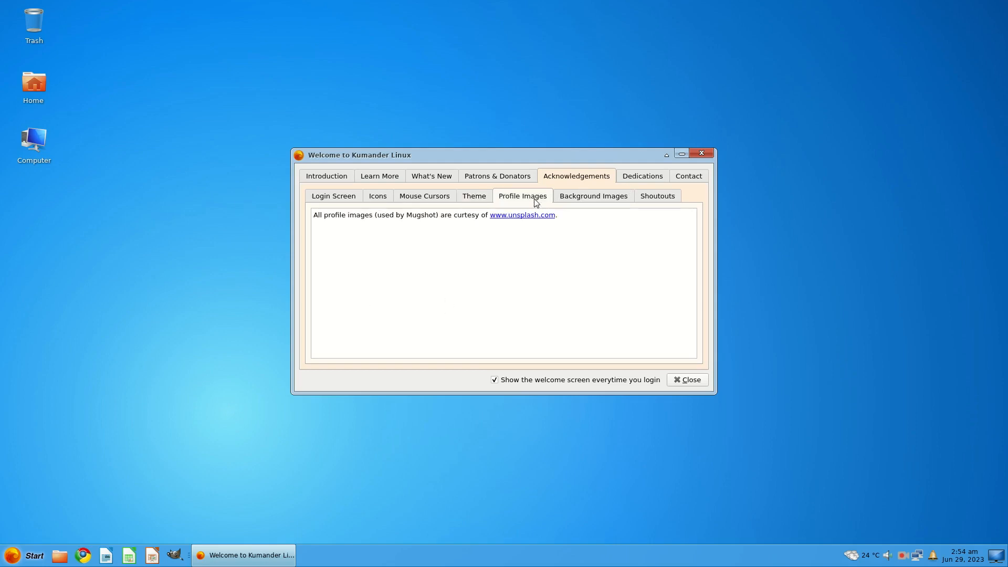
left_click(592, 196)
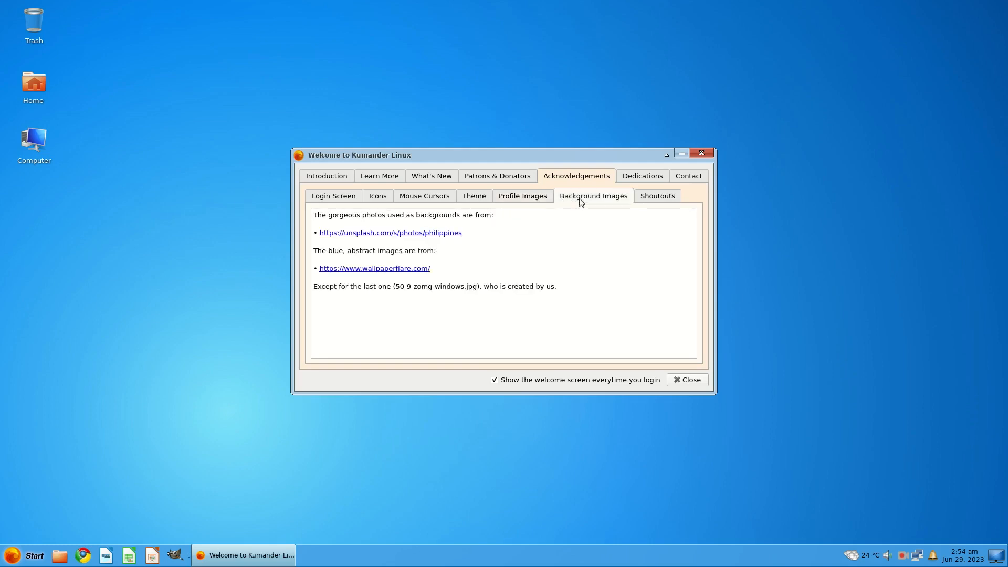
Step: From the desktop menu, try the black-and-white jeep wallpaper, then apply the light blue abstract one
right_click(136, 204)
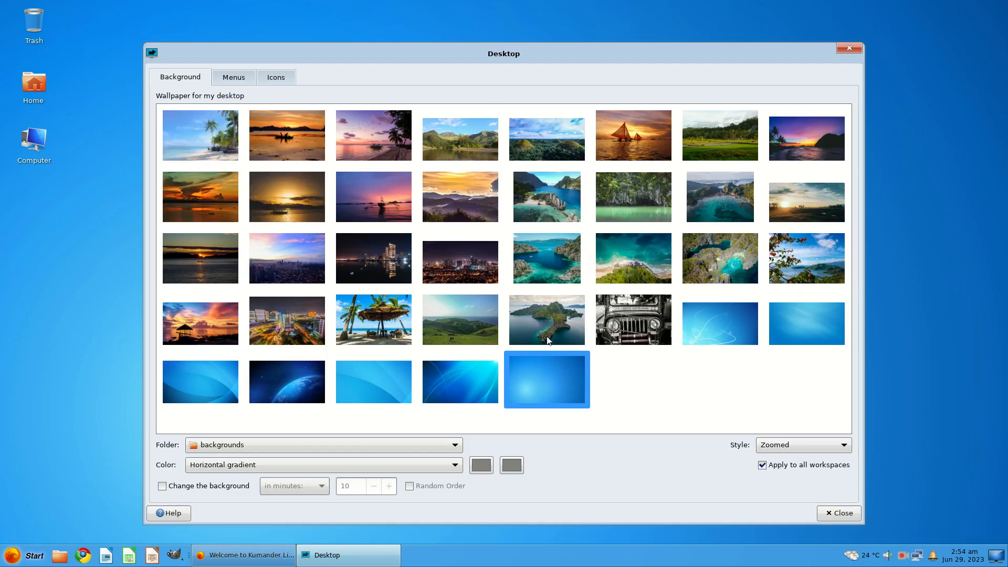
left_click(632, 319)
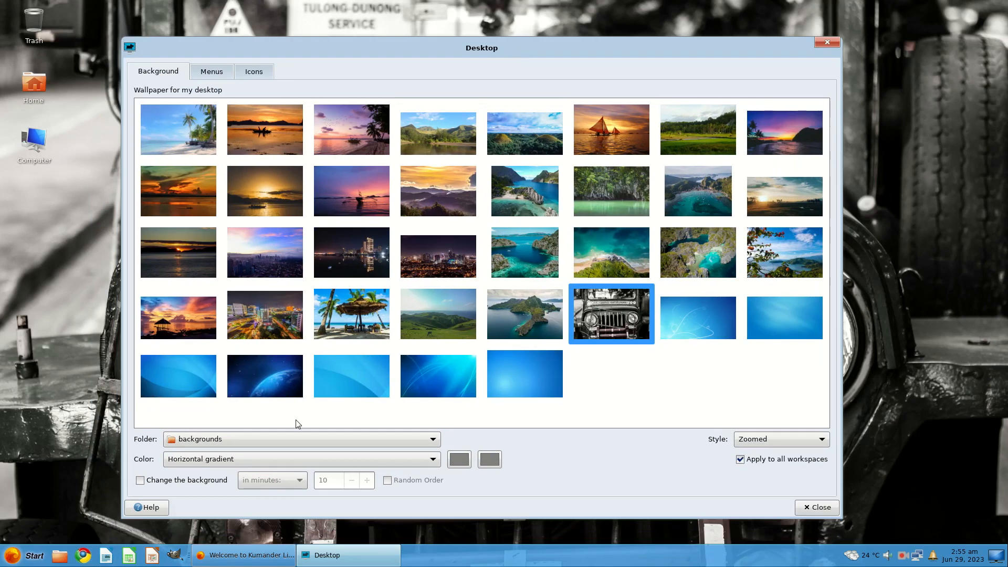
left_click(783, 317)
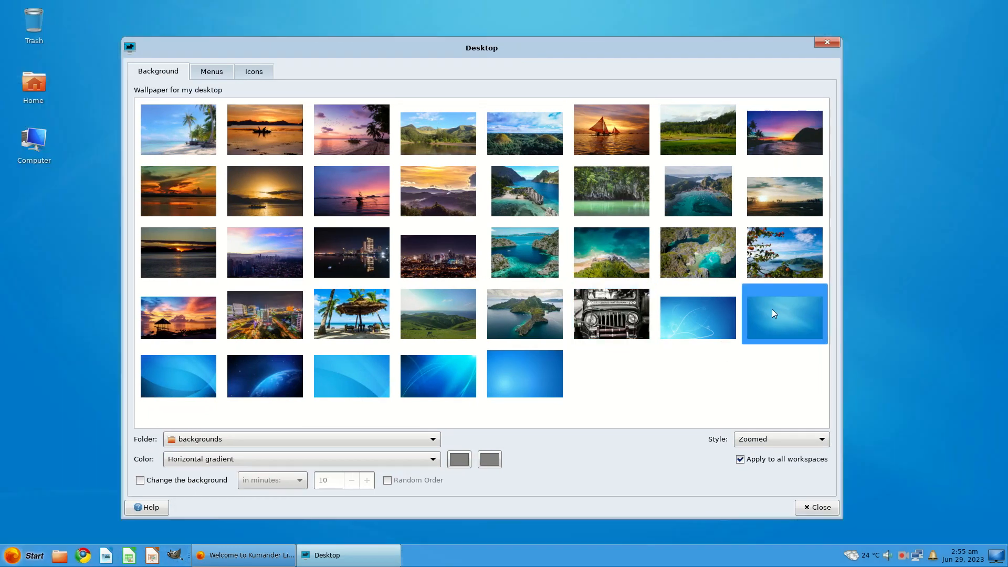
mouse_move(812, 497)
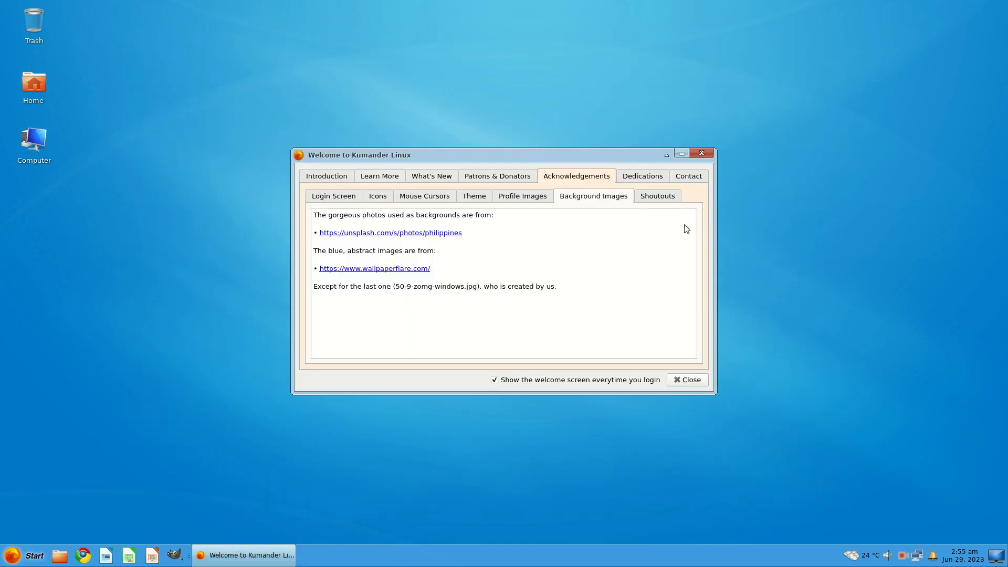
Step: View the Shoutouts credits, then move to the Dedications page
left_click(656, 196)
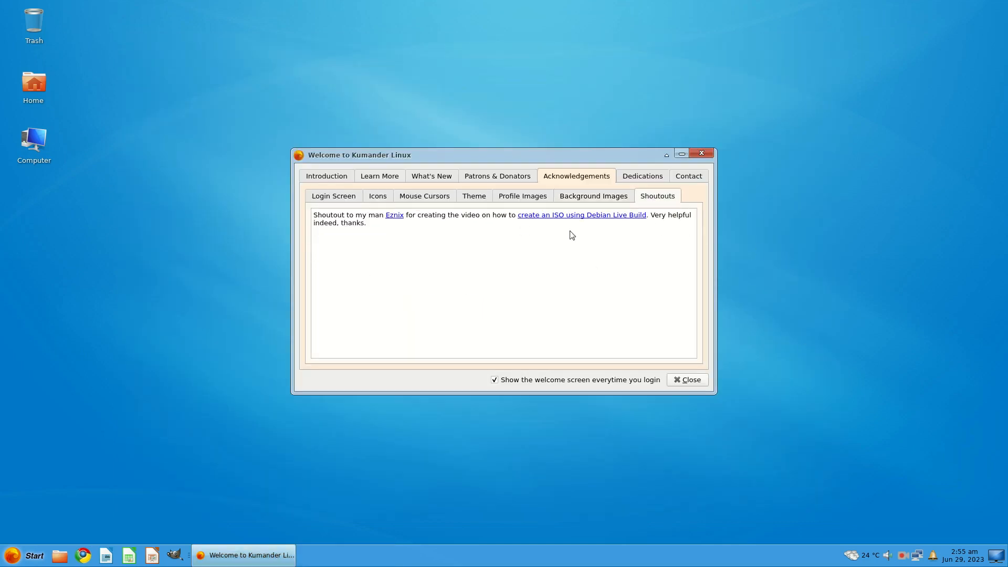
mouse_move(394, 221)
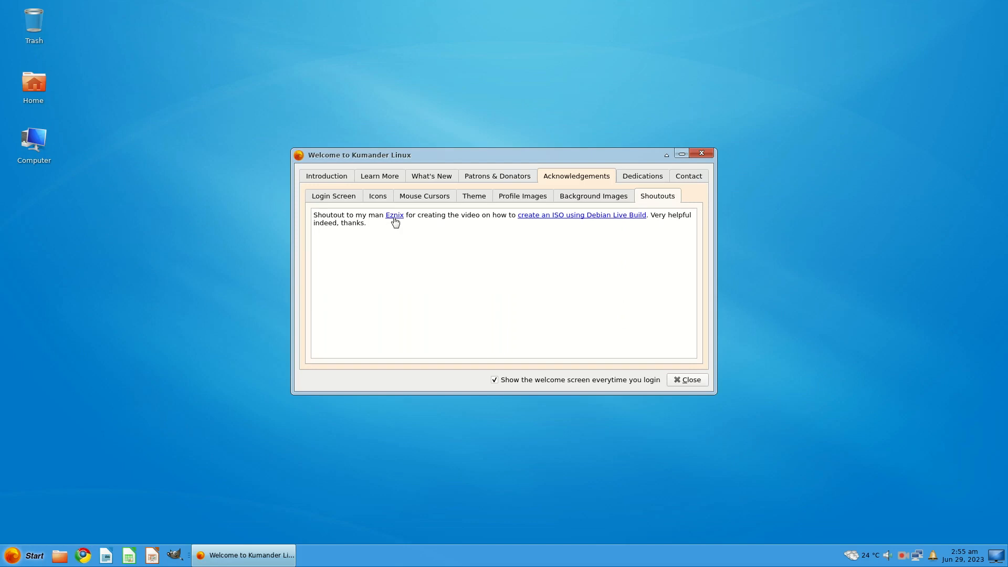
mouse_move(556, 219)
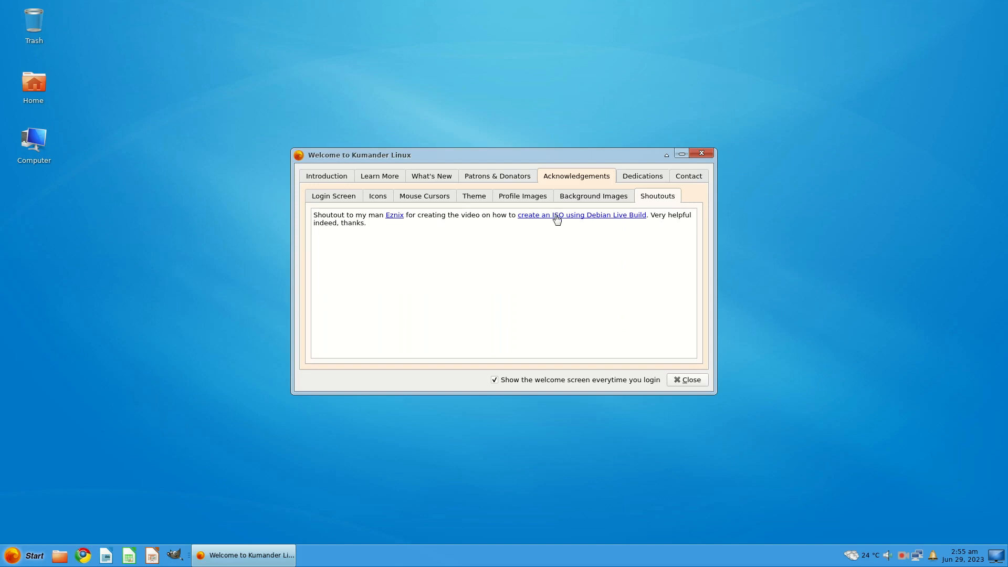
mouse_move(390, 229)
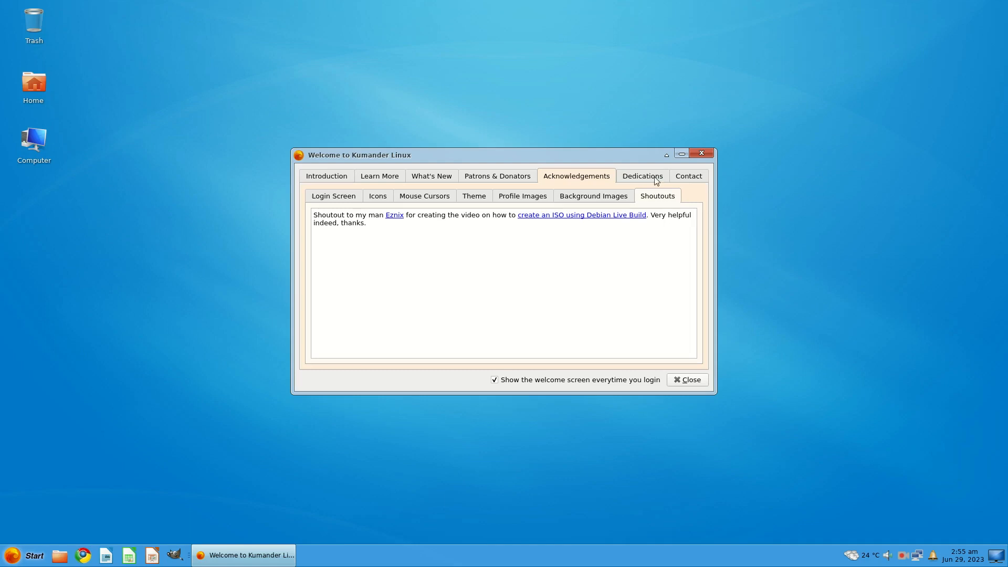
left_click(641, 175)
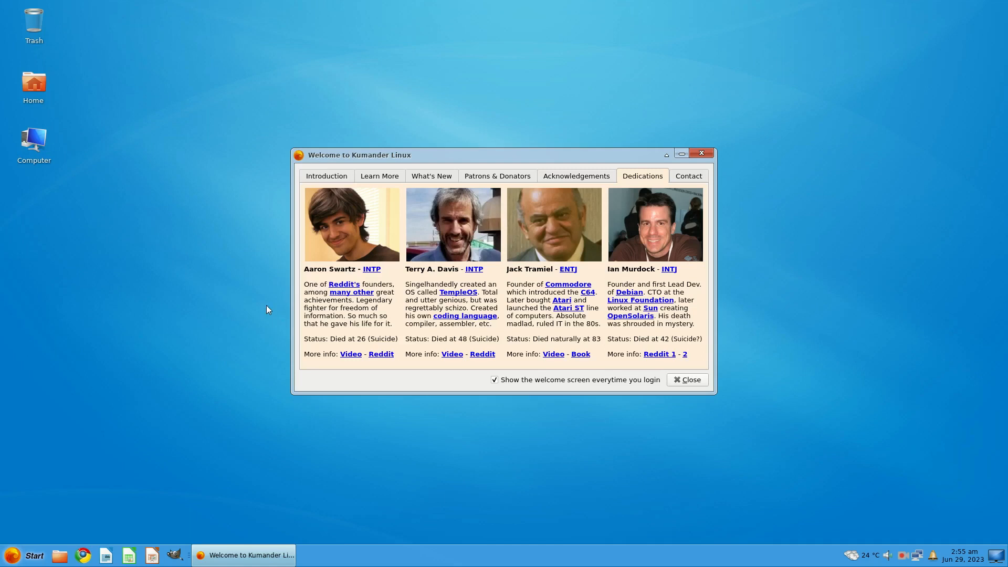
mouse_move(351, 353)
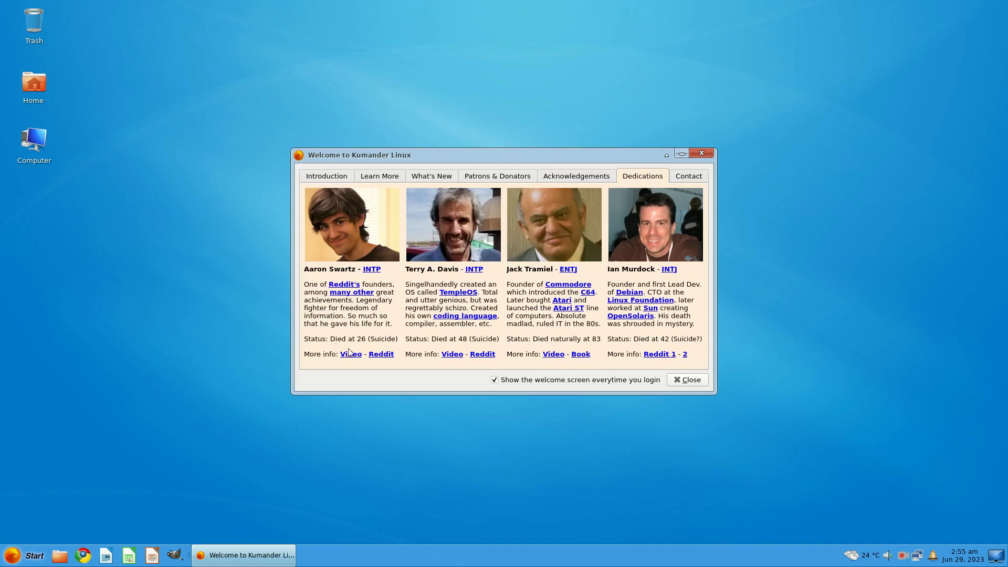
mouse_move(336, 311)
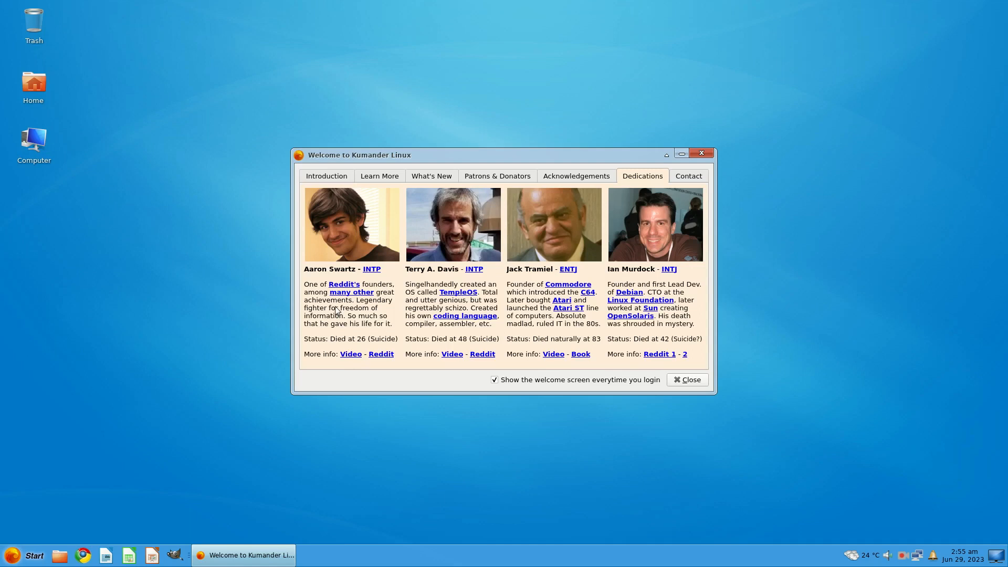
mouse_move(365, 358)
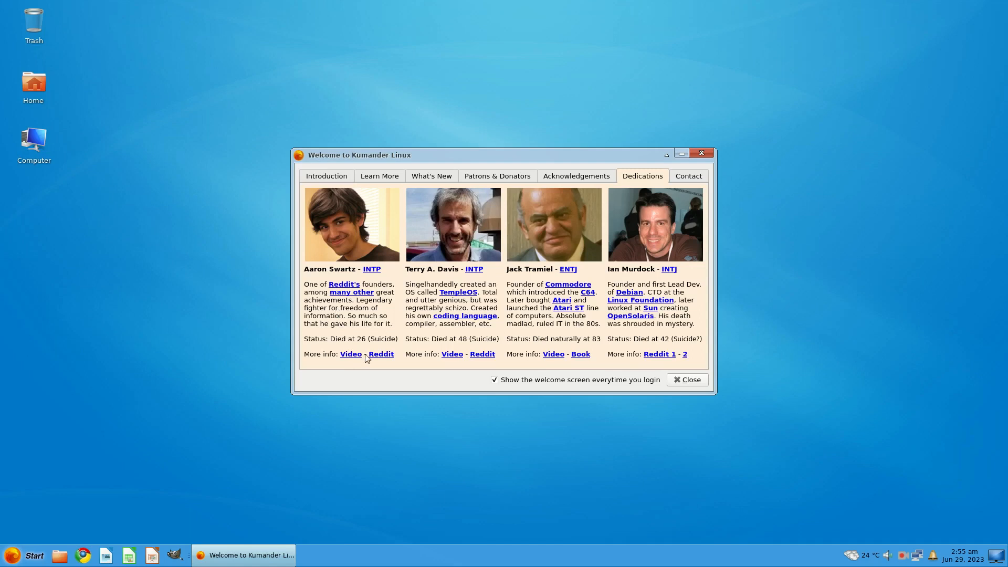
mouse_move(343, 341)
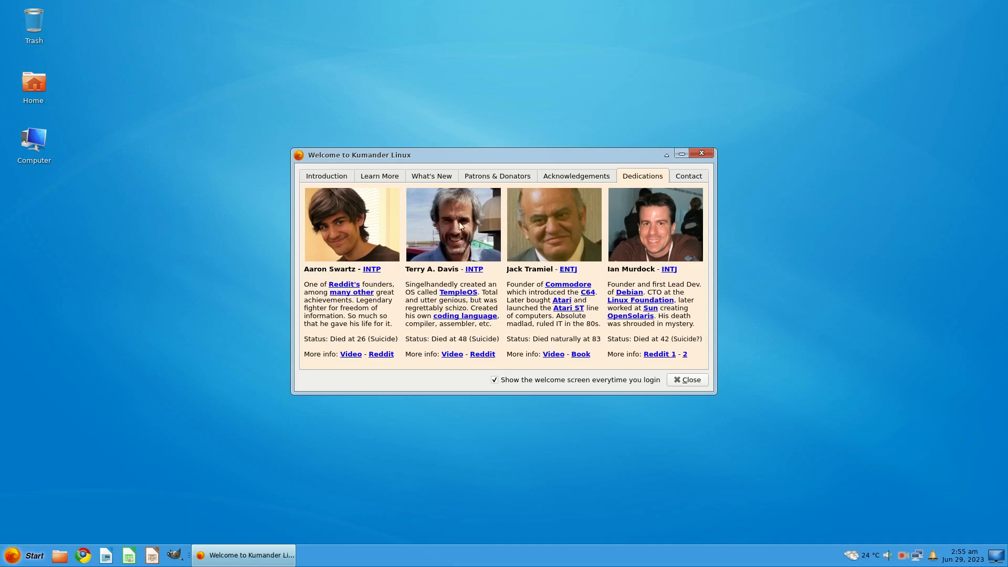
mouse_move(568, 276)
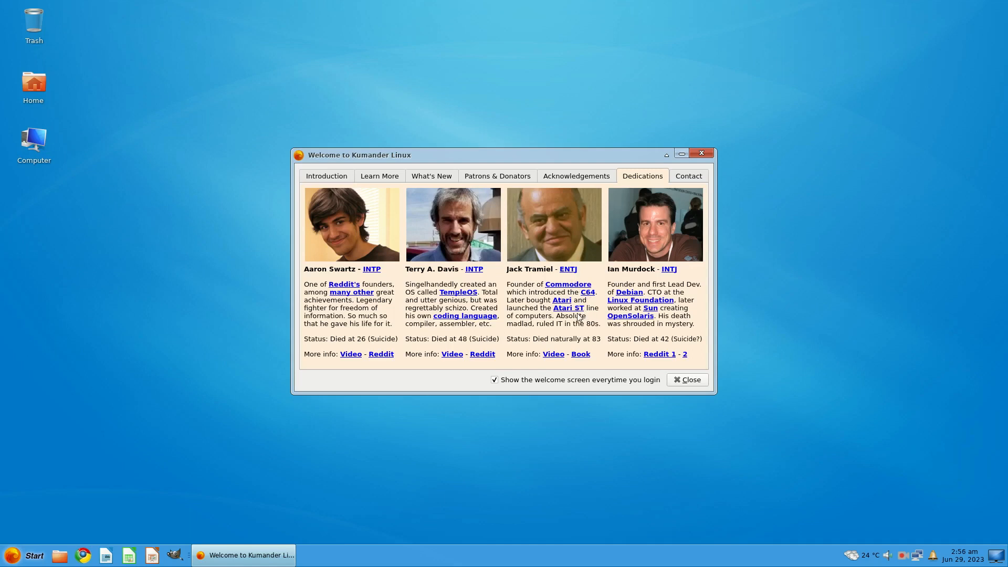
mouse_move(551, 322)
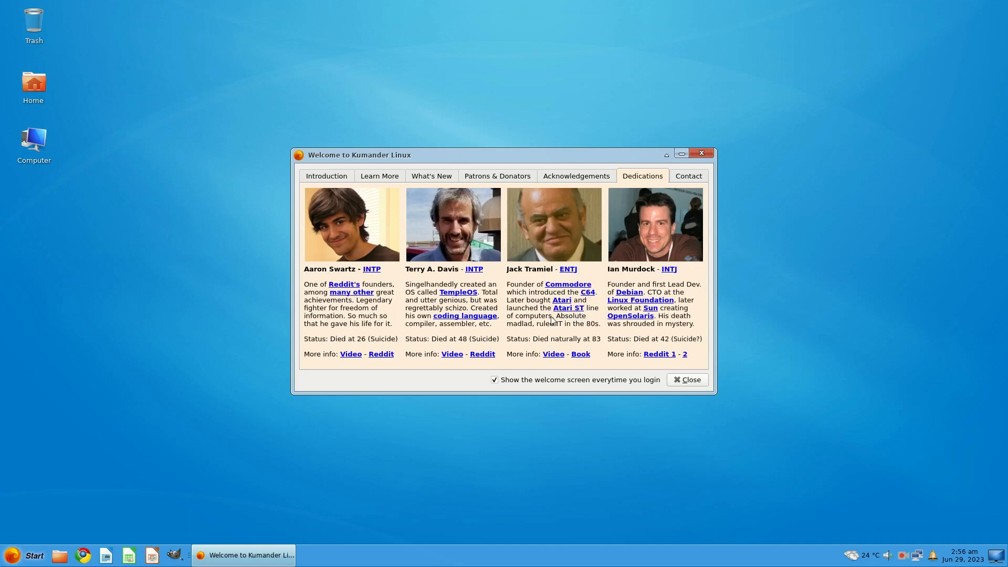
mouse_move(535, 251)
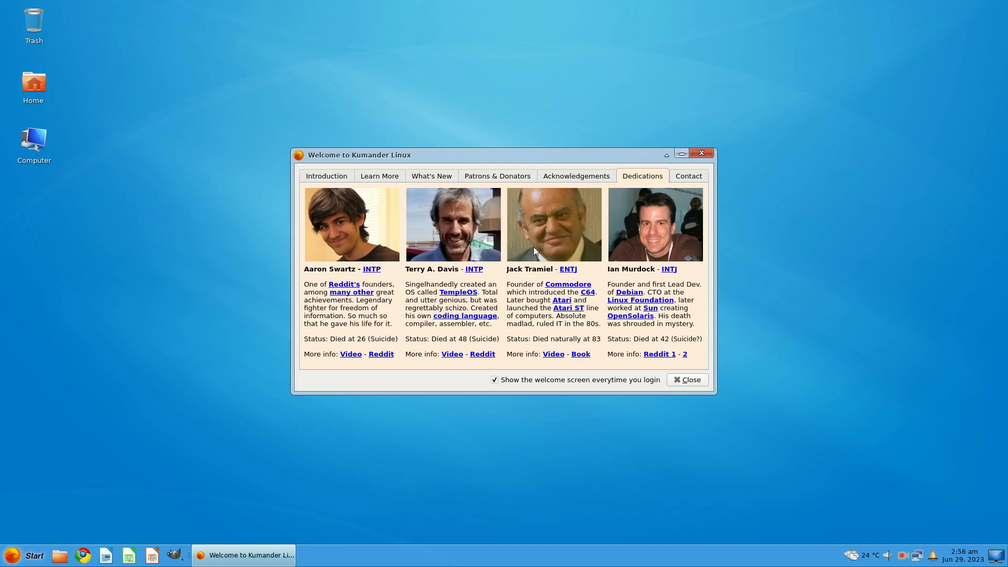
mouse_move(652, 277)
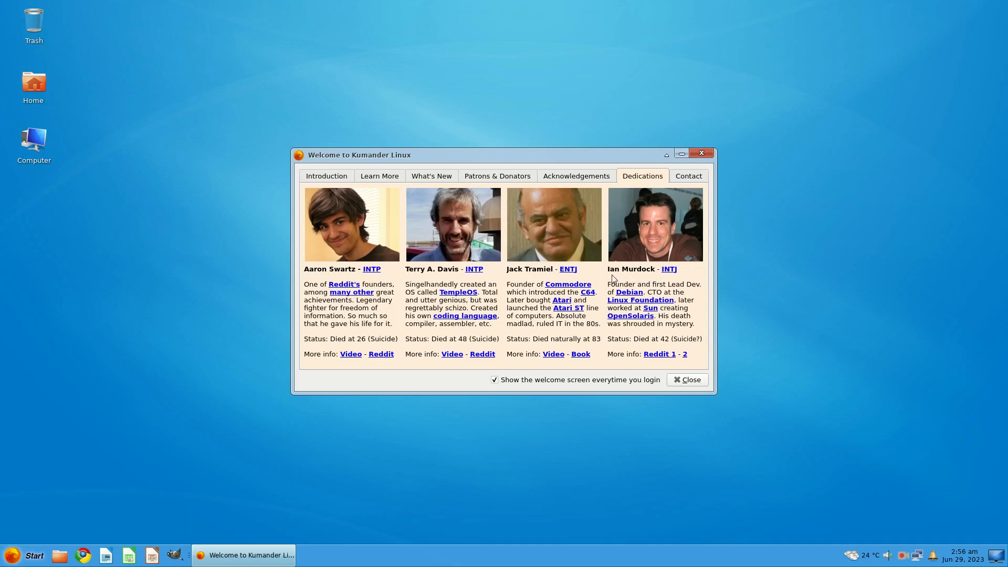
mouse_move(682, 329)
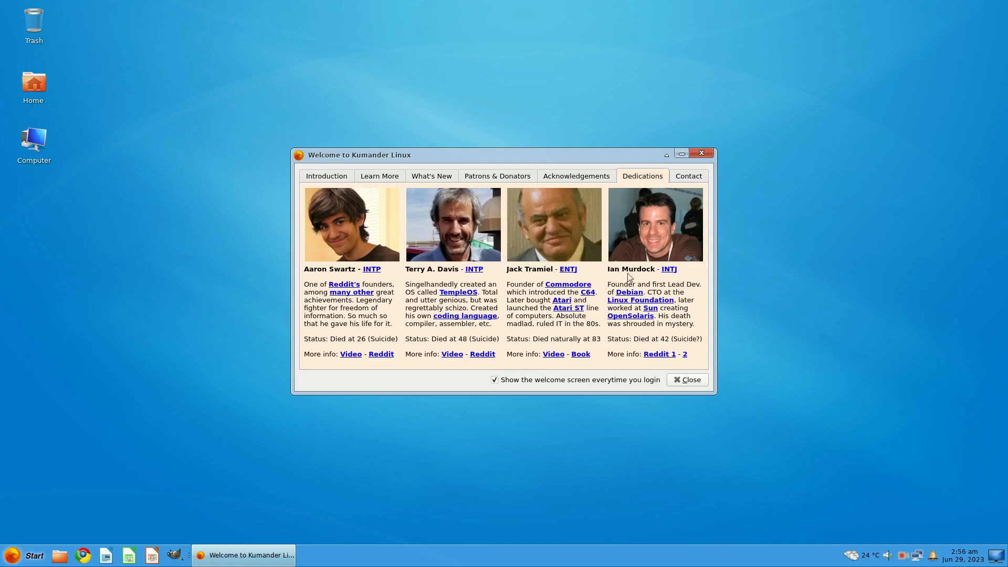
mouse_move(651, 246)
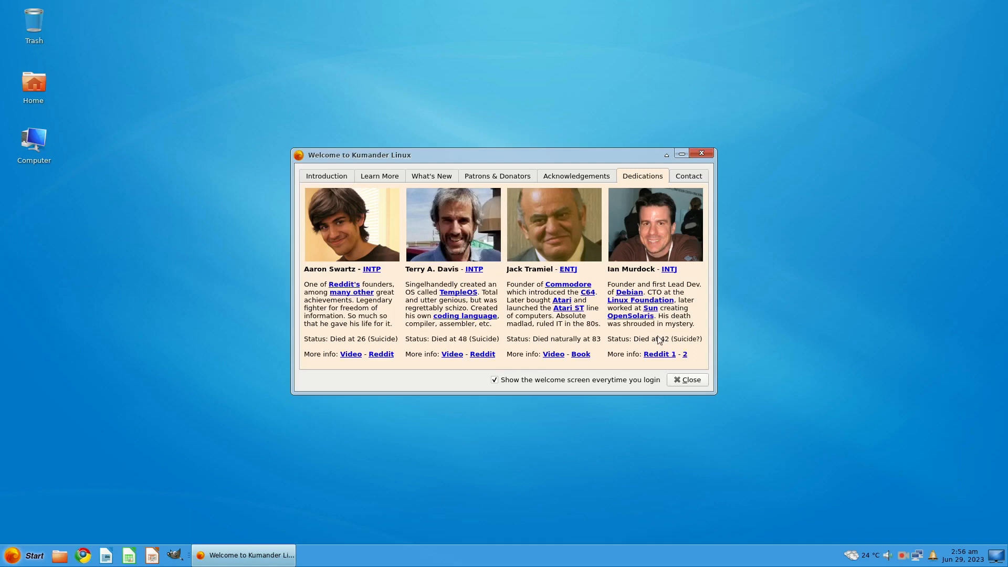
mouse_move(360, 348)
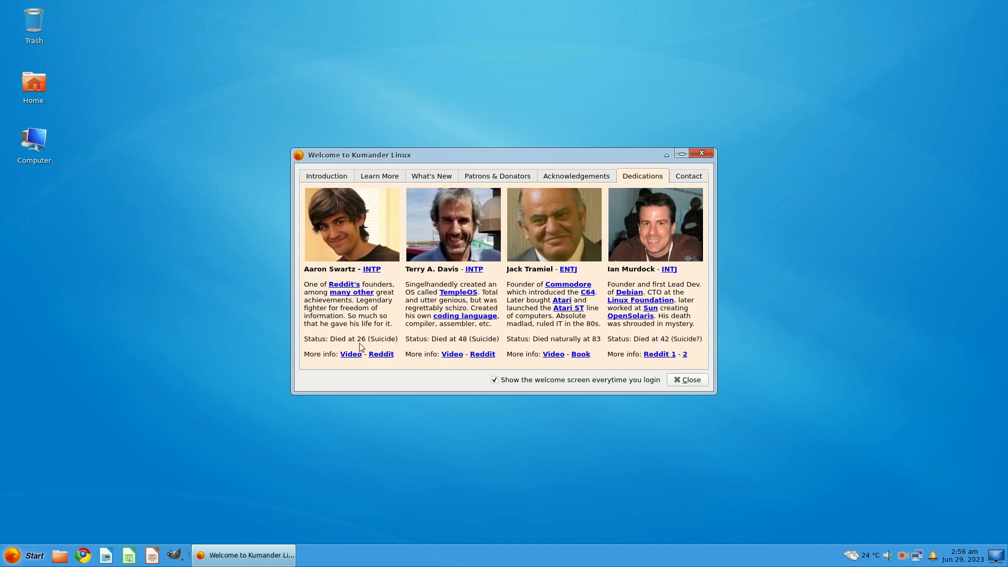
mouse_move(554, 307)
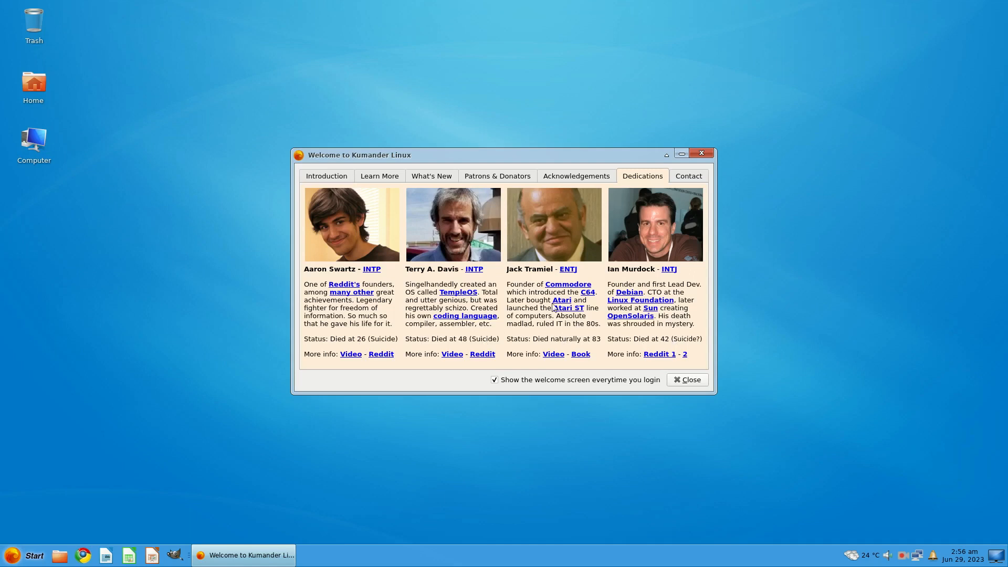
mouse_move(686, 178)
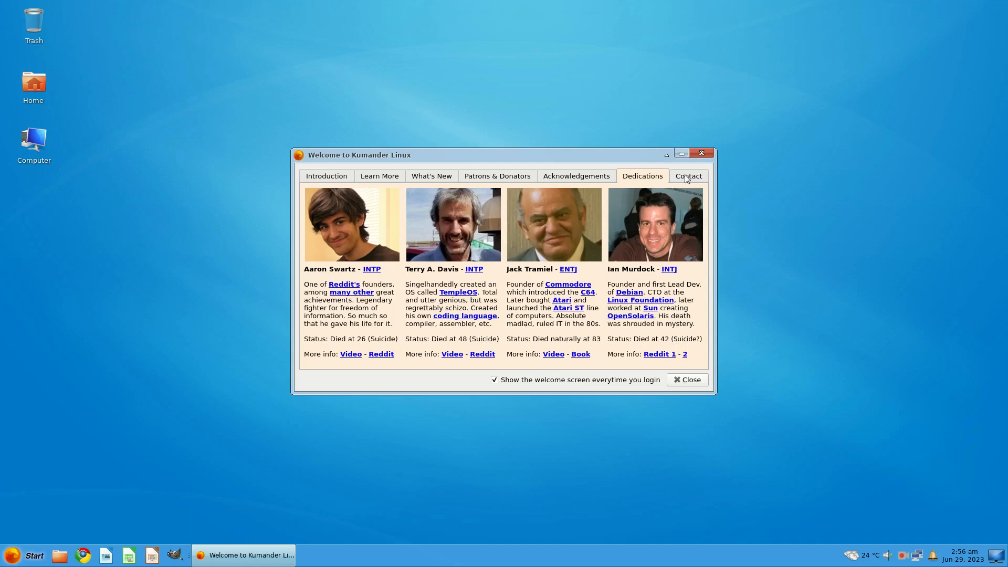
Step: View the Contact details page, then close the welcome screen
left_click(686, 175)
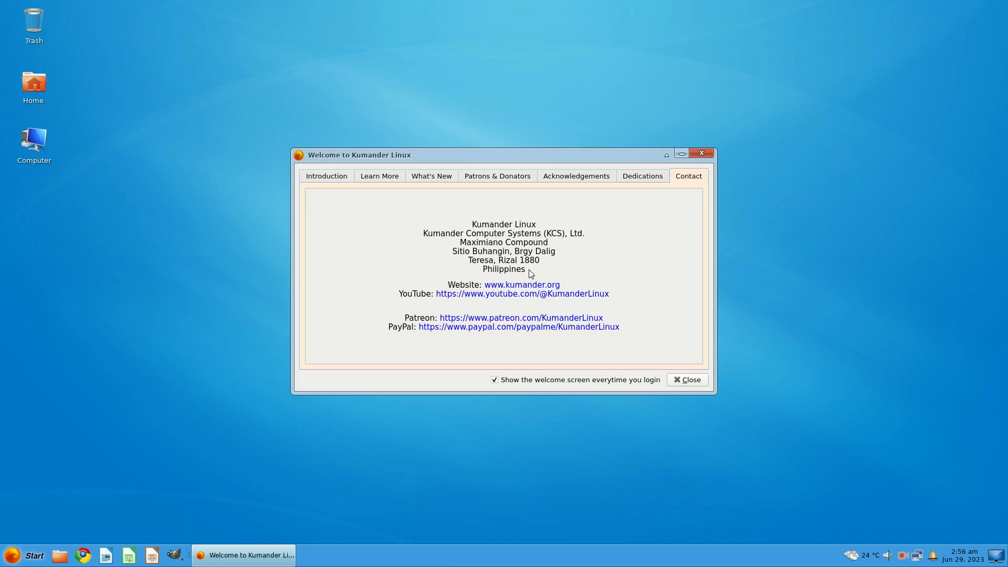
mouse_move(518, 275)
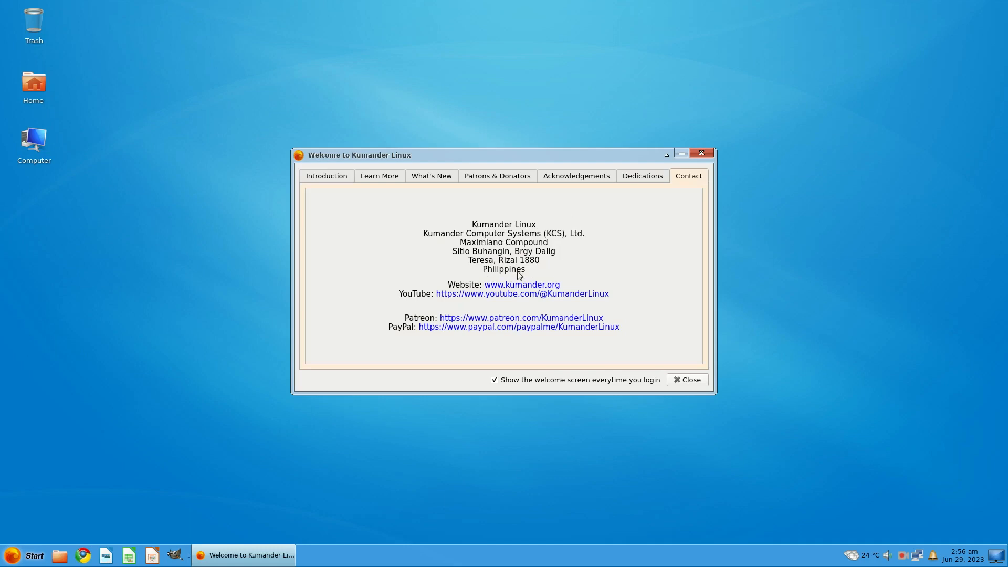
left_click(686, 379)
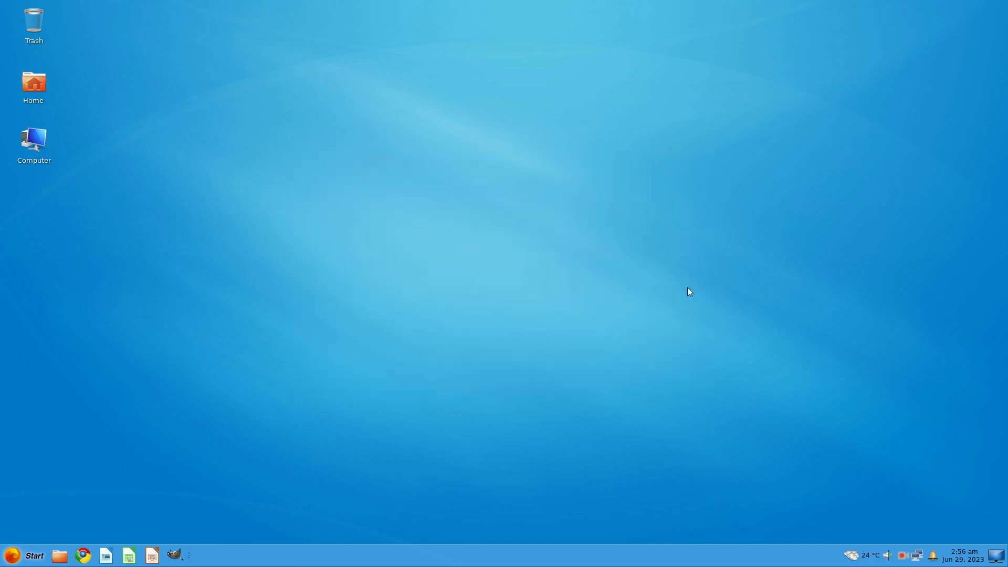
mouse_move(443, 127)
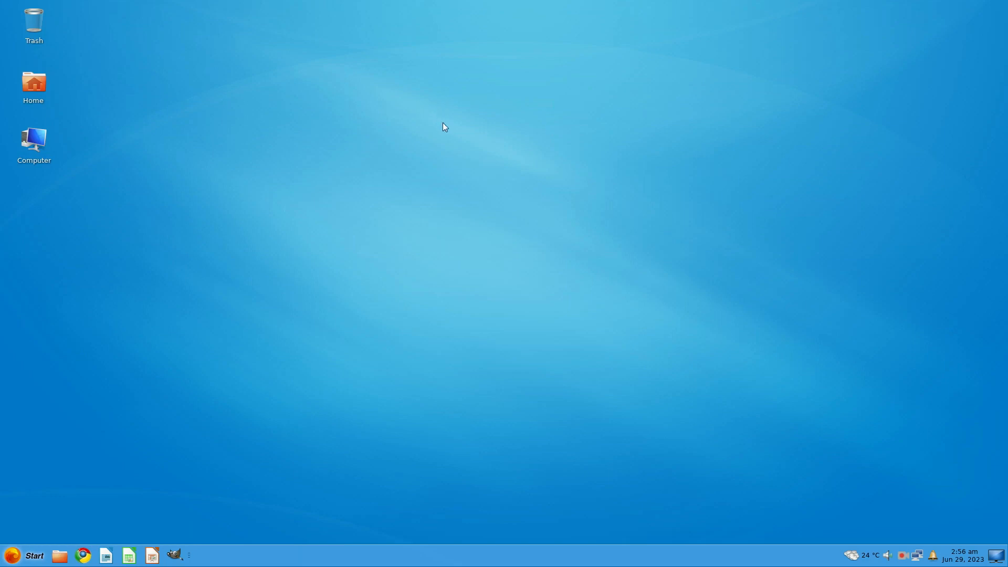
mouse_move(22, 528)
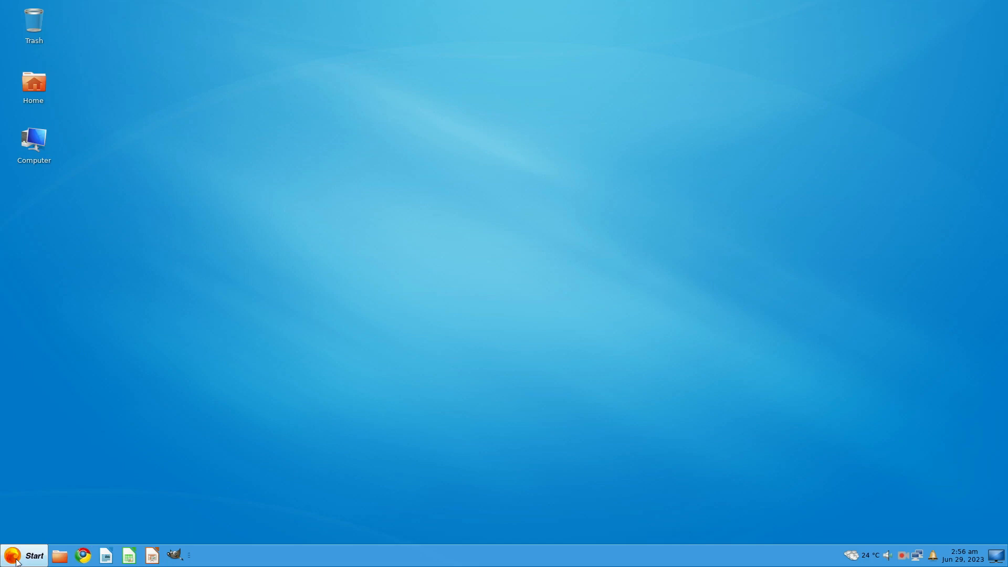
Step: Launch Command Prompt from the Start menu's Favorites list
left_click(25, 556)
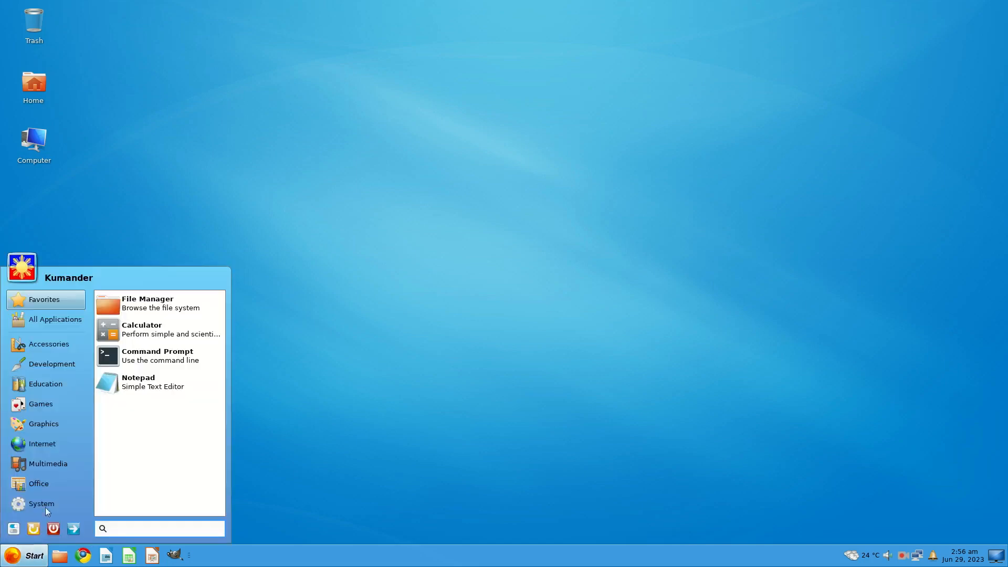
left_click(157, 356)
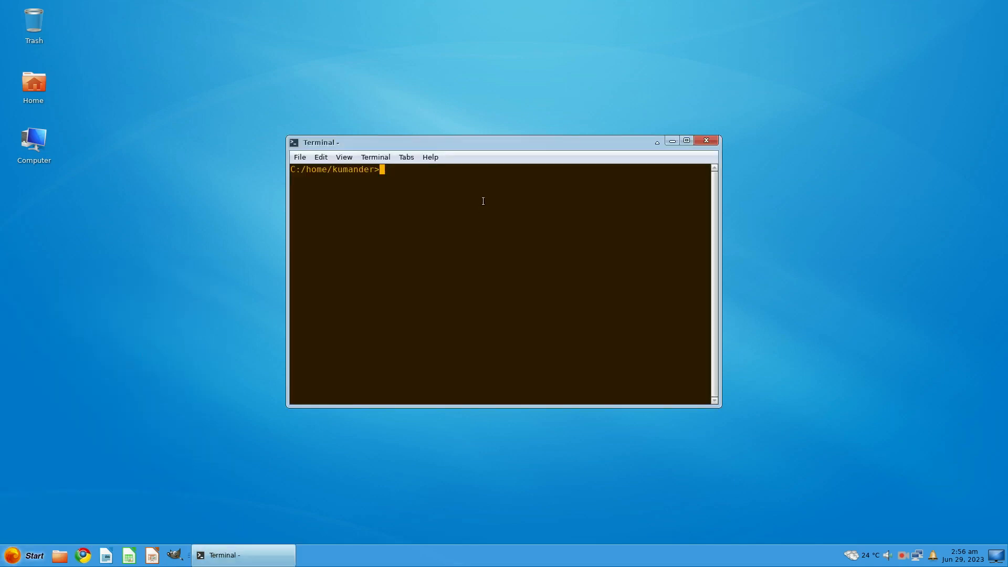
Step: Run 'uname -a' to show the kernel and architecture details
type("u")
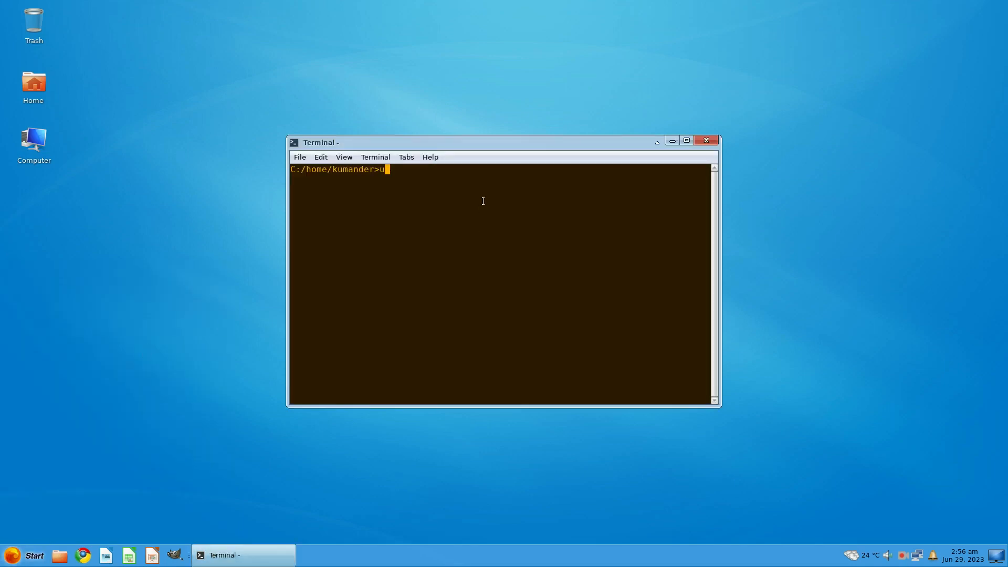
type("name -a")
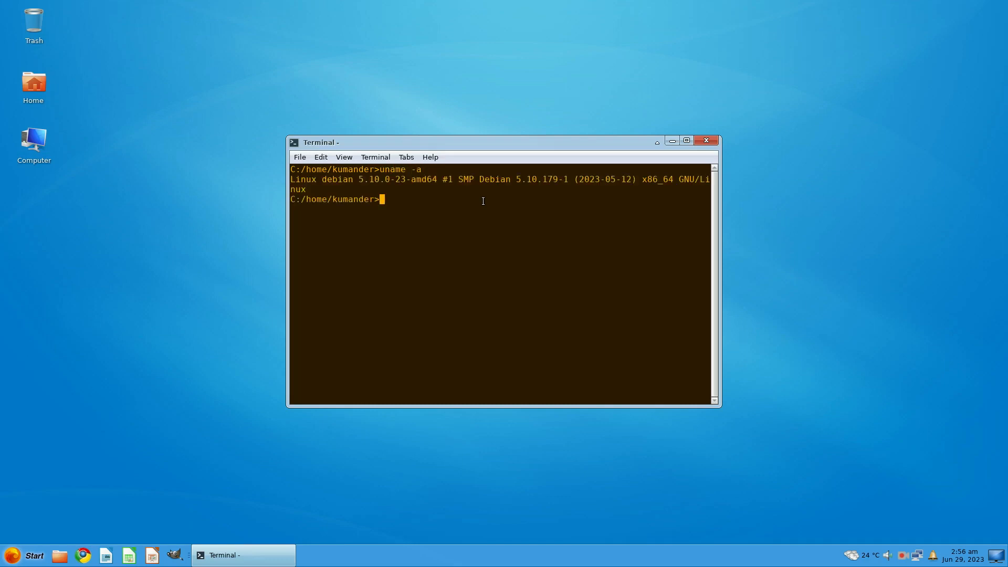
mouse_move(573, 211)
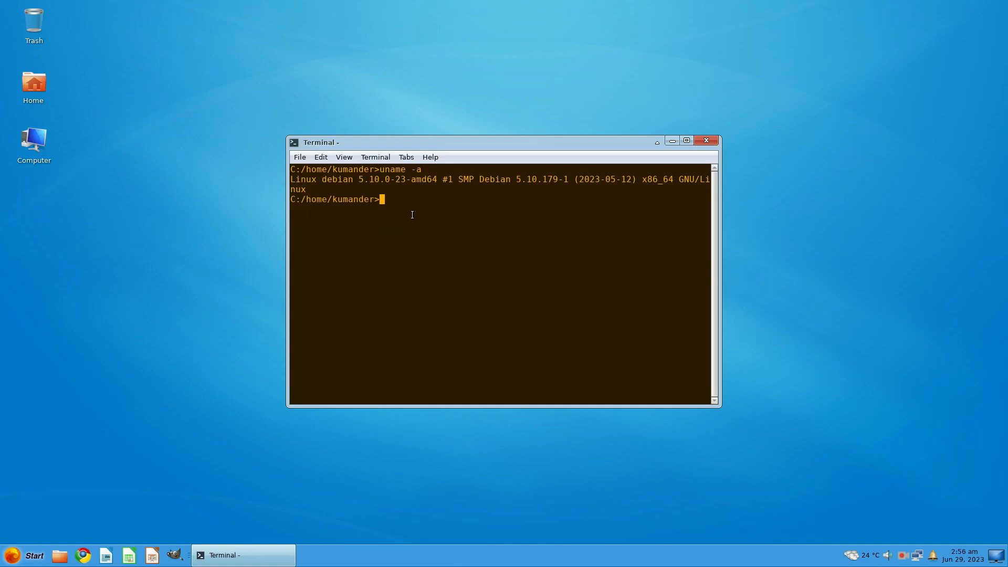
Step: Run 'sudo nano /etc/apt/sources.list' to edit the APT sources as administrator
type("sudo nano")
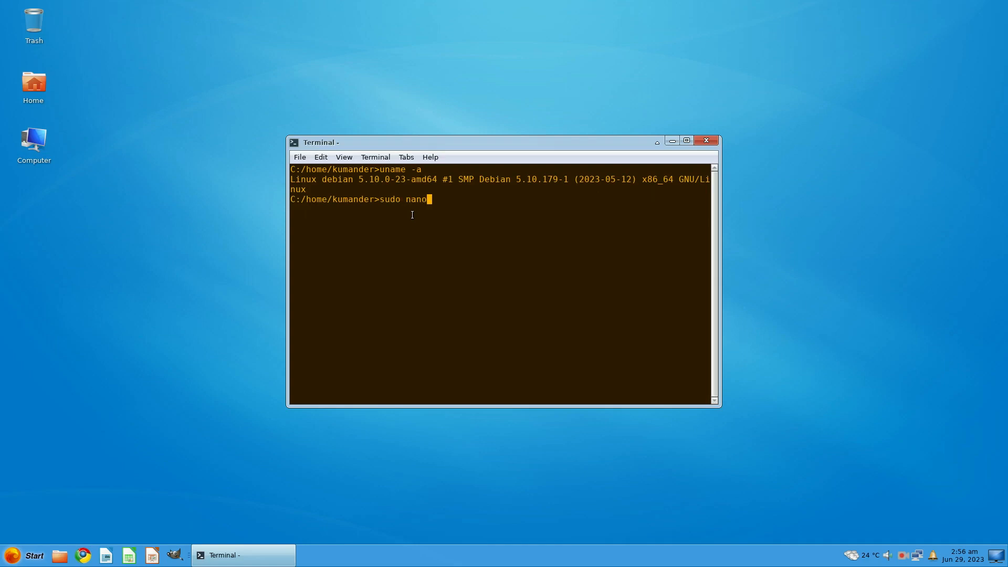
type("/etc")
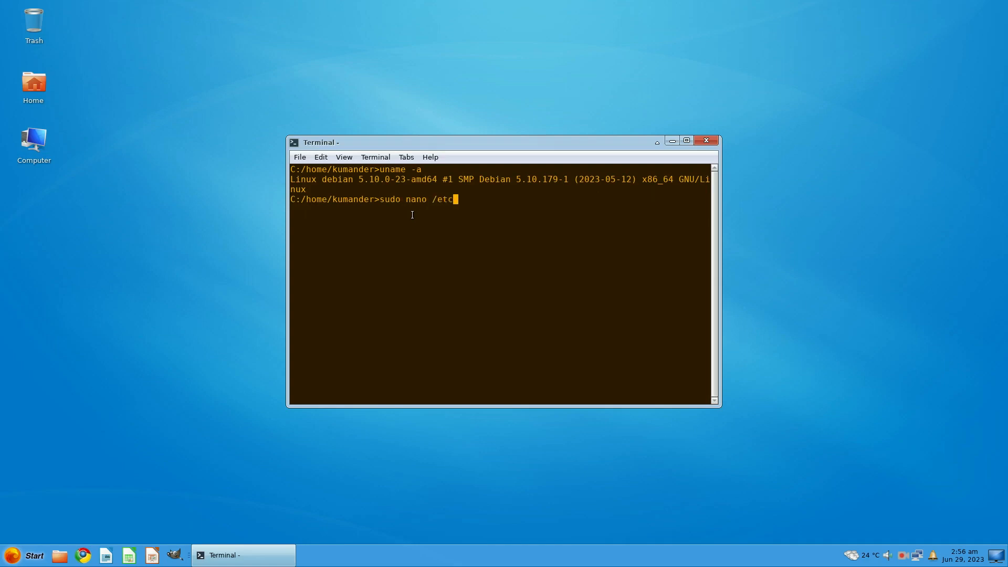
type("/apt")
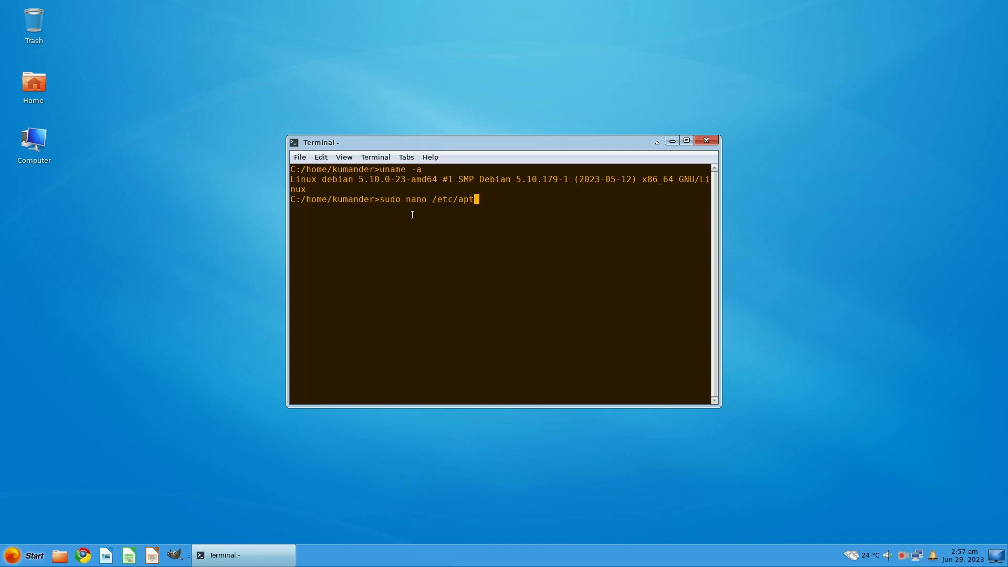
type("source")
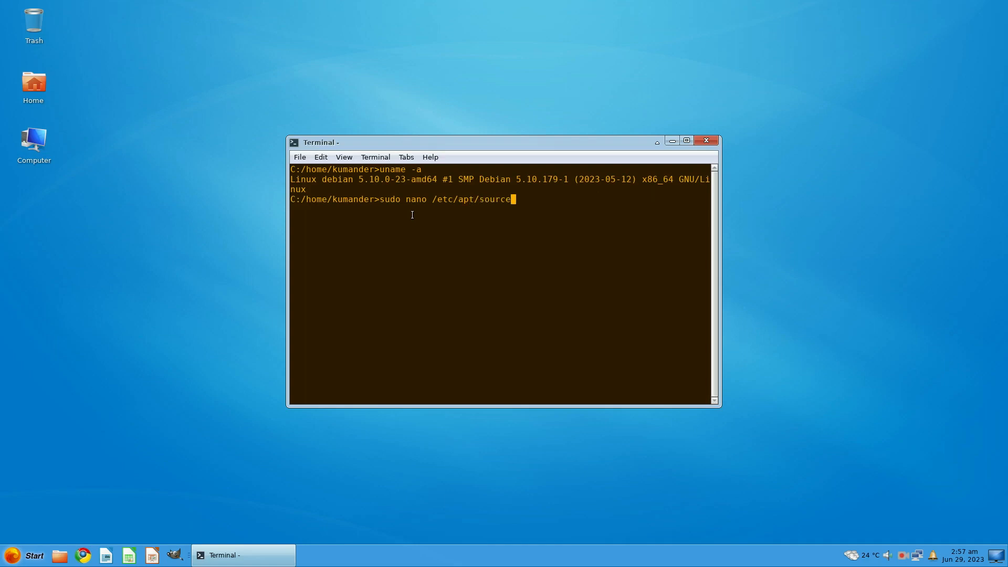
type(".list")
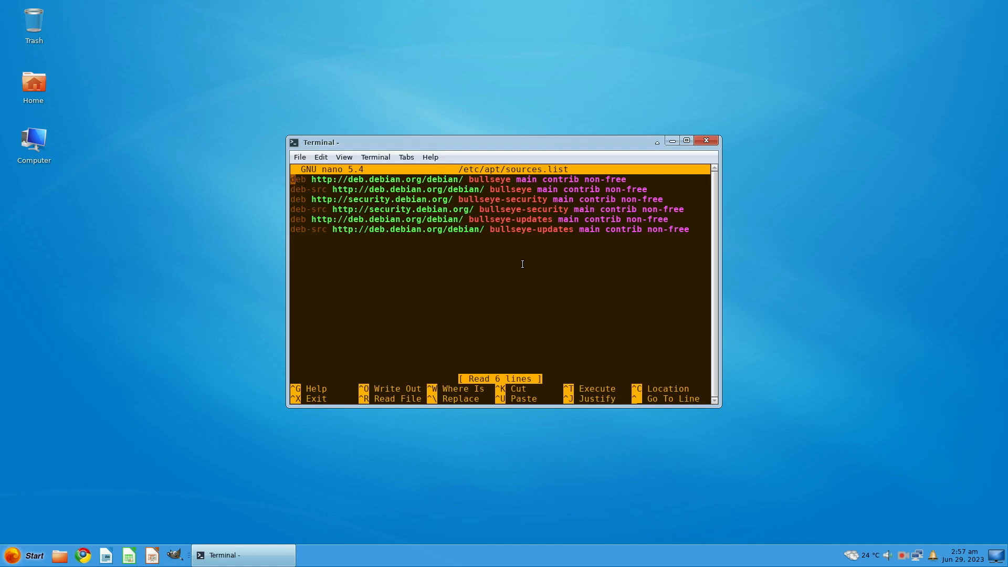
mouse_move(560, 265)
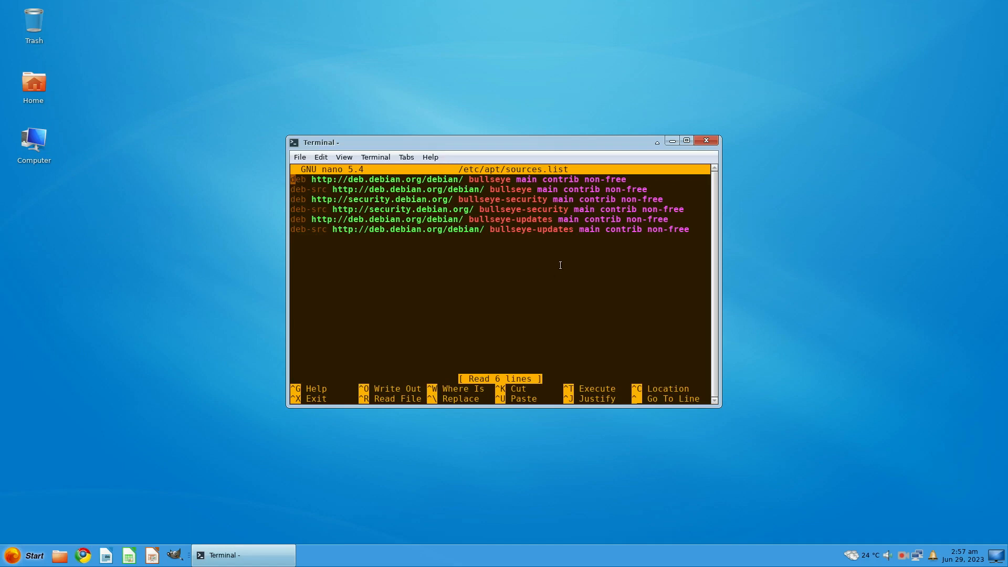
mouse_move(540, 251)
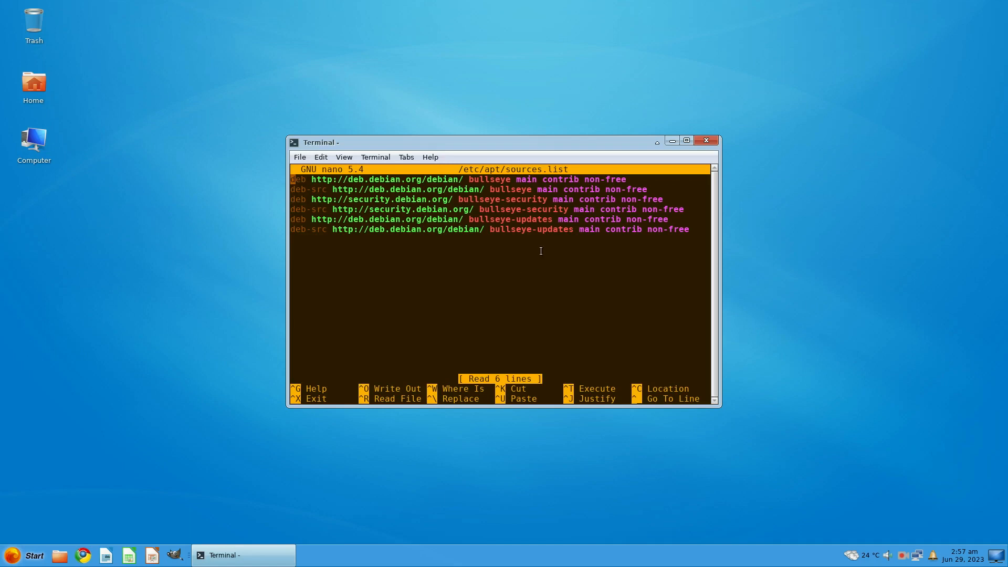
mouse_move(546, 269)
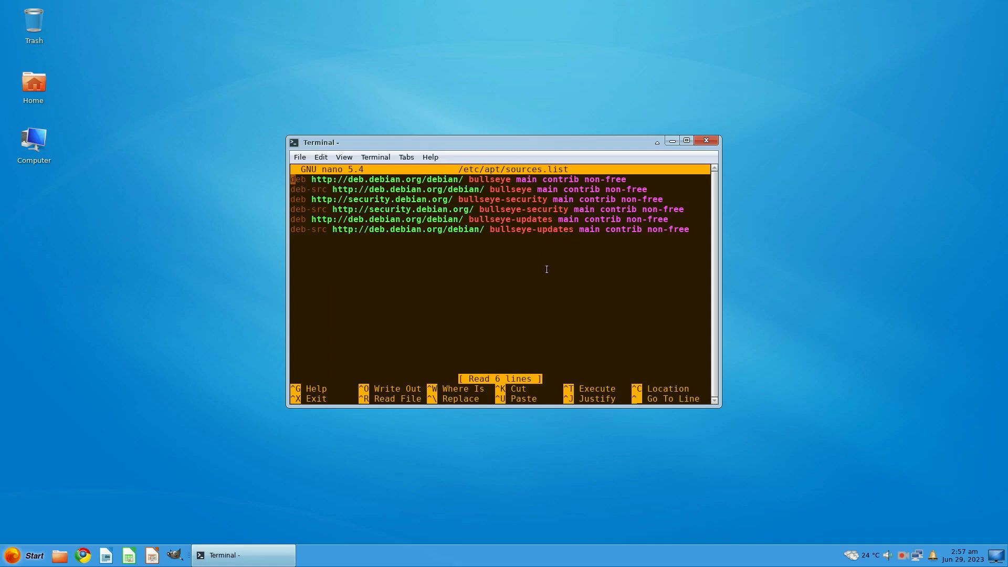
mouse_move(416, 268)
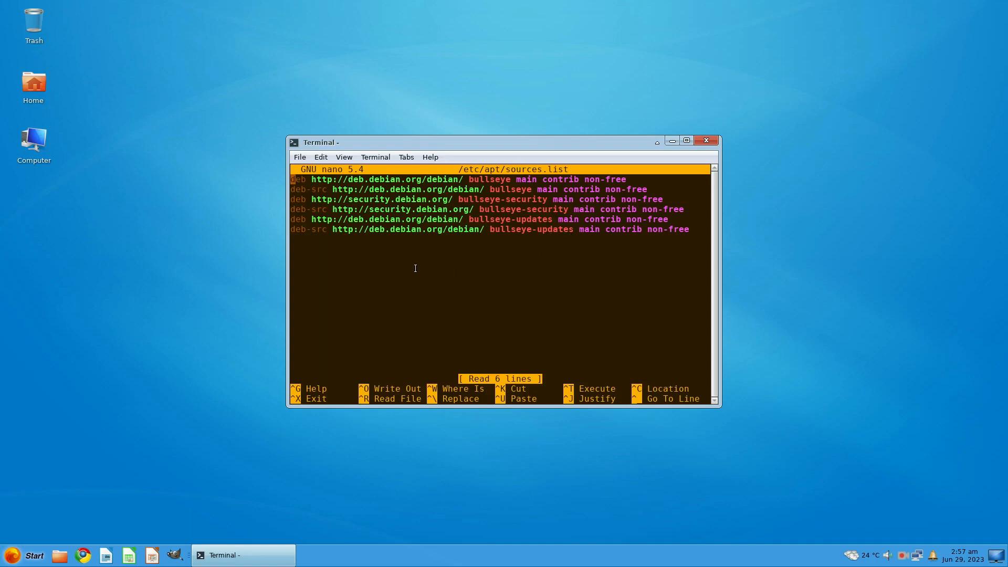
Step: Close the terminal window after reviewing the bullseye repository lines in nano
left_click(705, 140)
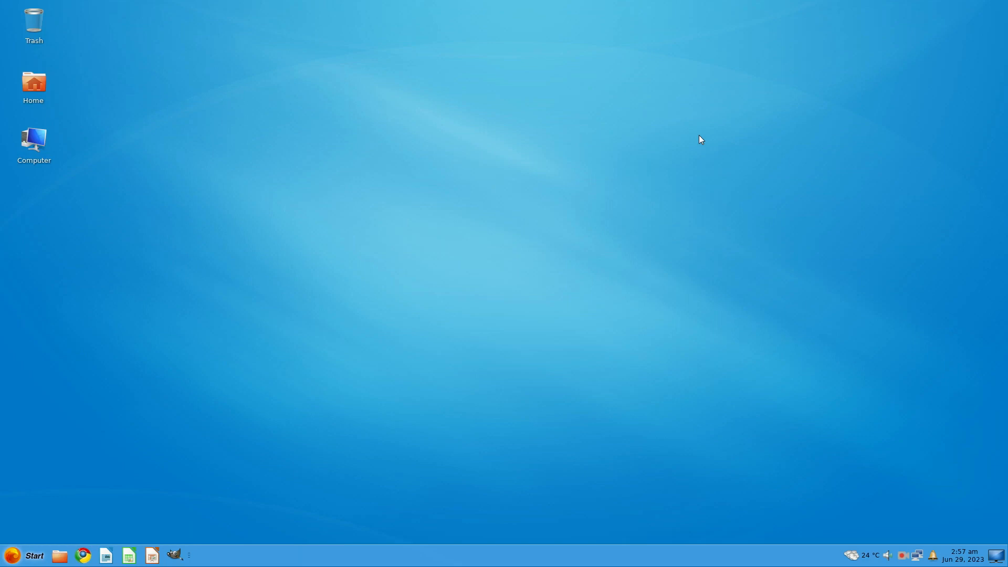
mouse_move(340, 386)
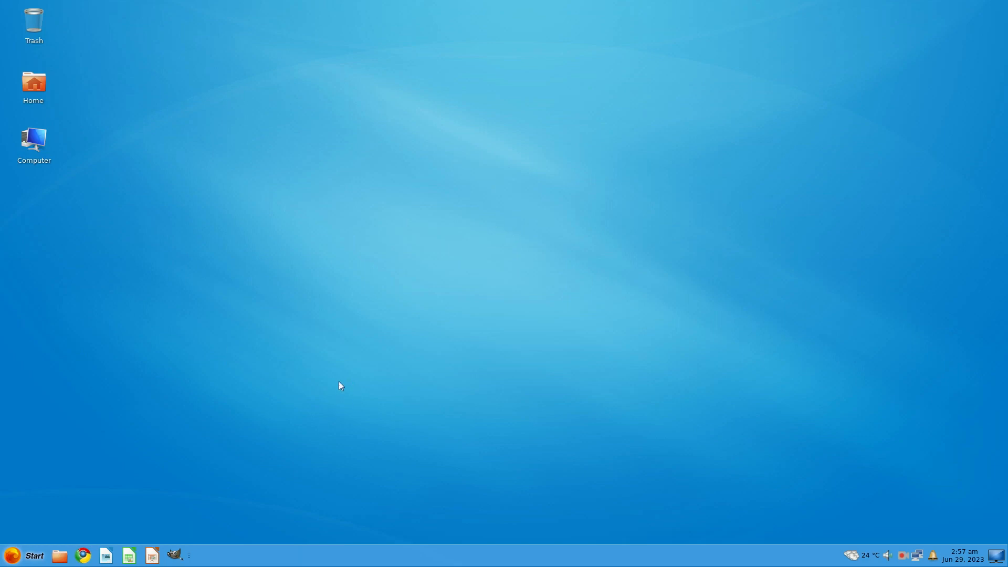
mouse_move(330, 404)
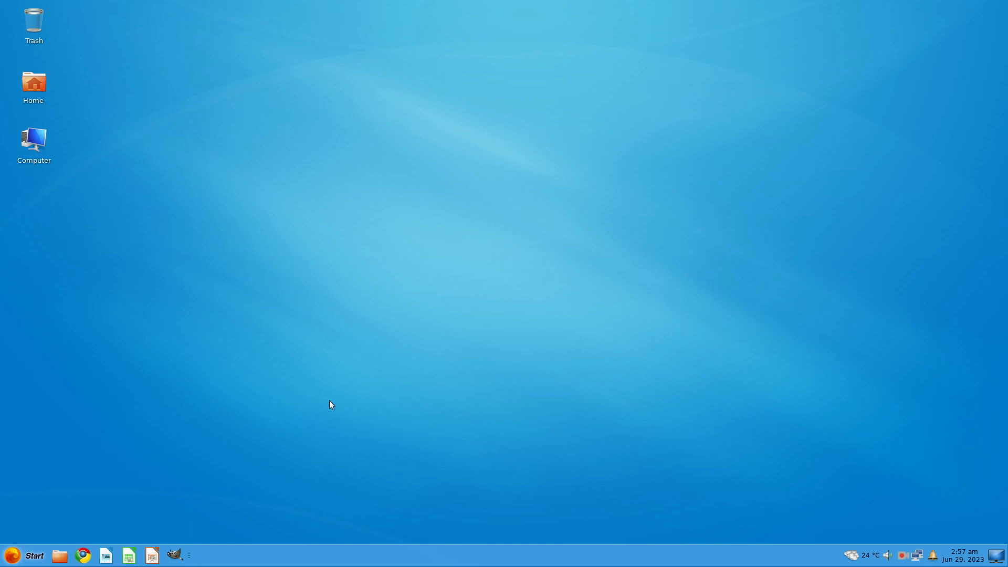
mouse_move(291, 403)
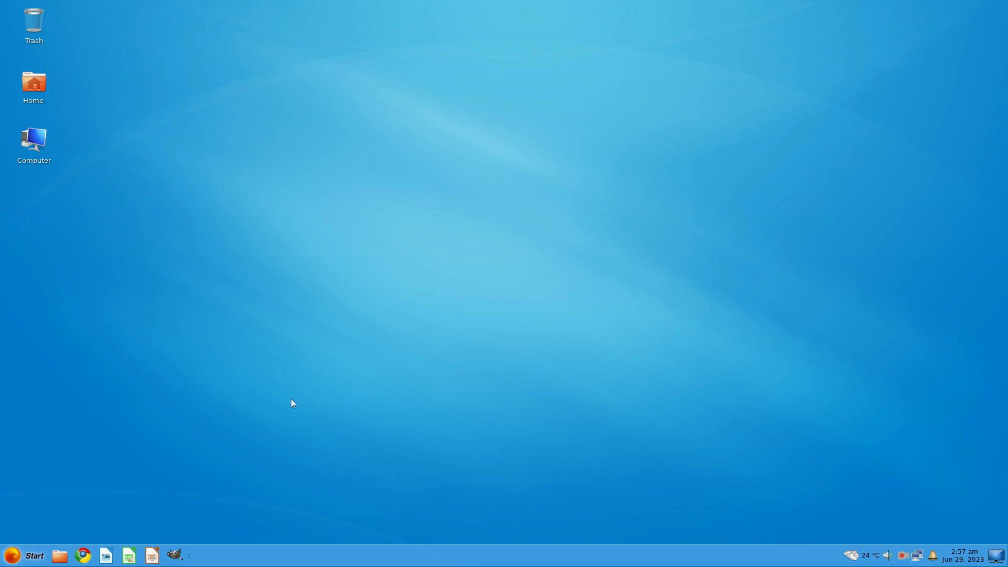
mouse_move(521, 314)
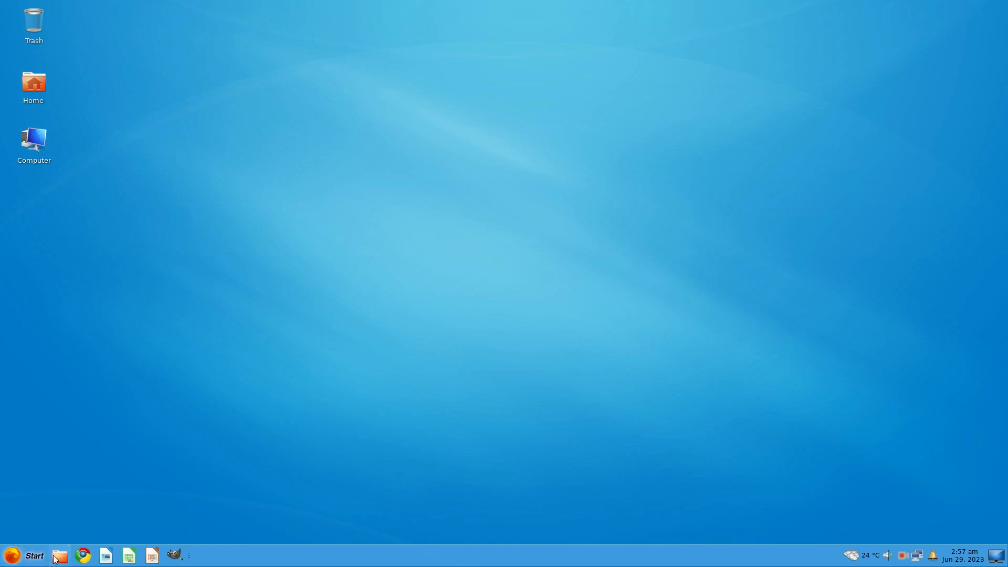
Step: Launch the file manager from the taskbar onto the kumander home folder
left_click(58, 555)
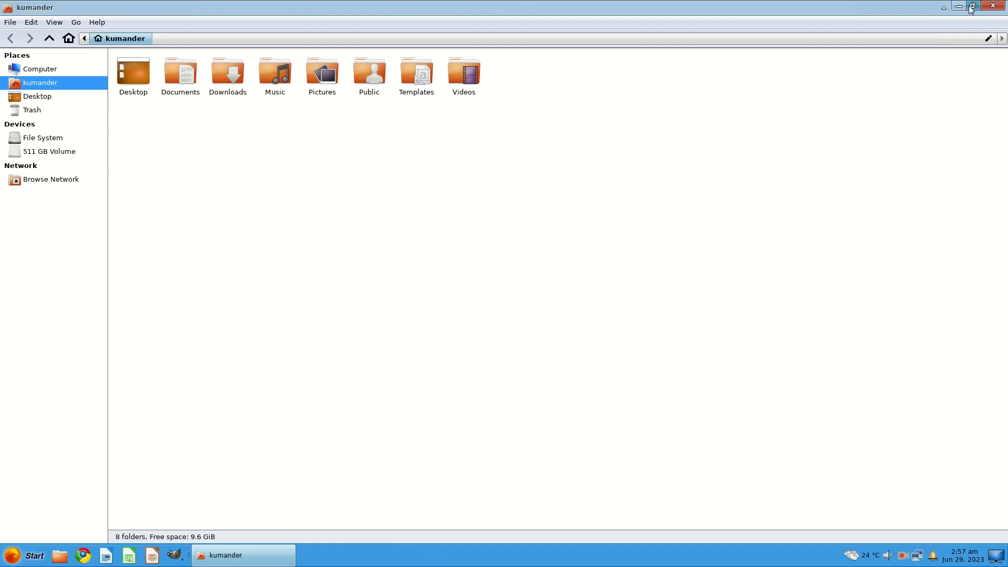
Step: Restore the Thunar home window from full screen, close it, and bring up the application launcher
left_click(971, 6)
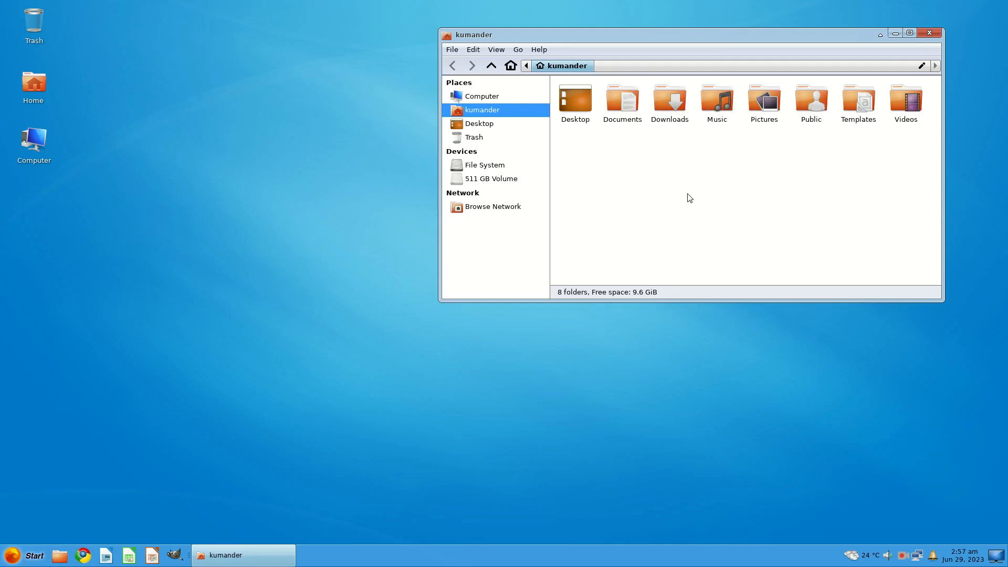
mouse_move(666, 199)
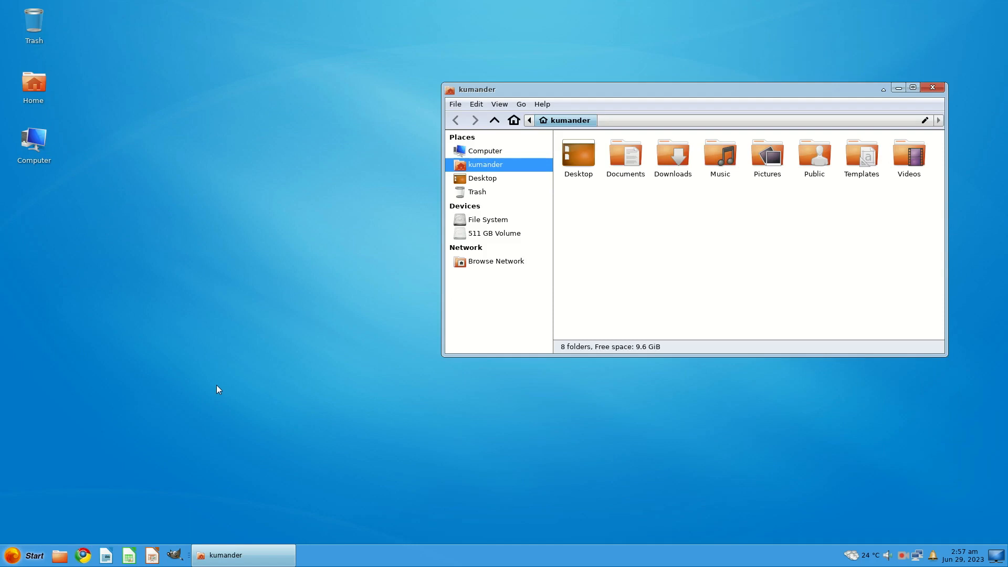
mouse_move(215, 392)
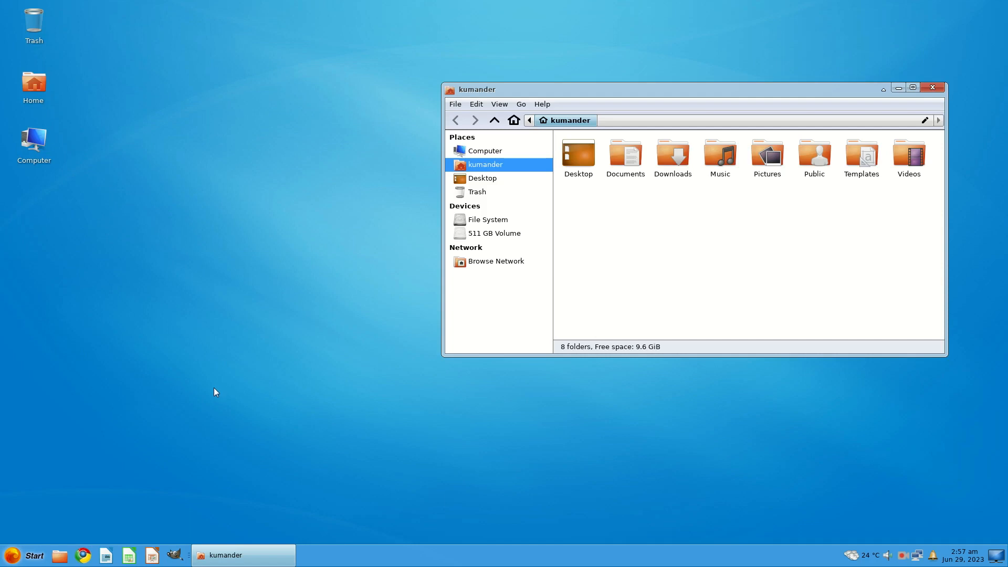
mouse_move(744, 287)
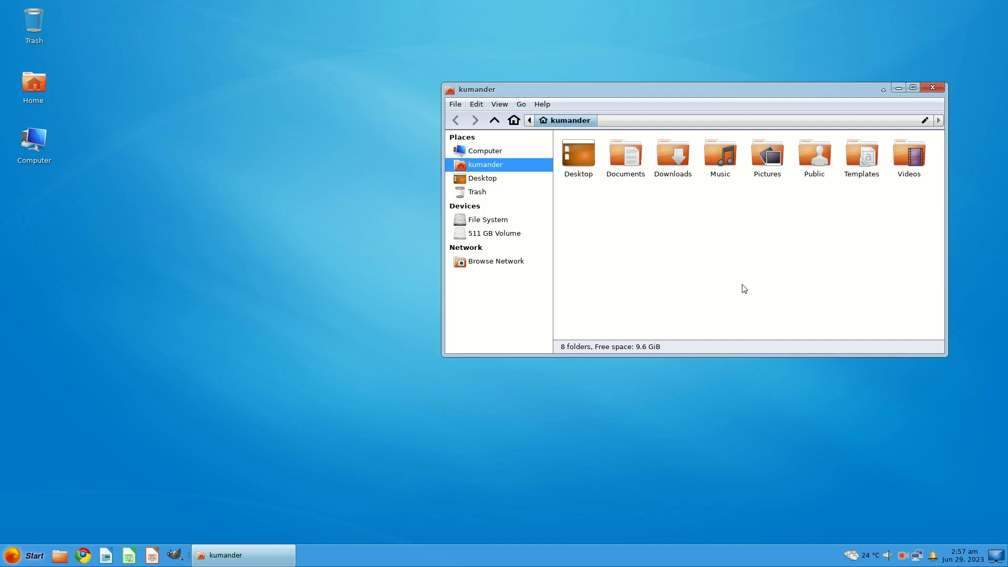
mouse_move(723, 284)
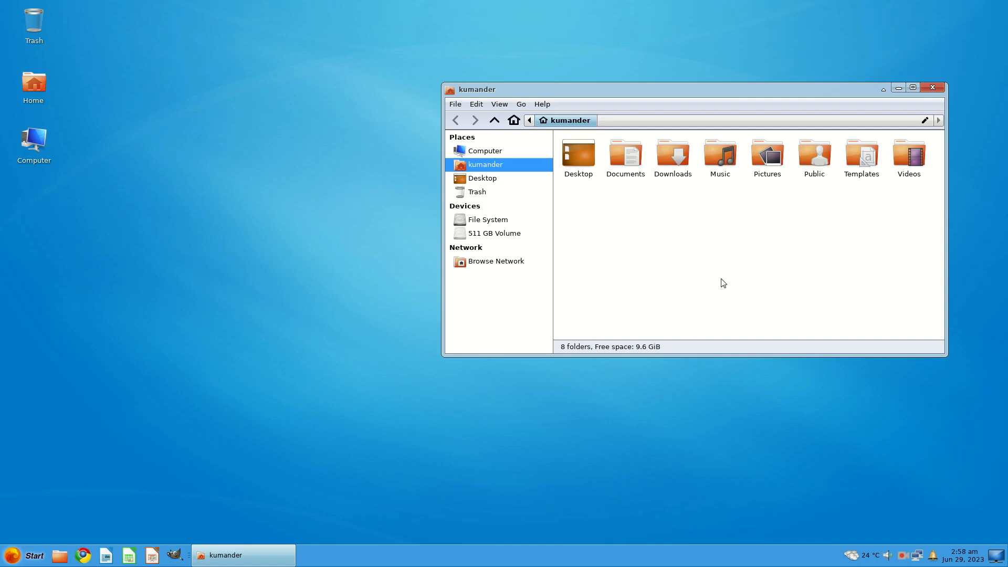
mouse_move(646, 274)
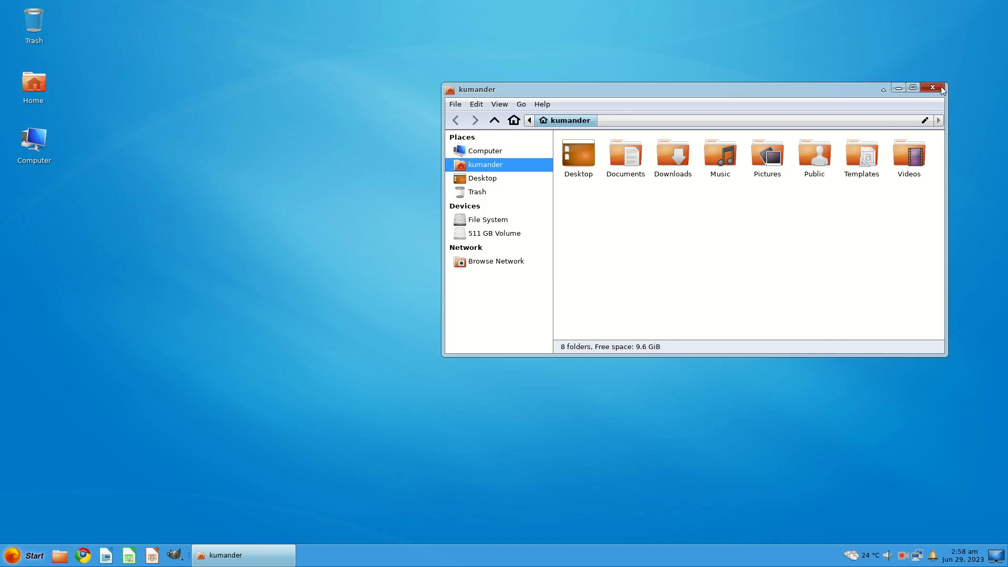
left_click(935, 89)
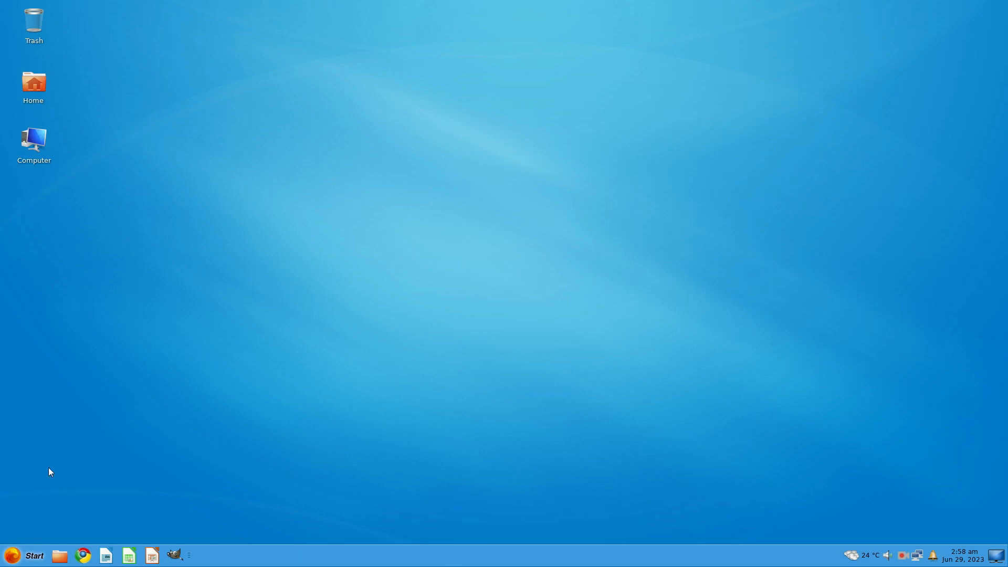
mouse_move(873, 521)
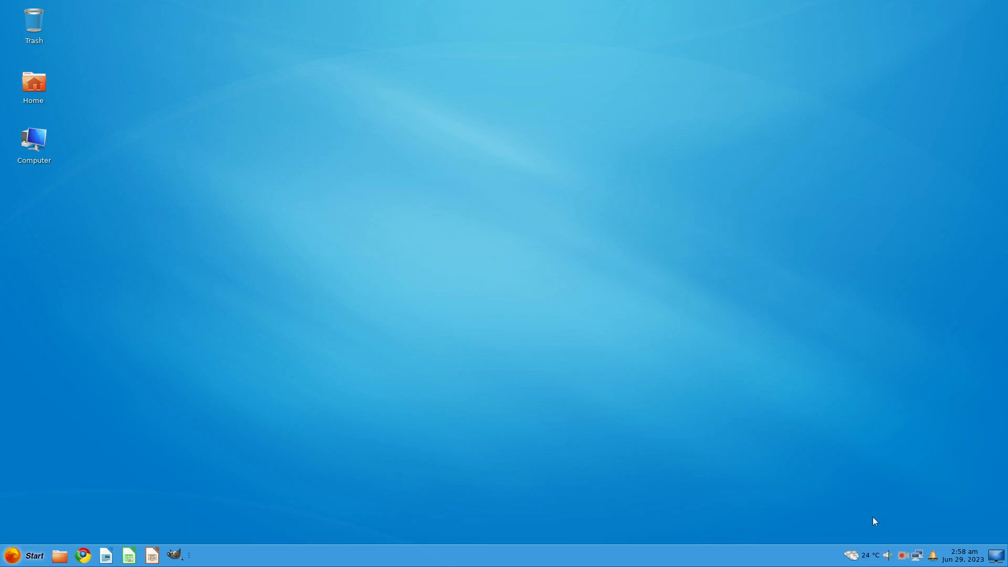
left_click(25, 556)
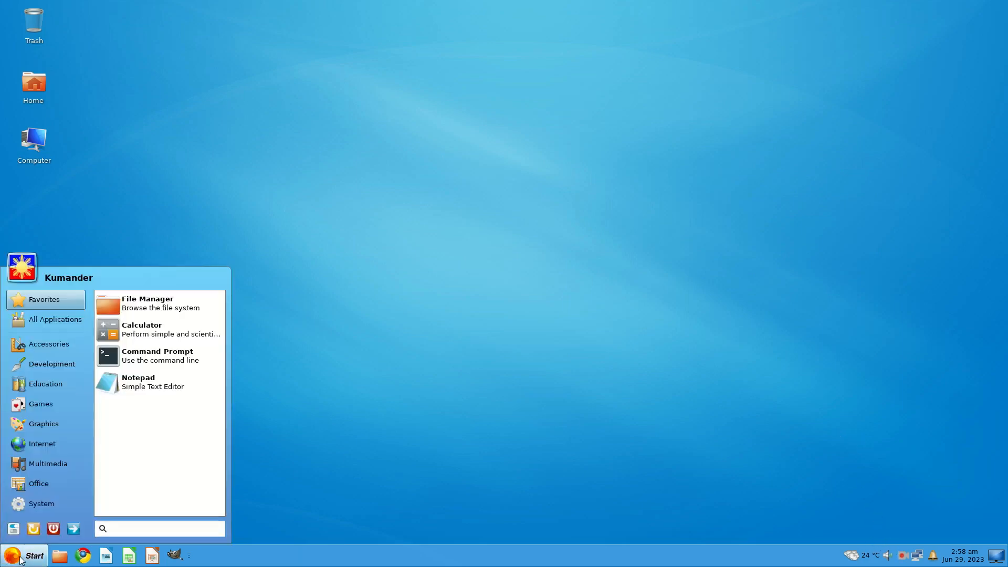
Step: Browse the Development, Education and Games categories in the Start menu
left_click(50, 345)
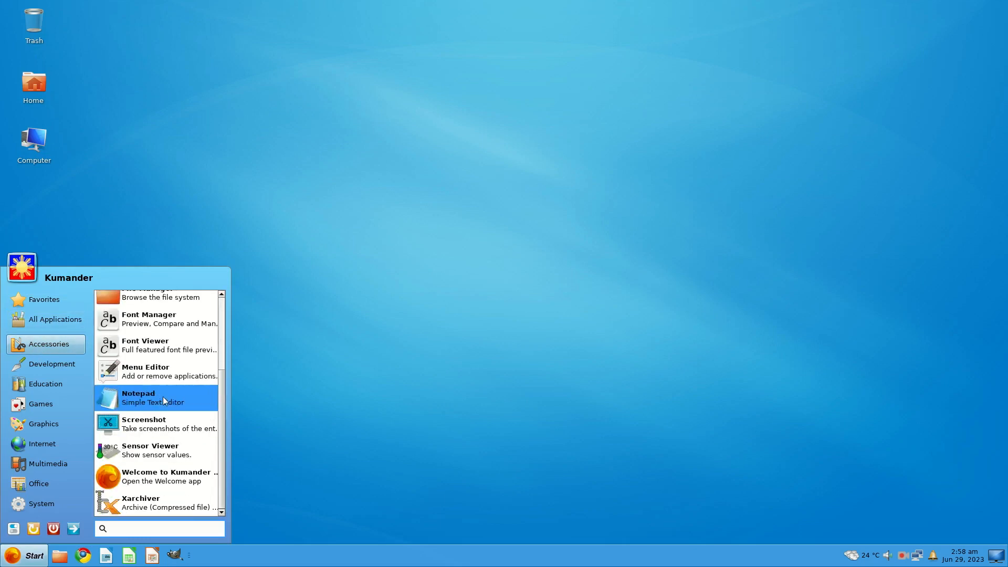
mouse_move(171, 502)
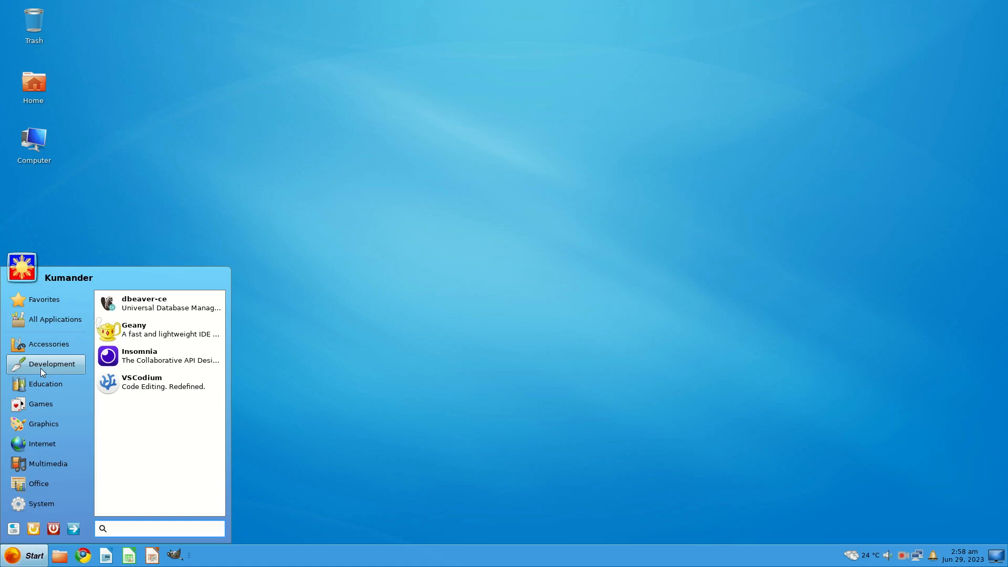
mouse_move(160, 303)
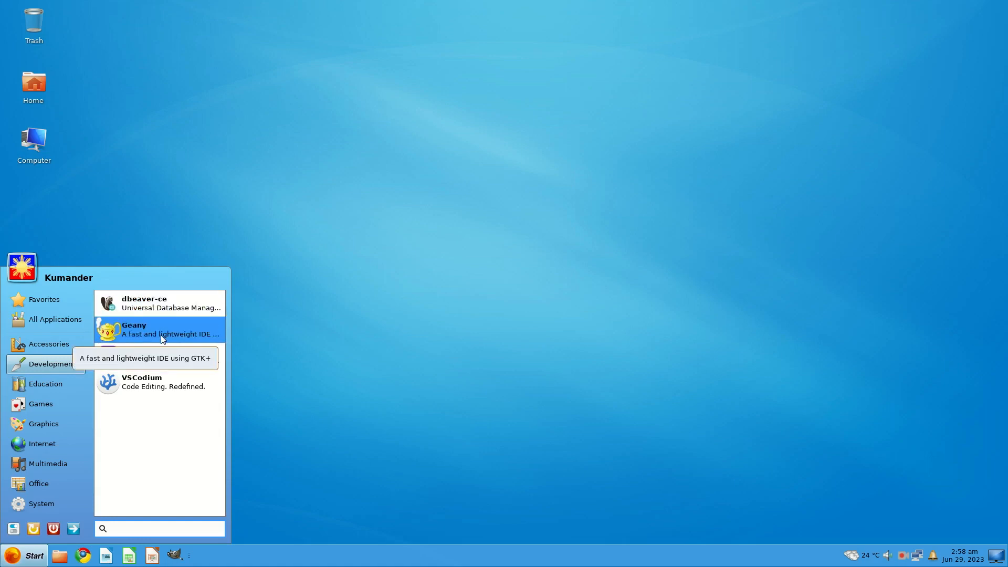
mouse_move(163, 356)
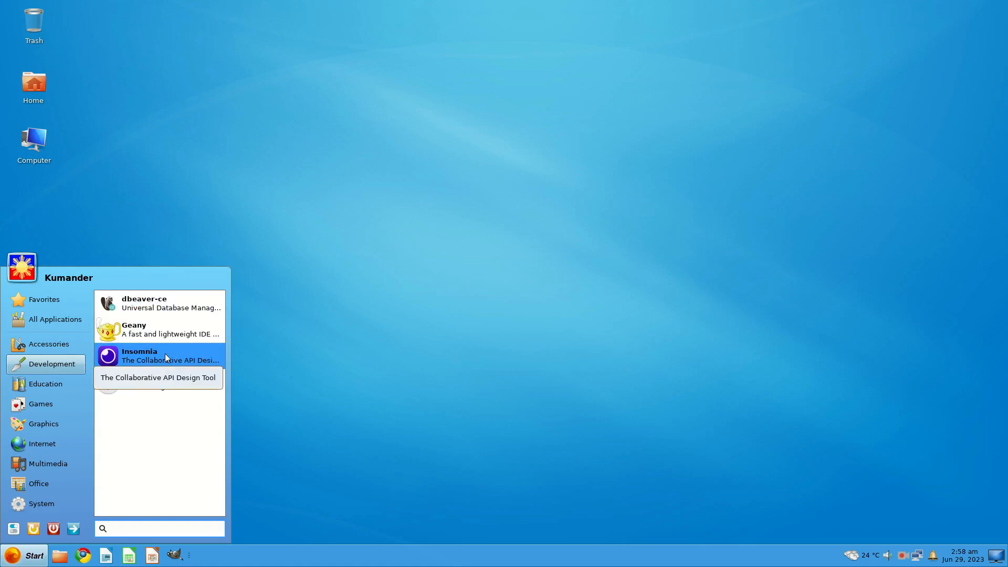
mouse_move(164, 382)
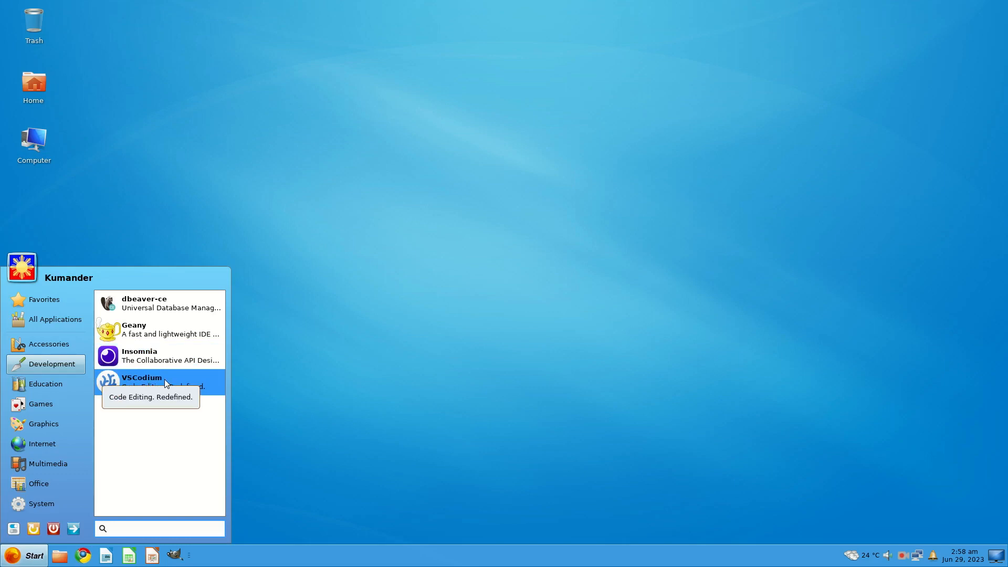
mouse_move(178, 381)
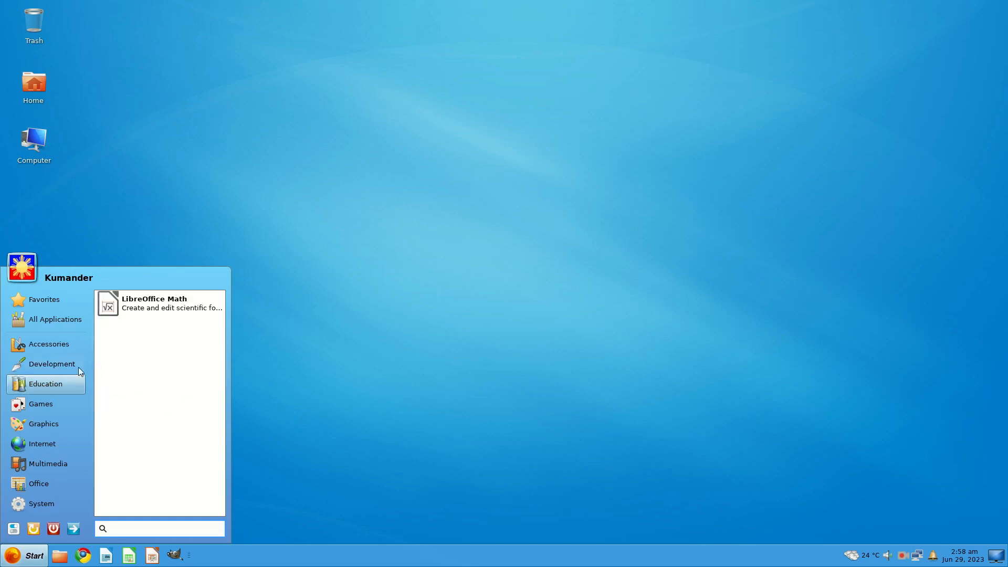
left_click(51, 365)
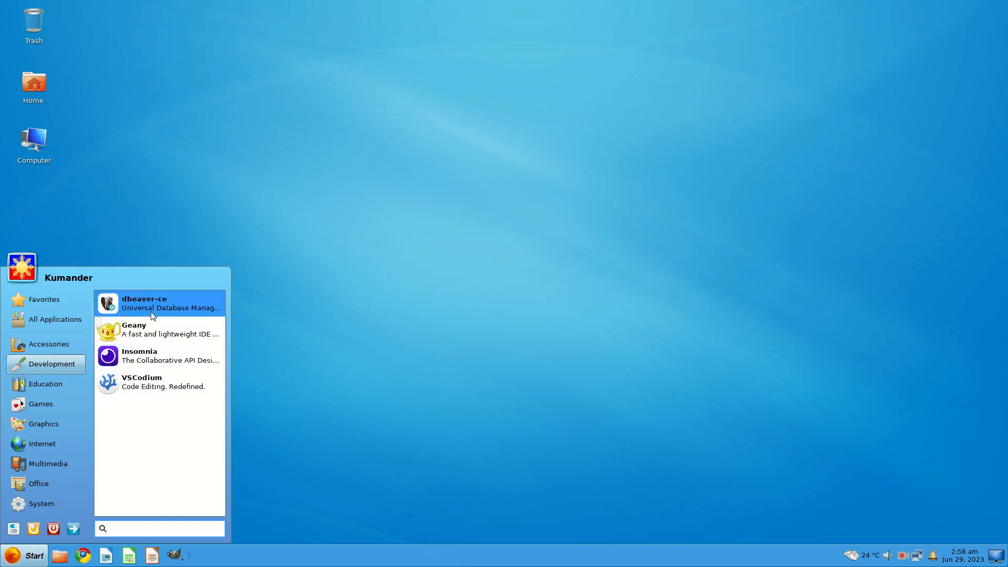
left_click(45, 384)
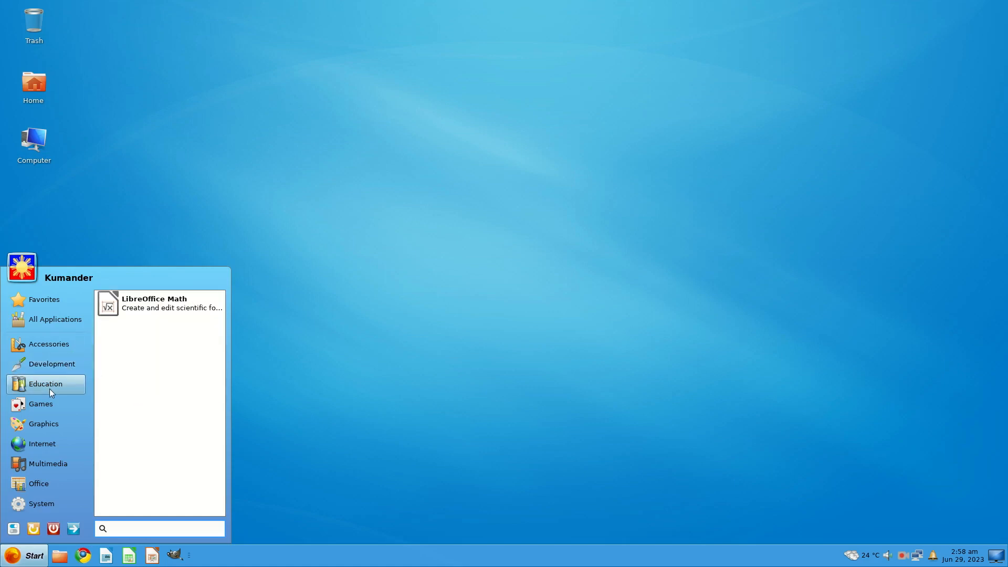
left_click(41, 403)
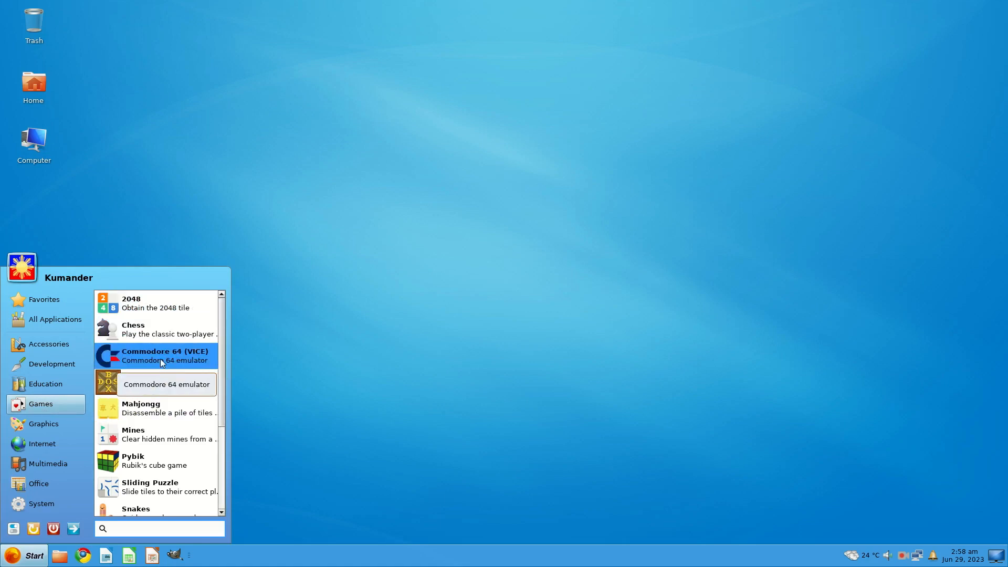
mouse_move(158, 382)
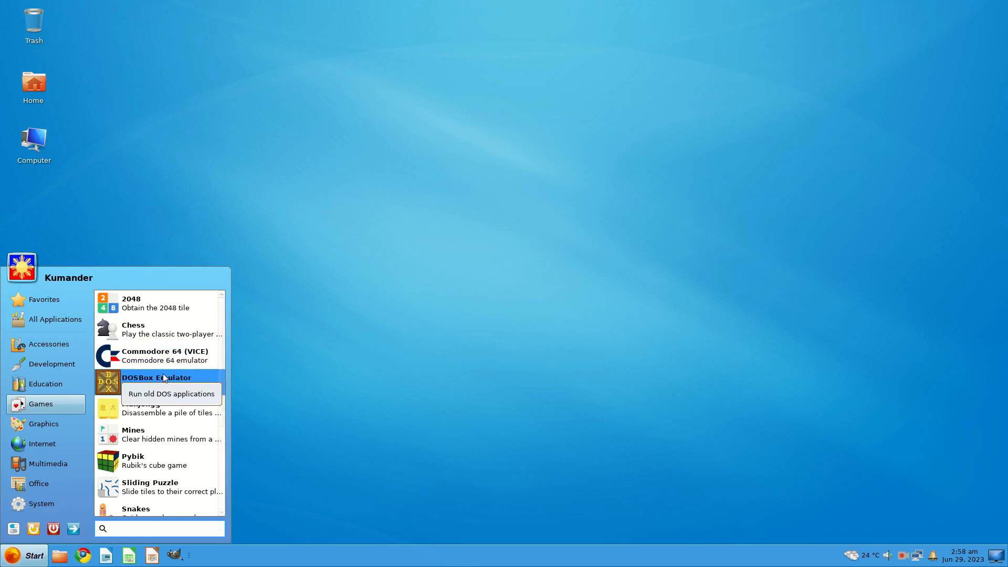
mouse_move(150, 438)
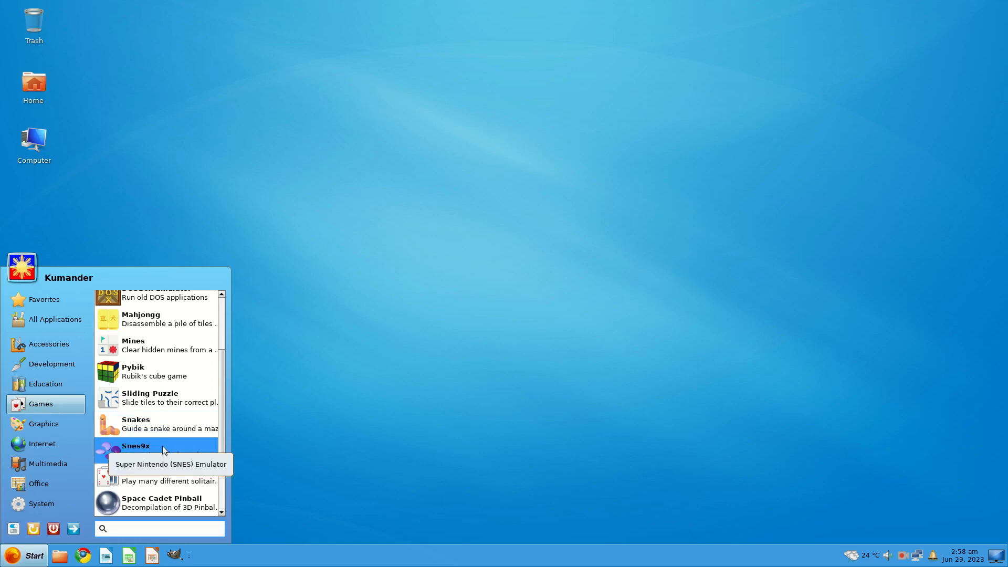
Step: Scroll the Games list down past DOSBox and Snes9x to Solitaire, Steam and Tetris
scroll("down", 3)
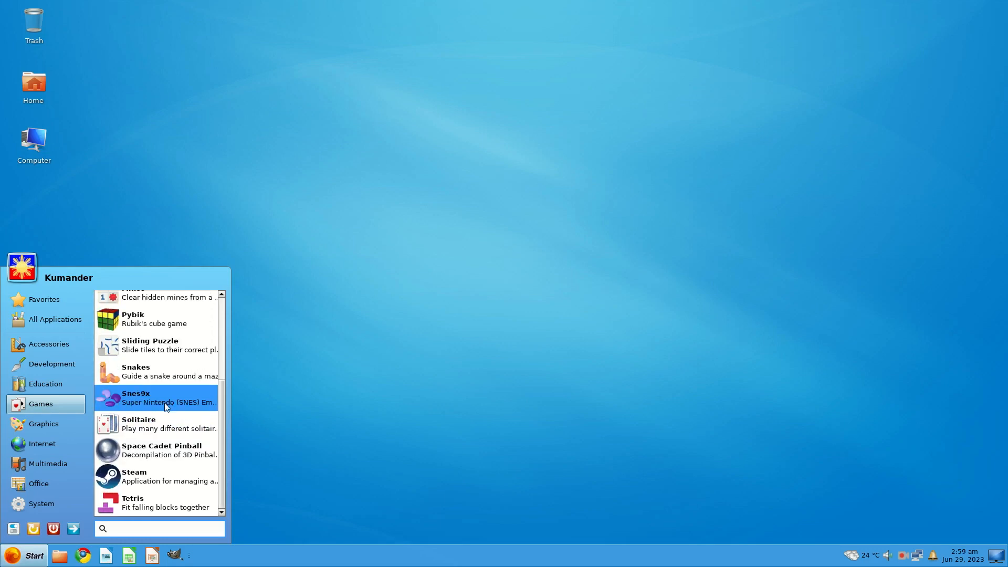
mouse_move(153, 450)
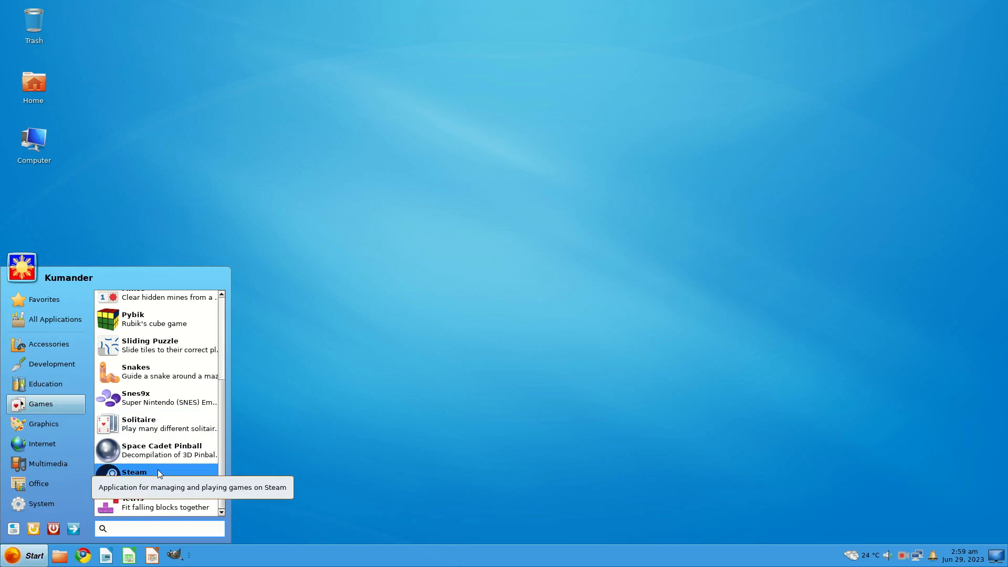
mouse_move(152, 450)
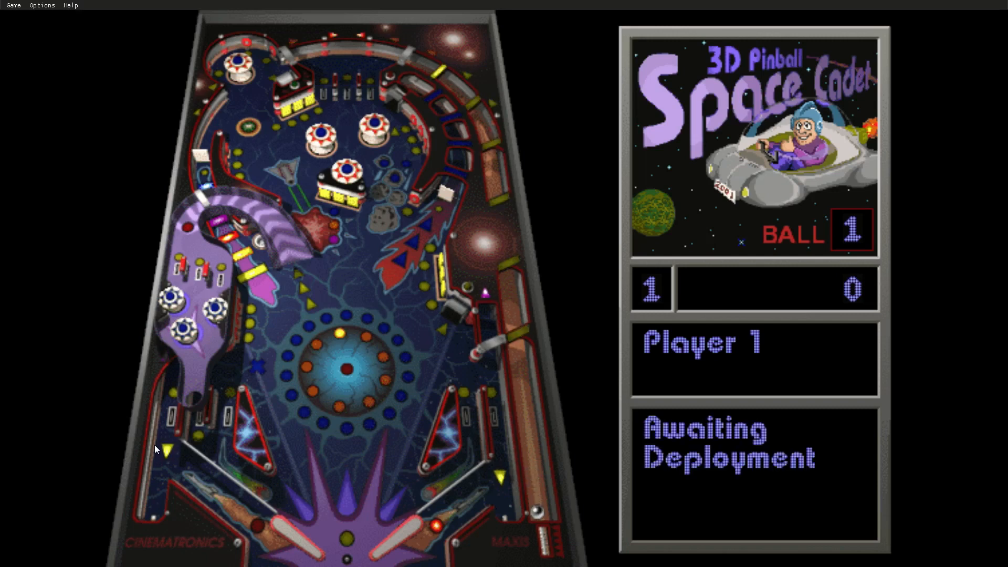
Step: Exit Space Cadet Pinball via the Game menu and confirm, returning to the desktop
left_click(42, 5)
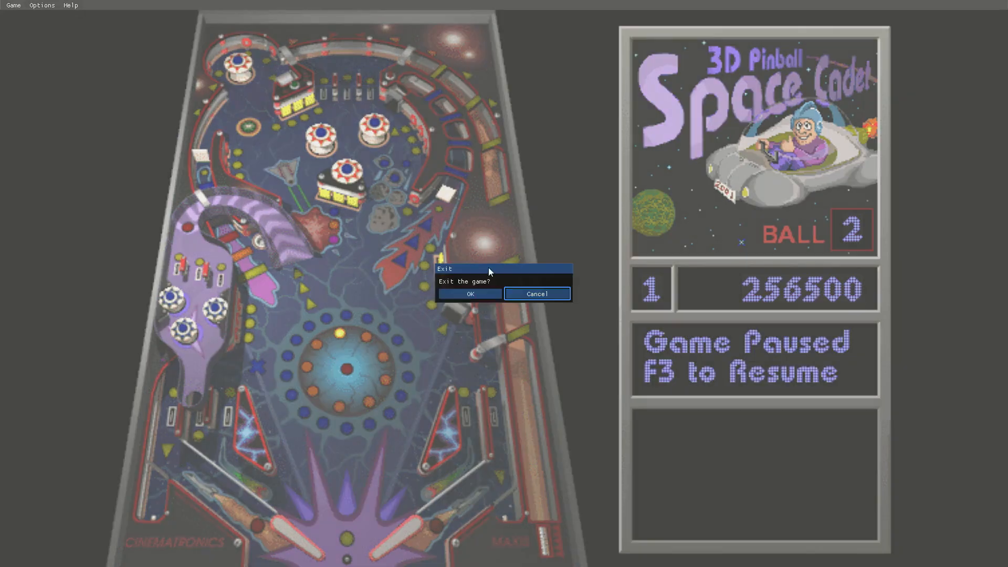
left_click(468, 294)
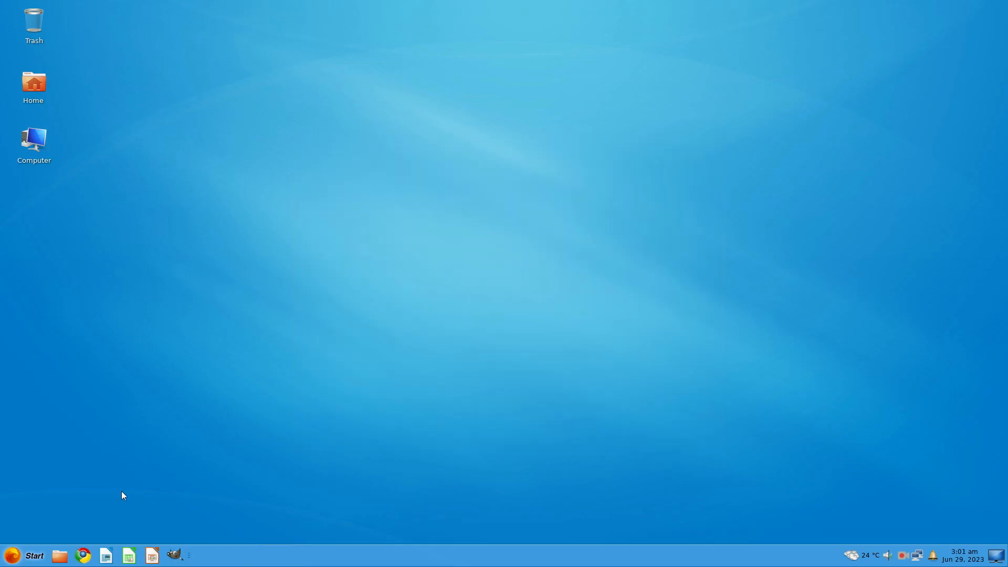
Step: Reopen the Start menu and browse the Graphics and Internet categories
left_click(28, 555)
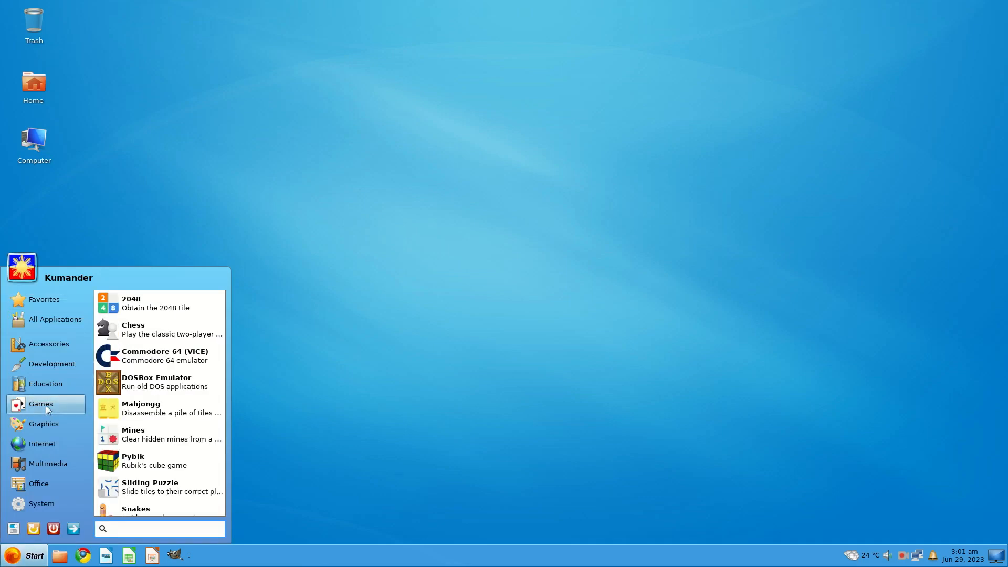
left_click(44, 423)
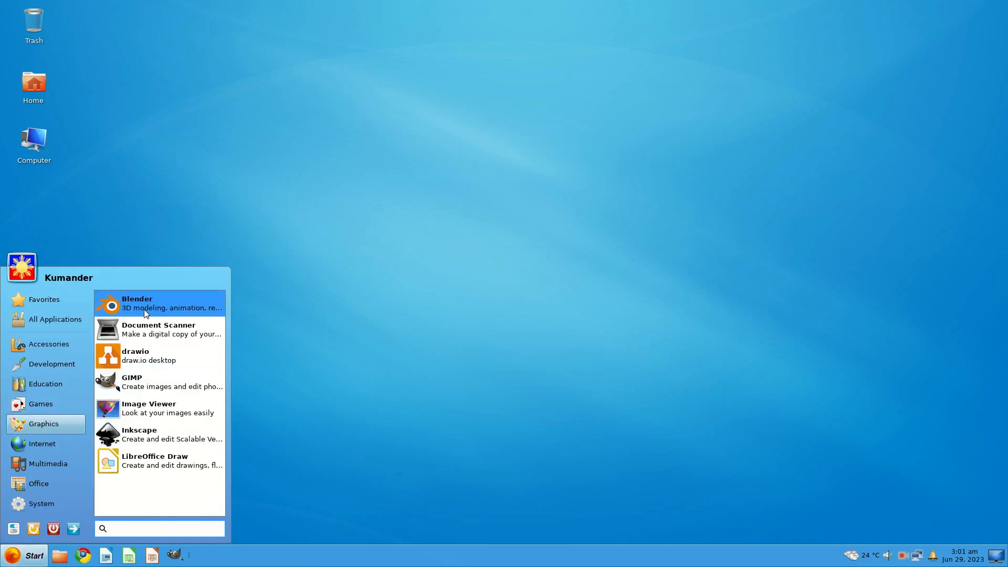
mouse_move(158, 328)
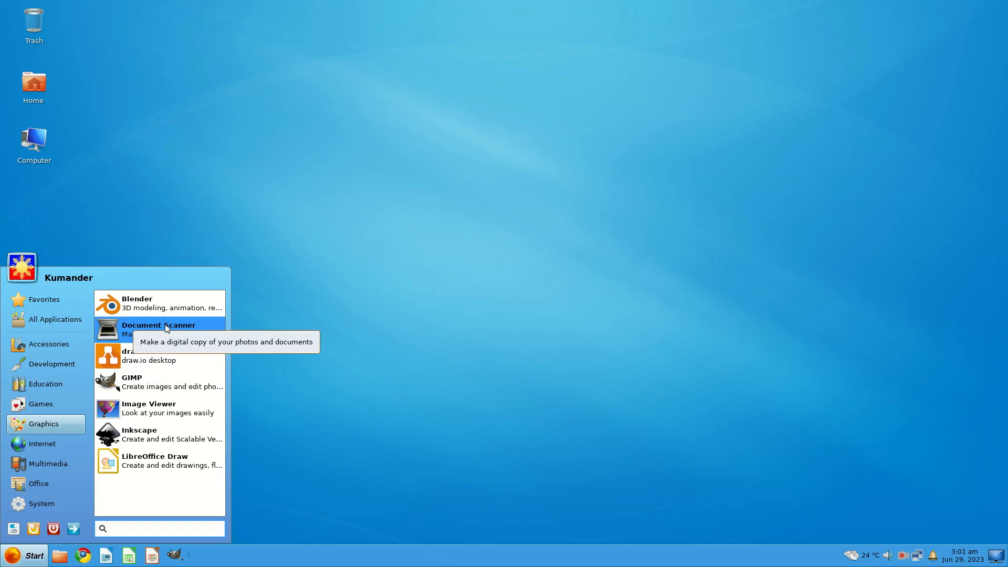
mouse_move(154, 408)
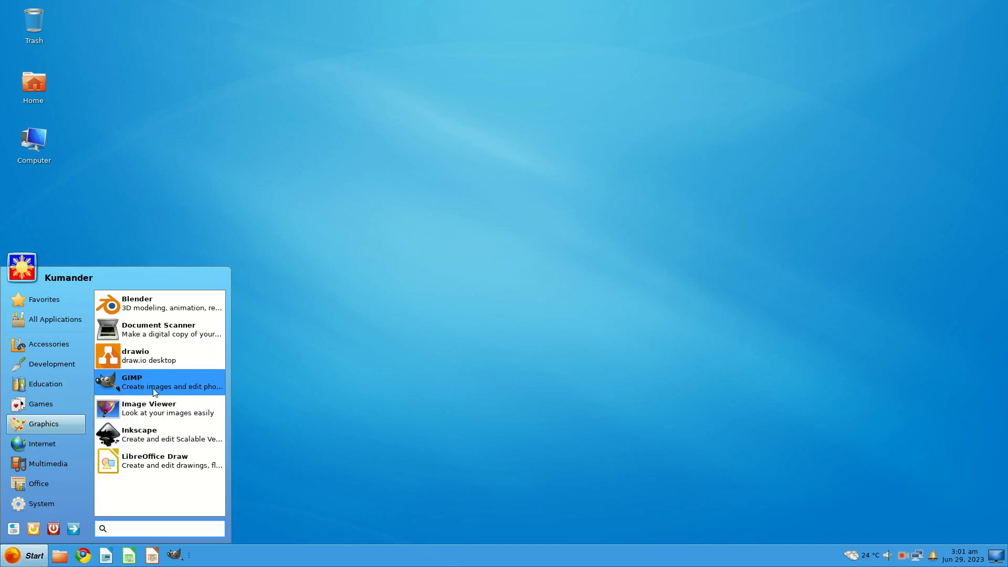
mouse_move(158, 408)
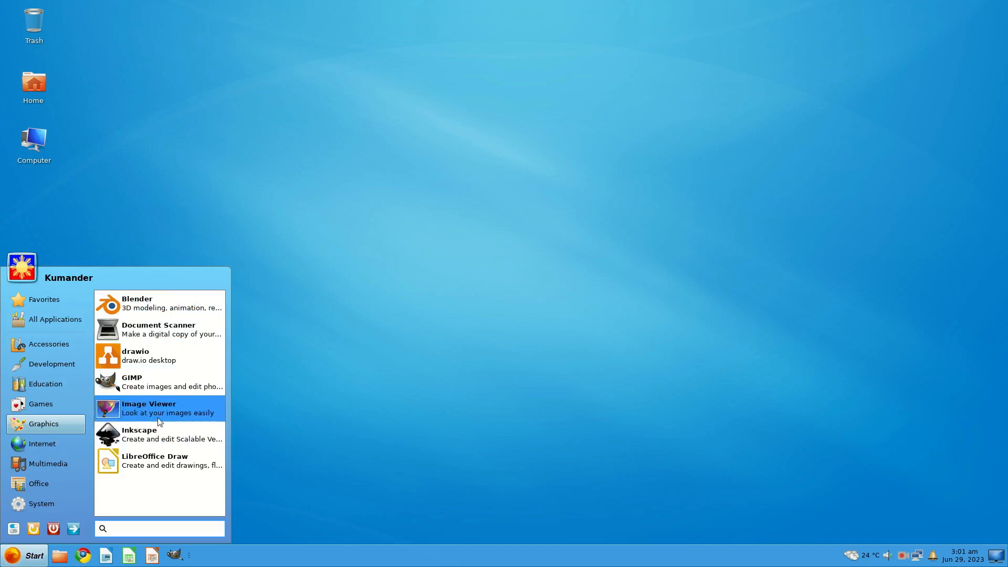
left_click(40, 444)
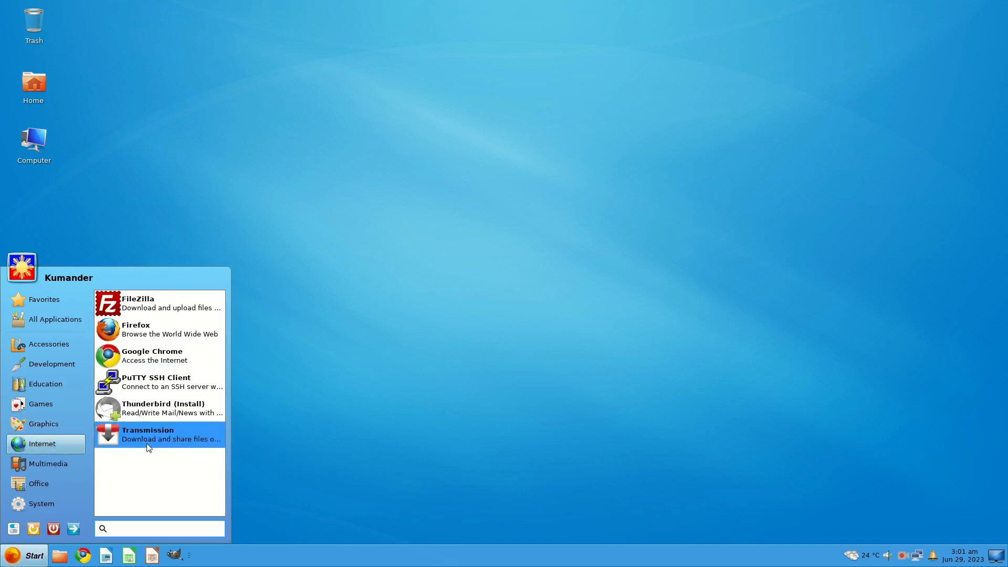
mouse_move(151, 329)
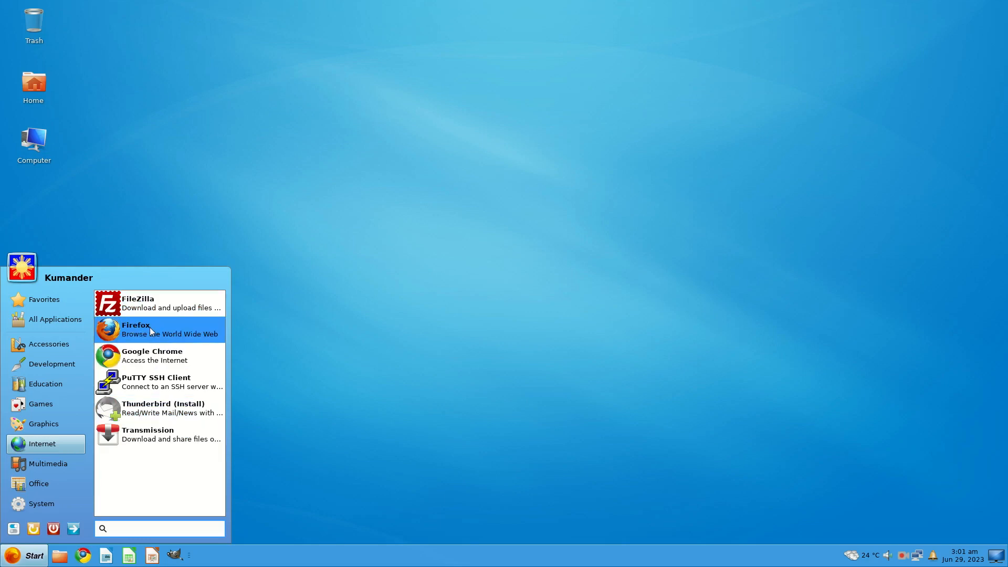
mouse_move(154, 356)
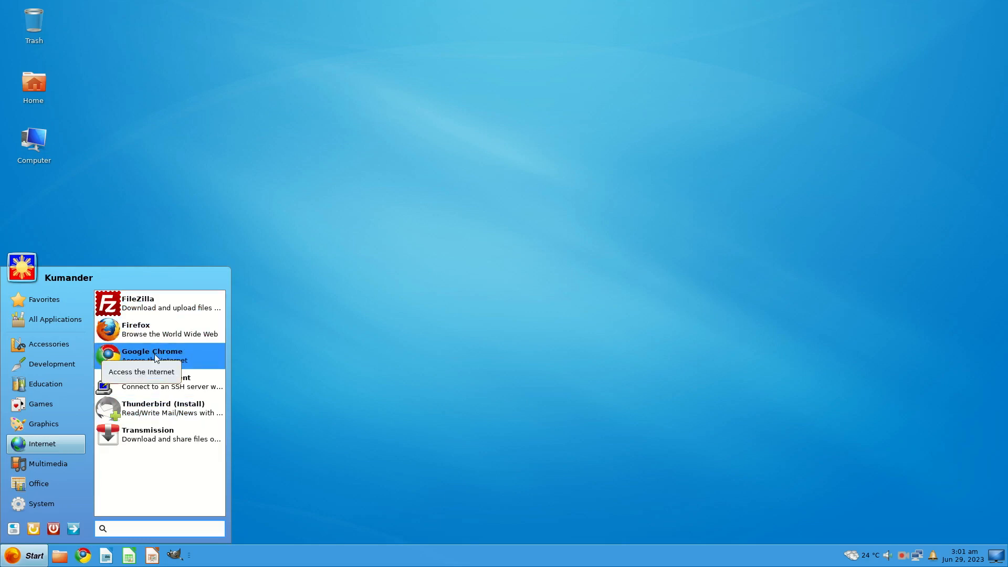
mouse_move(168, 382)
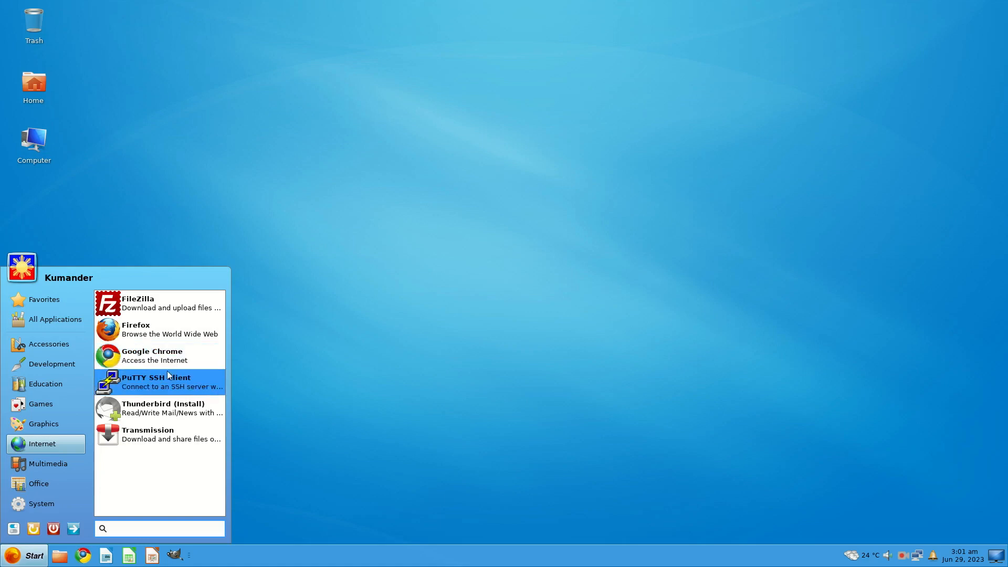
mouse_move(172, 400)
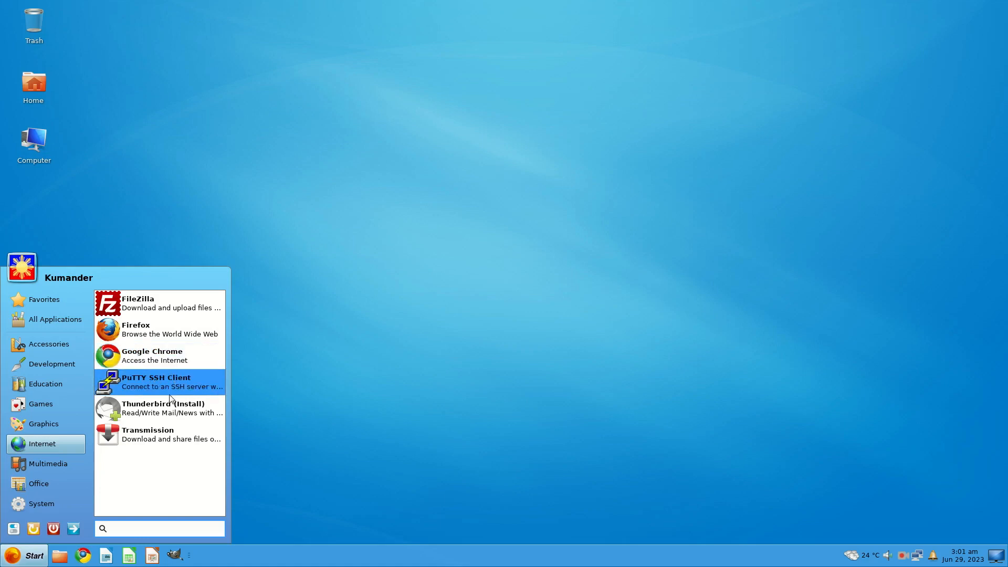
mouse_move(161, 408)
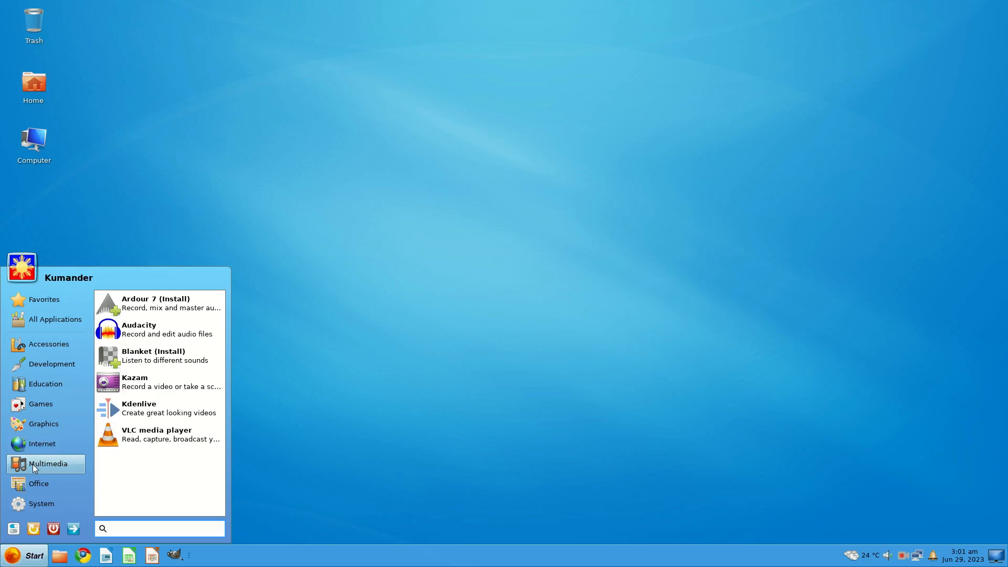
mouse_move(171, 302)
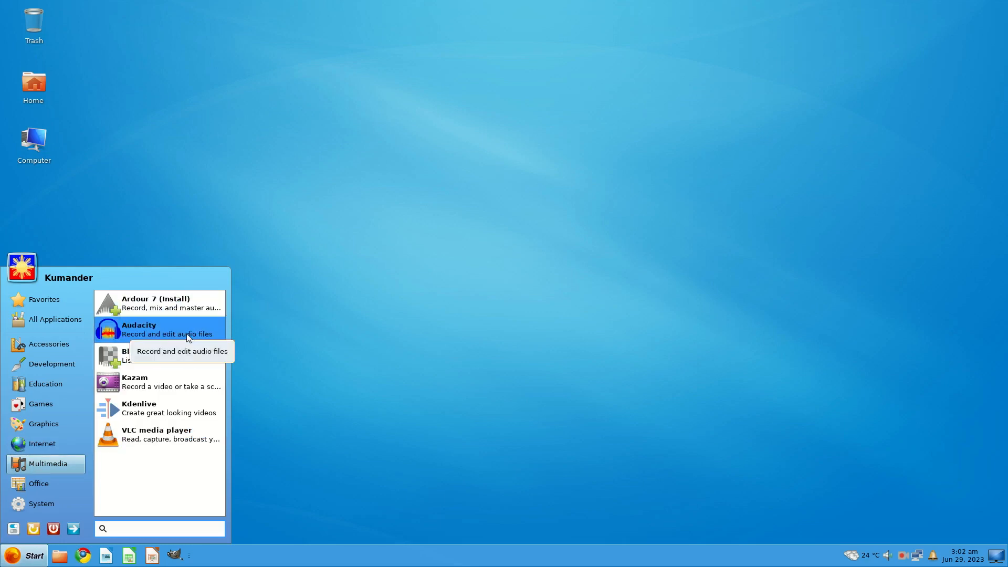
mouse_move(128, 356)
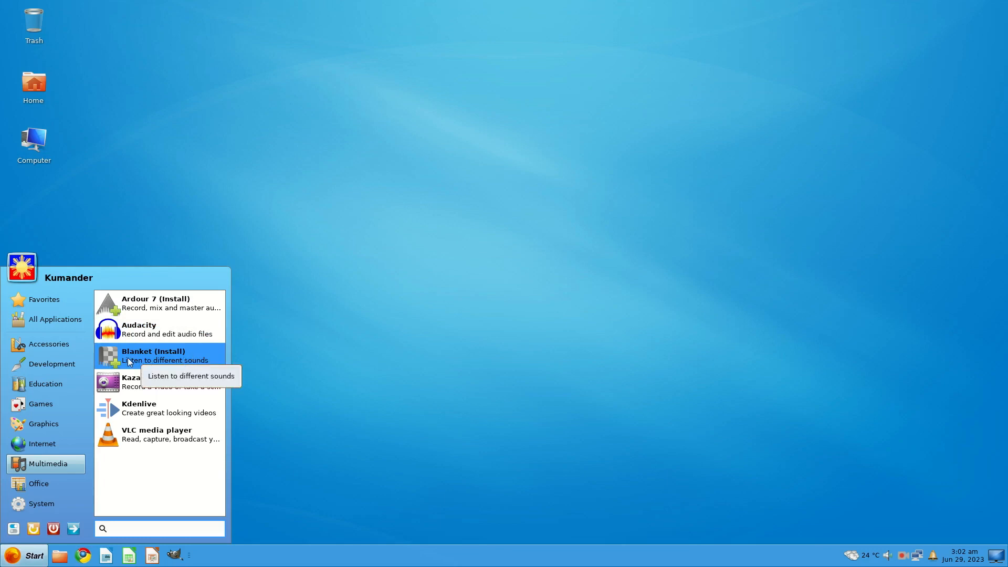
mouse_move(191, 356)
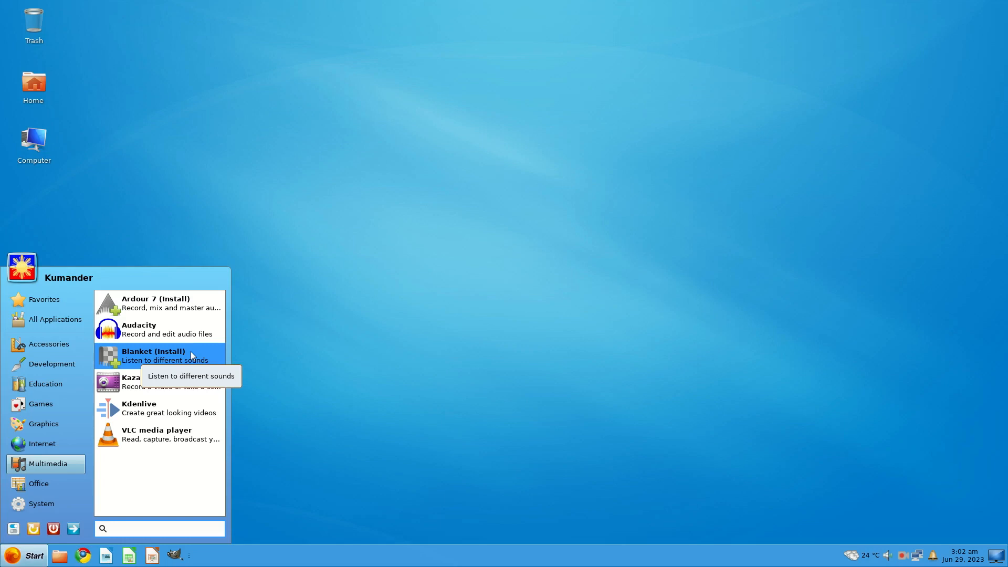
mouse_move(161, 381)
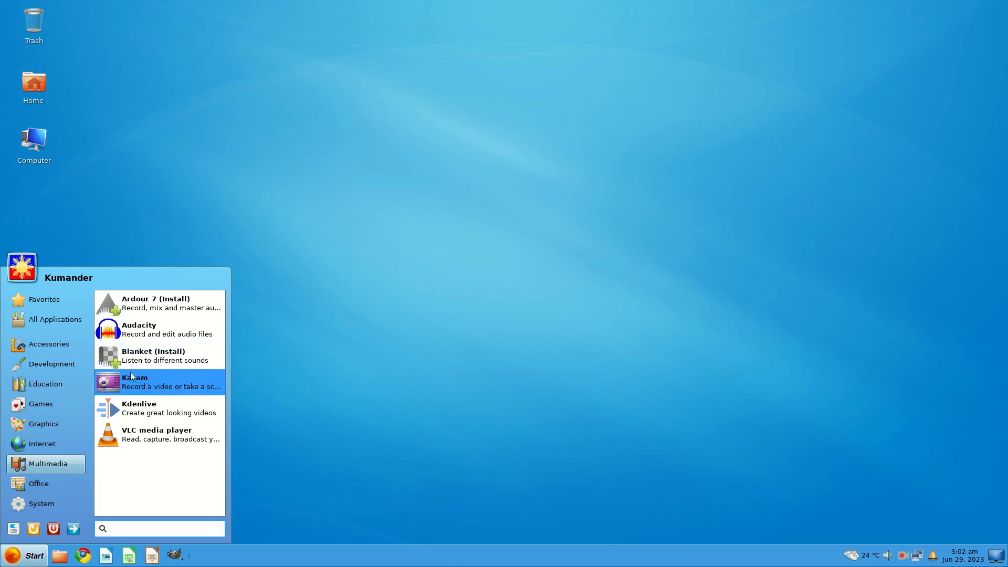
mouse_move(188, 386)
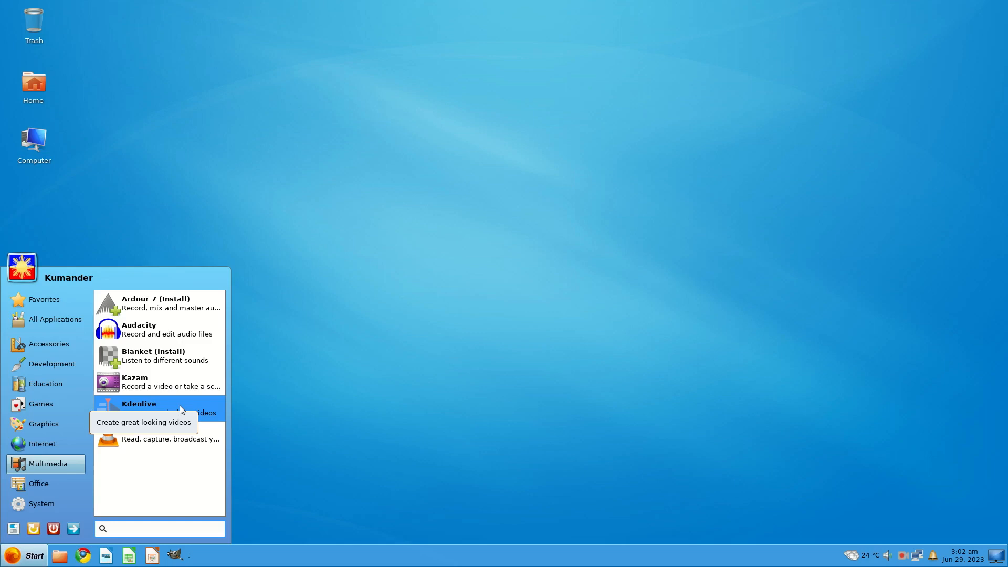
mouse_move(188, 434)
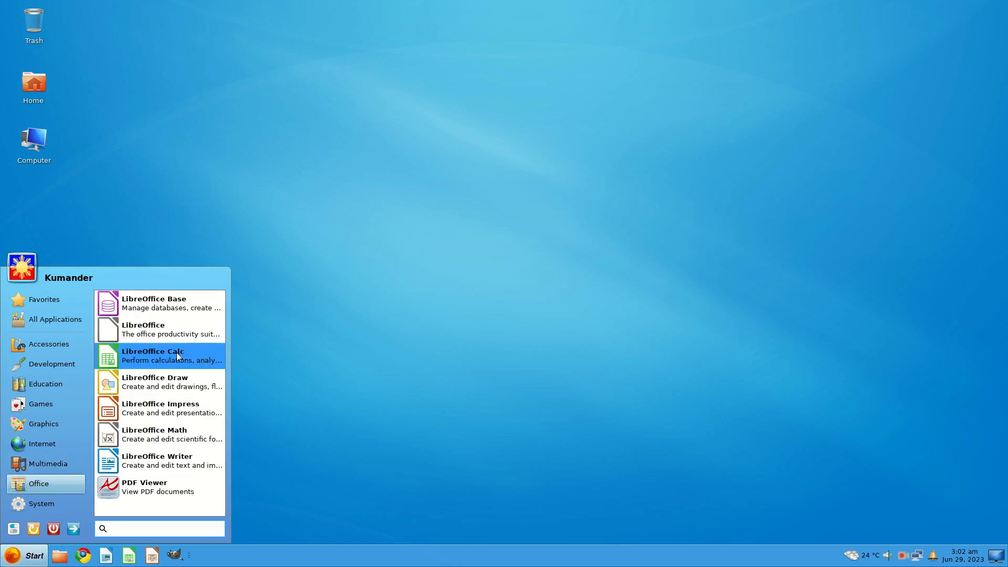
mouse_move(171, 459)
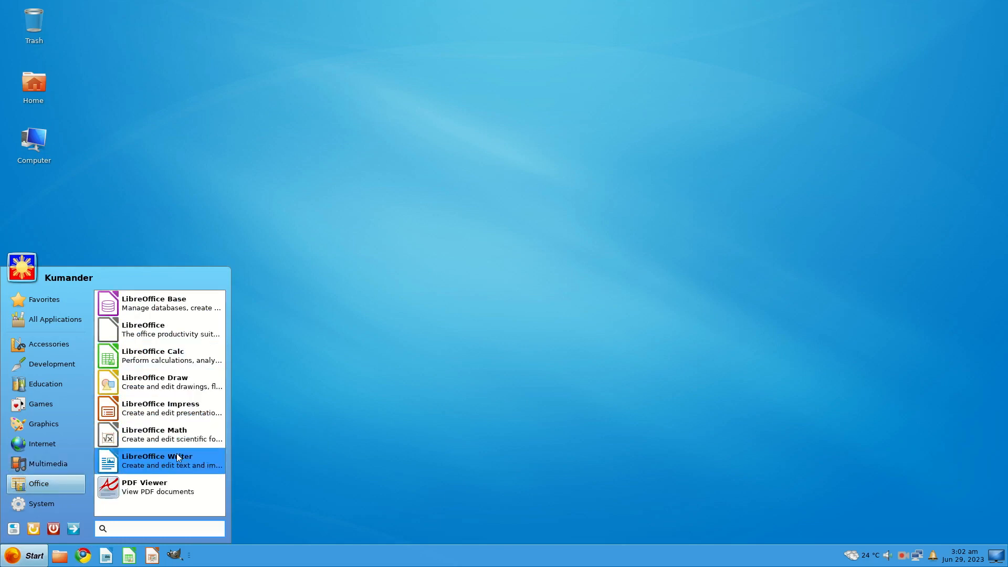
mouse_move(167, 382)
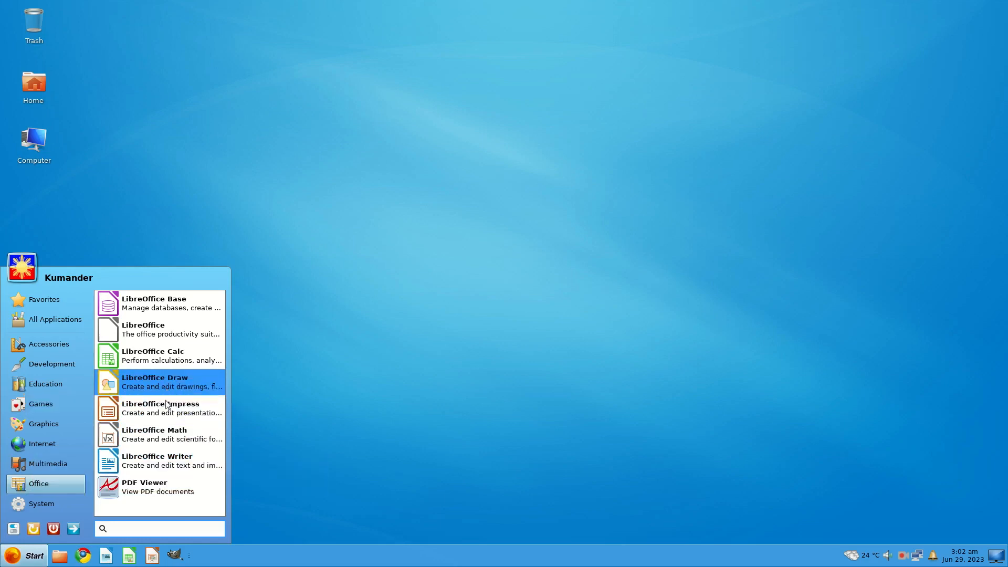
mouse_move(161, 434)
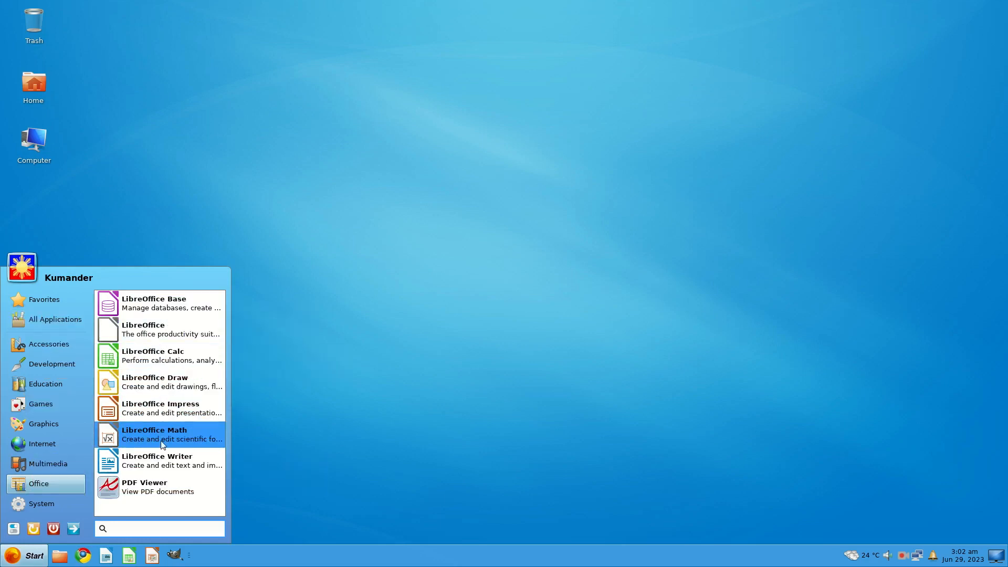
mouse_move(161, 331)
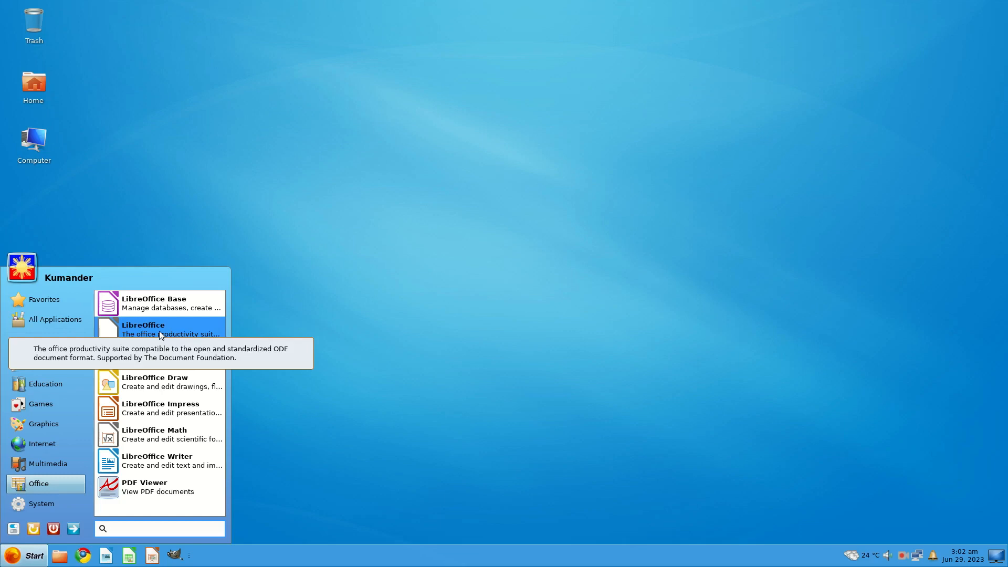
Step: Show the System apps and scroll down to Time and Date, Timeshift, Users and Groups
left_click(41, 503)
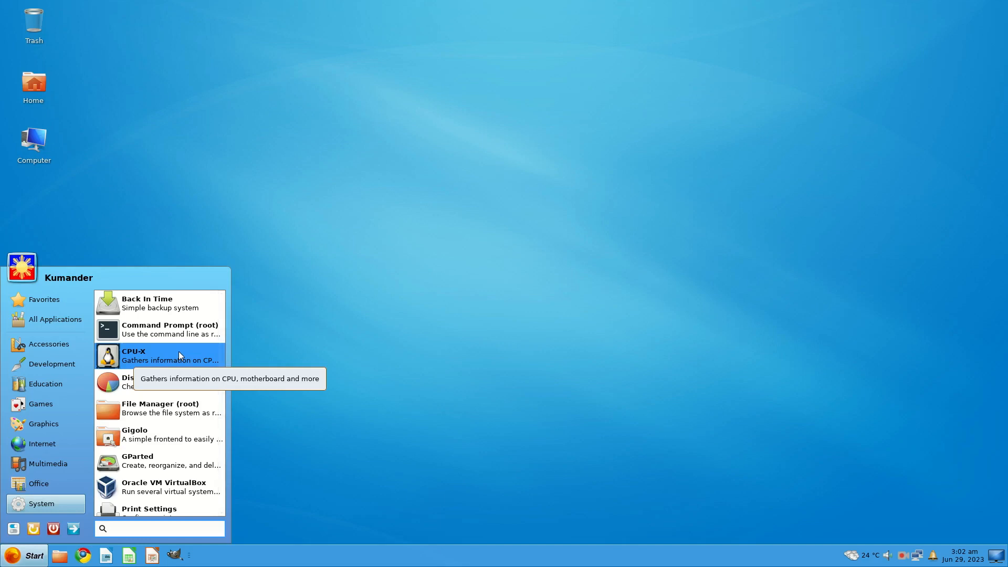
scroll("down", 3)
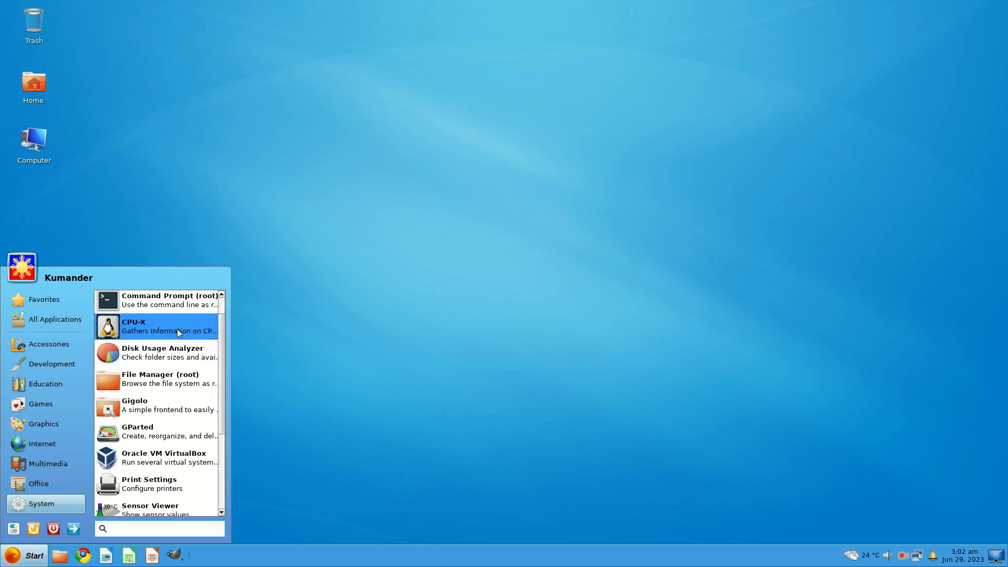
mouse_move(179, 331)
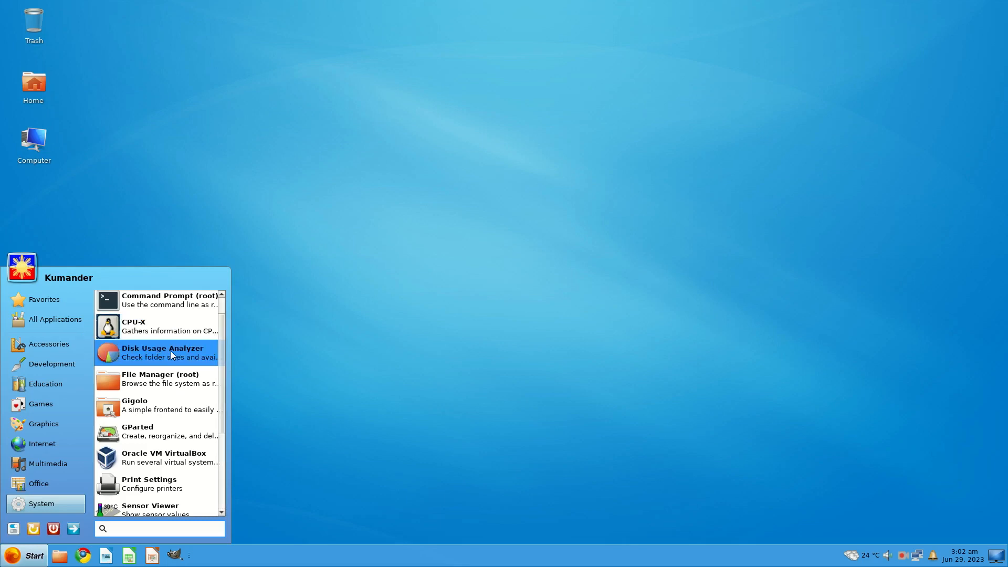
mouse_move(170, 457)
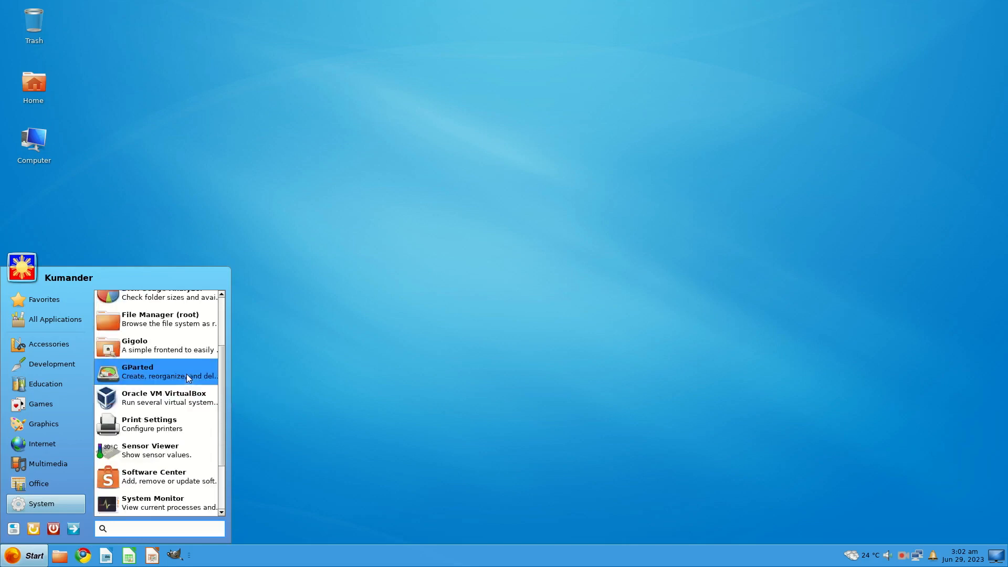
scroll("down", 3)
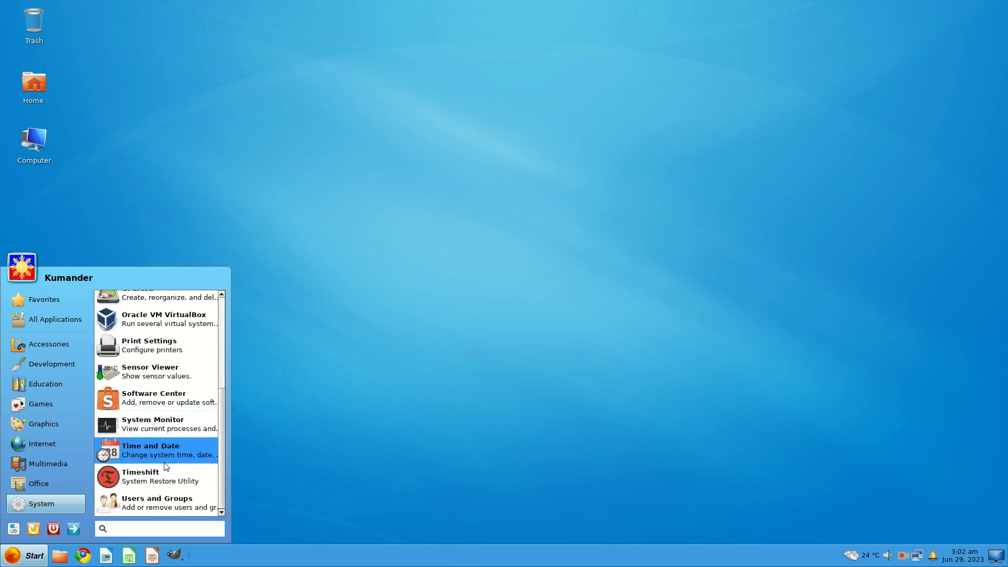
mouse_move(142, 476)
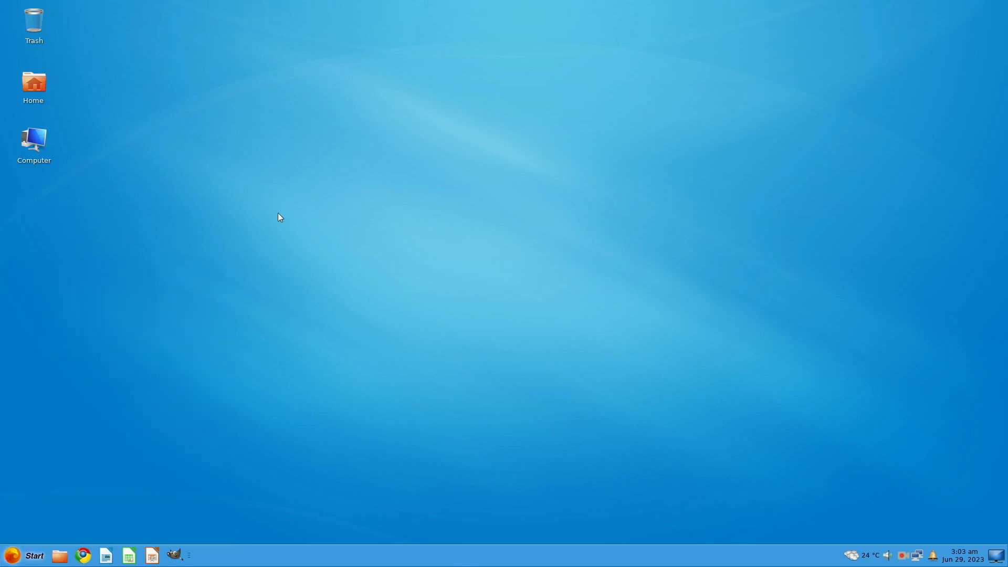
mouse_move(227, 147)
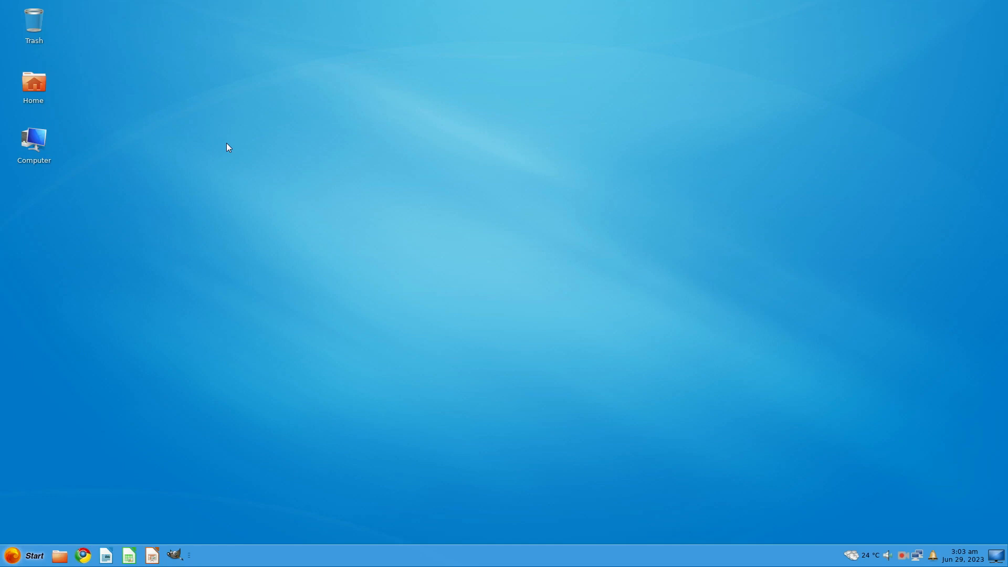
mouse_move(251, 210)
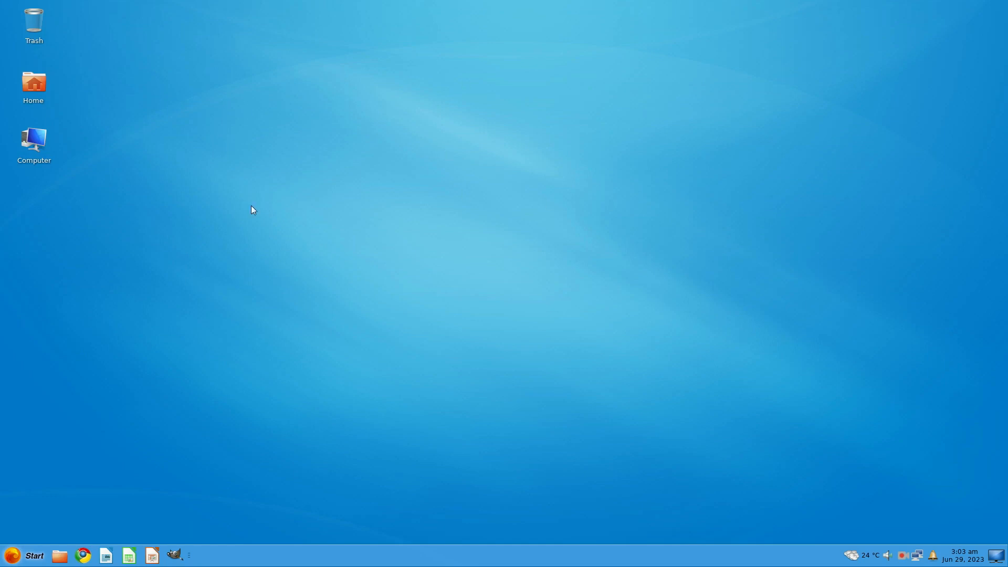
mouse_move(293, 317)
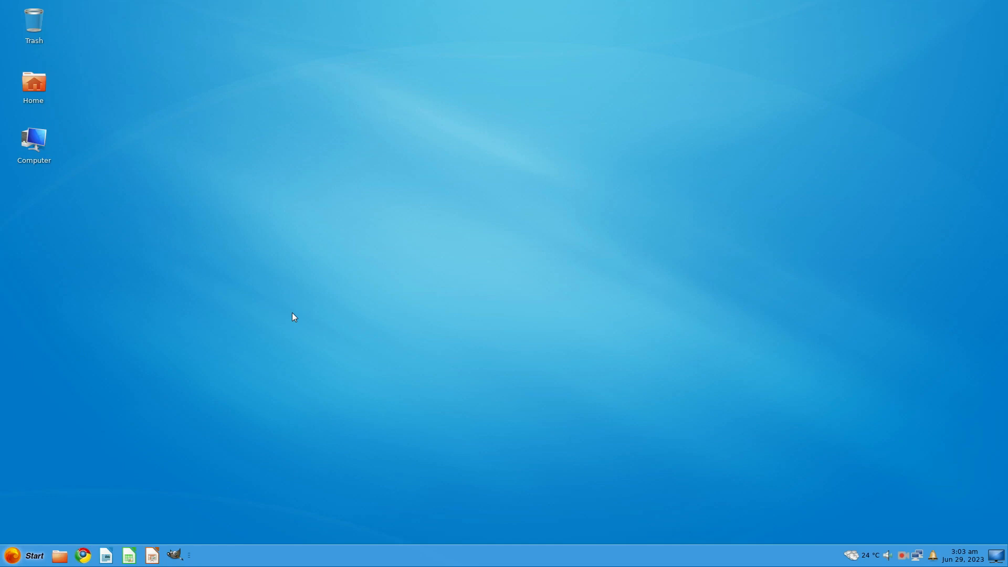
mouse_move(911, 557)
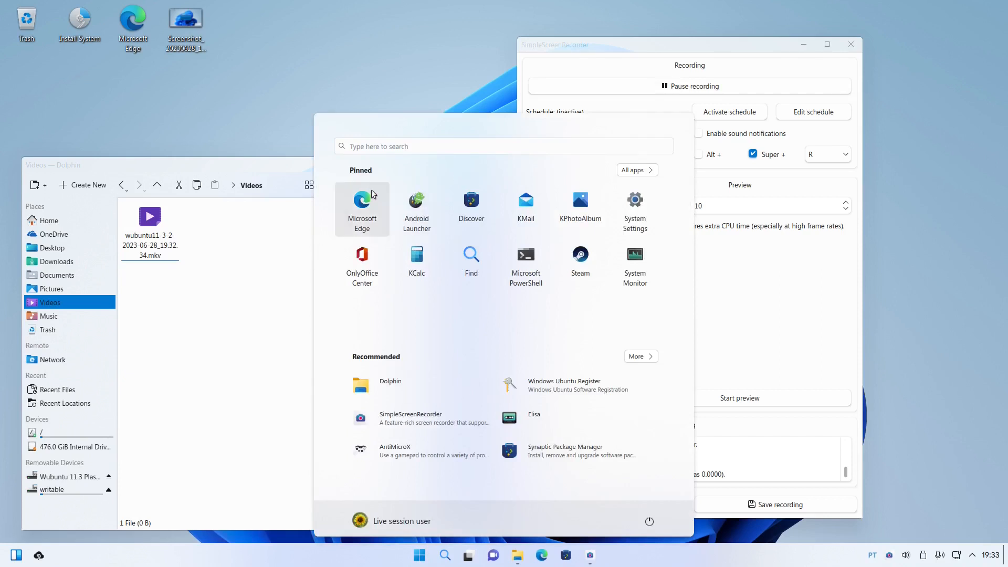
mouse_move(525, 264)
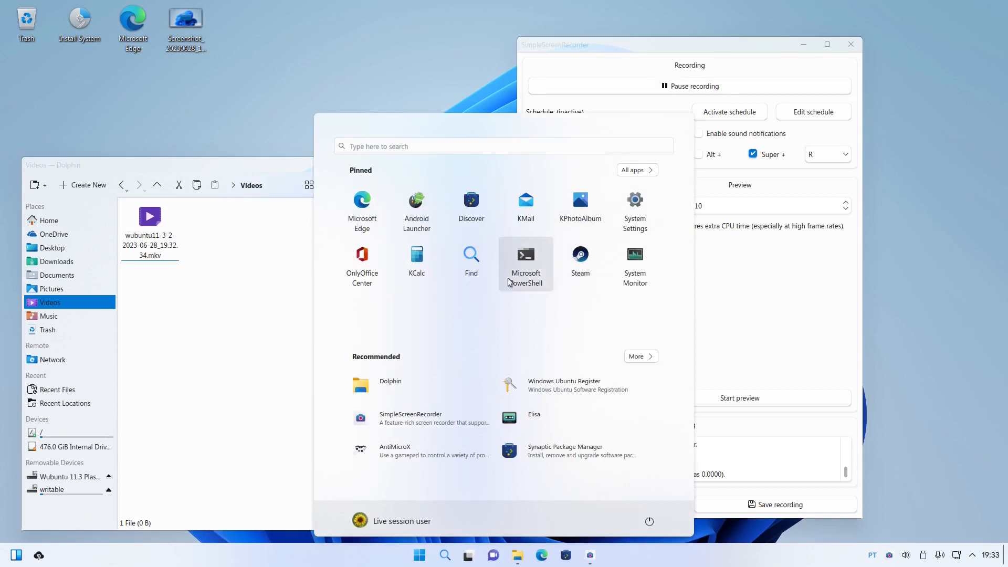
mouse_move(600, 385)
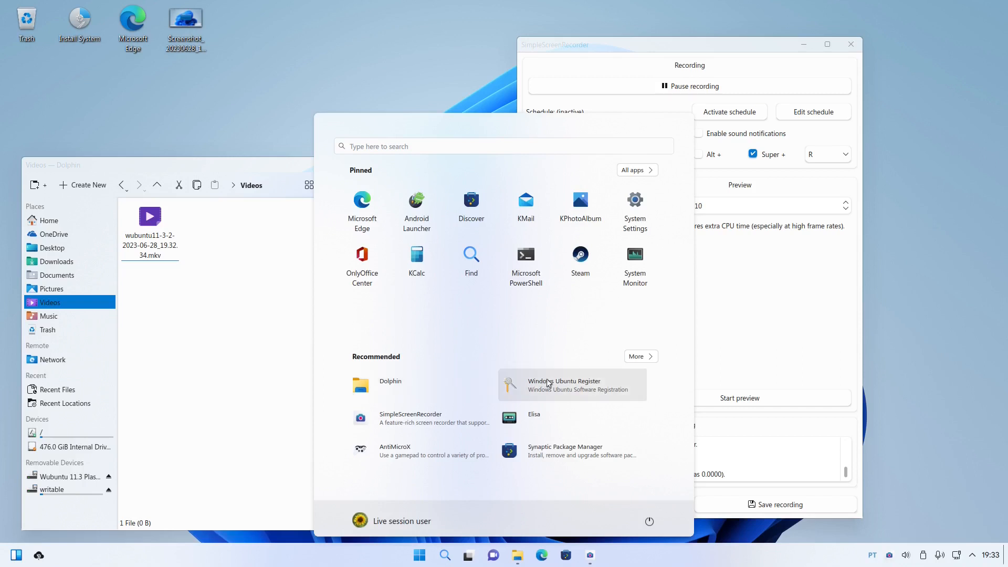
Step: Dismiss the start menu, revealing Dolphin's Videos folder and SimpleScreenRecorder
left_click(242, 46)
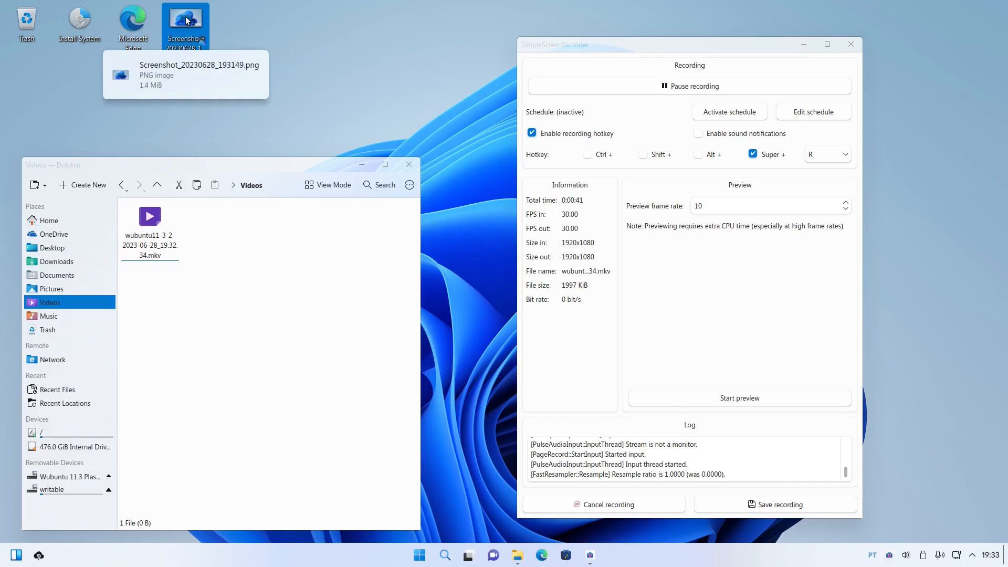
Step: View the desktop screenshot PNG in Gwenview maximized, showing the product key dialog
double_click(185, 22)
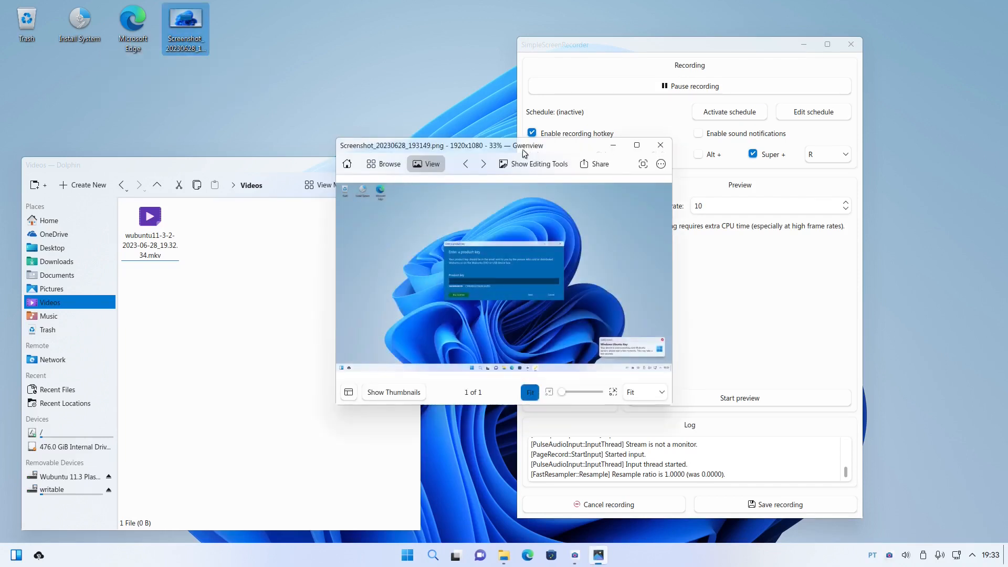
left_click(636, 144)
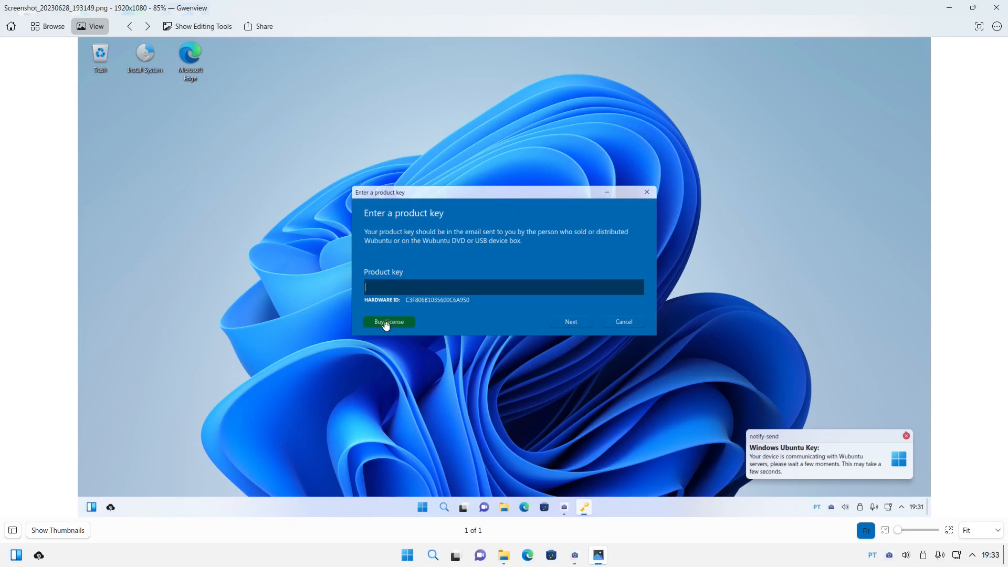
mouse_move(557, 324)
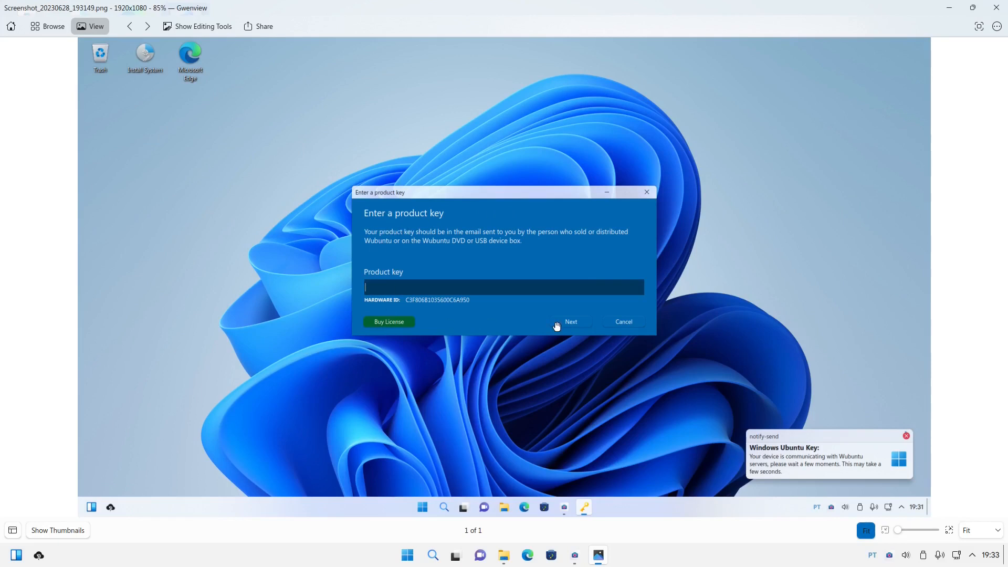
mouse_move(627, 219)
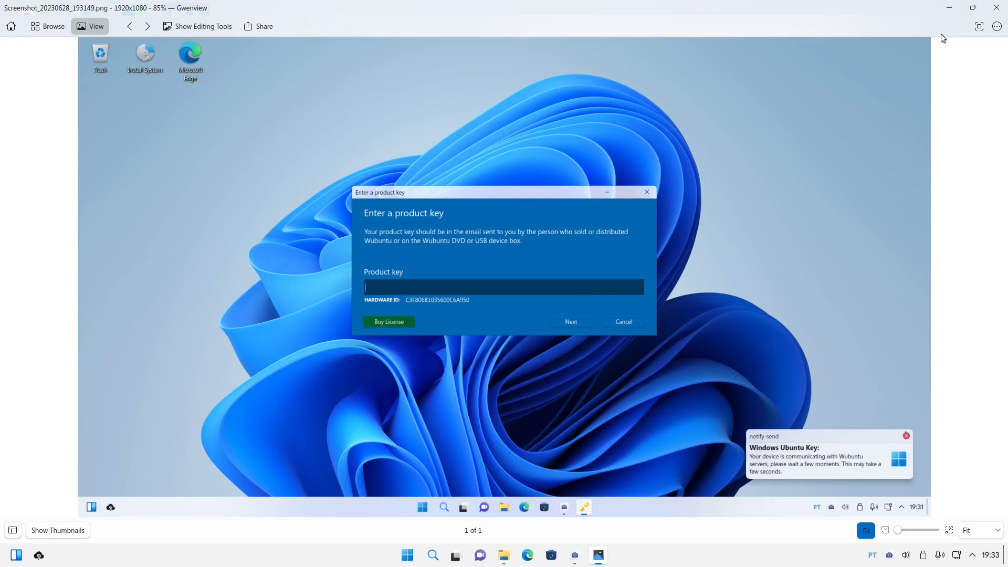
mouse_move(503, 250)
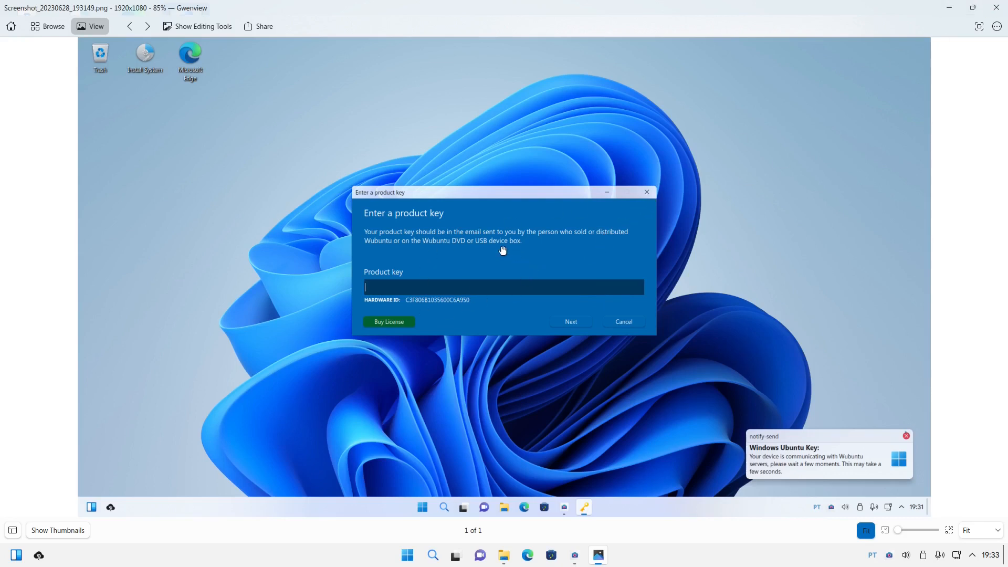
mouse_move(617, 276)
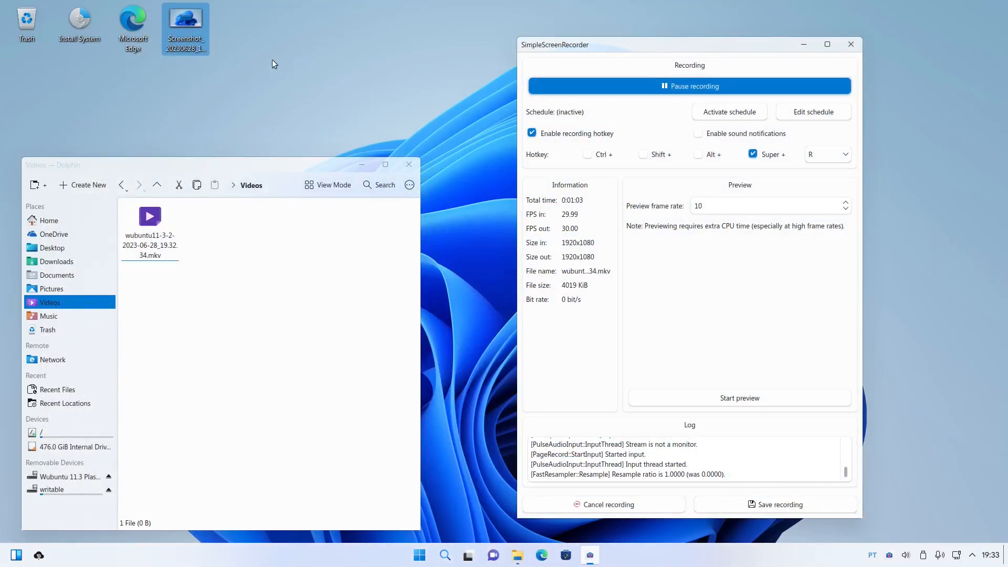
mouse_move(312, 54)
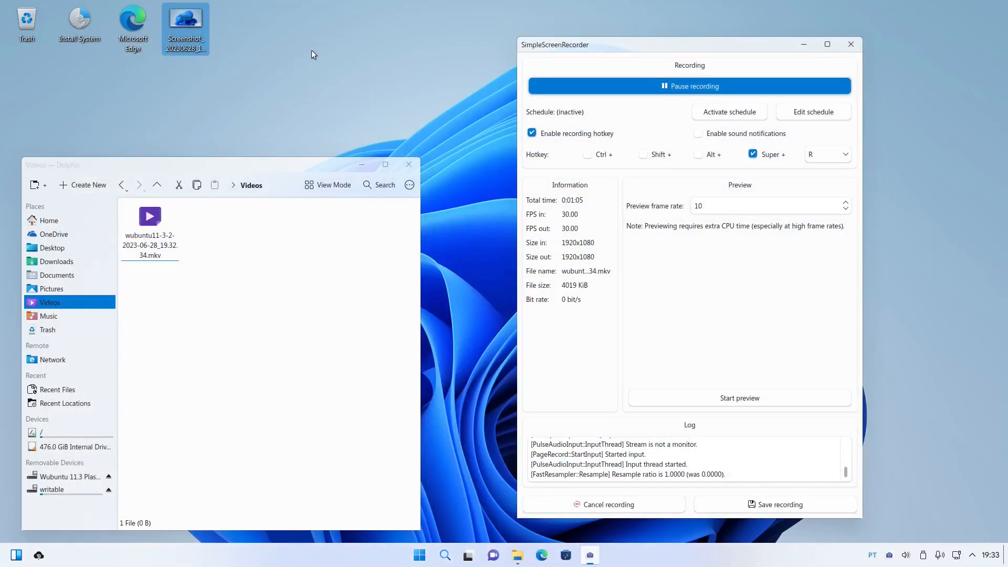
mouse_move(192, 254)
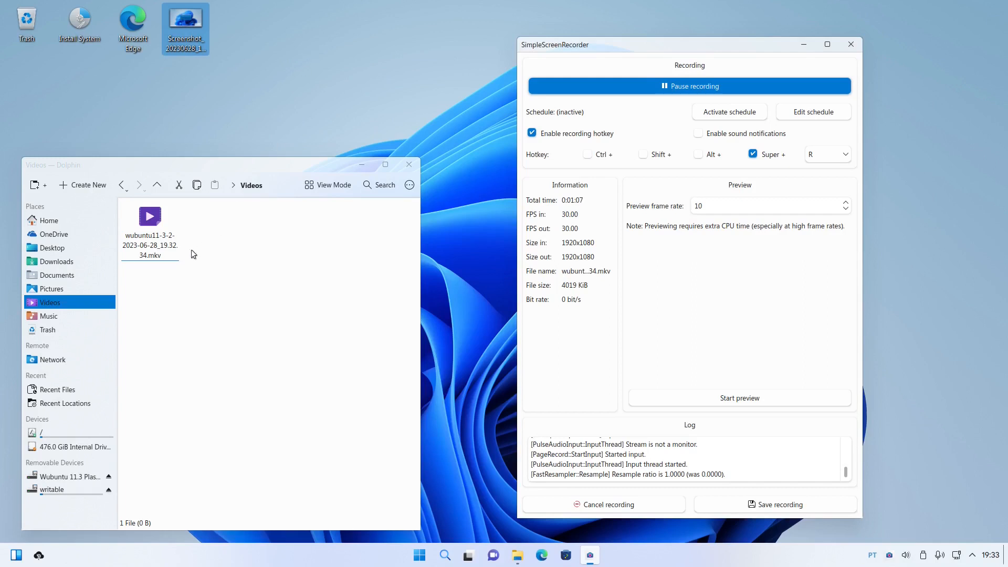
Step: Hide SimpleScreenRecorder and the Dolphin Videos window and deselect the screenshot icon
left_click(150, 216)
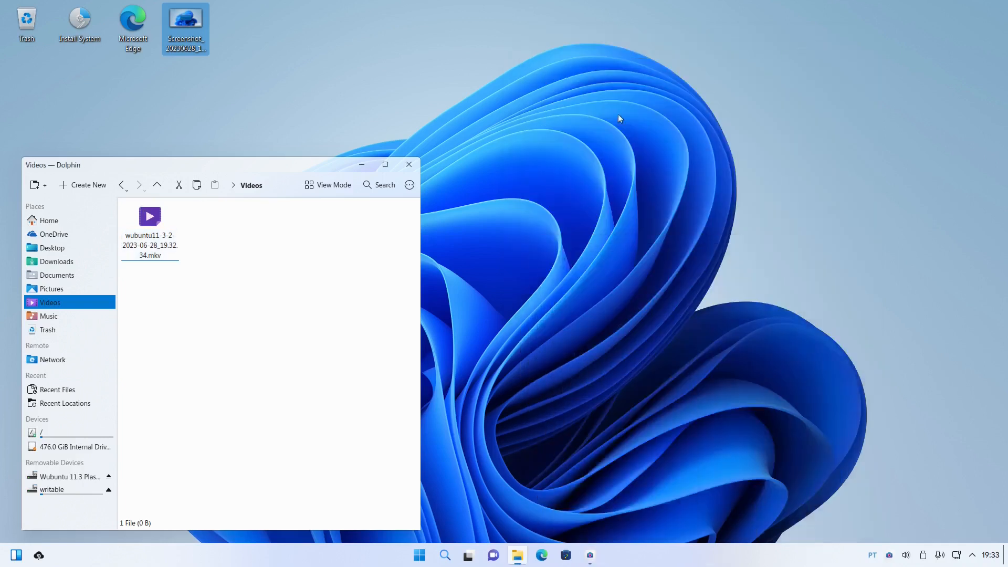
left_click(407, 165)
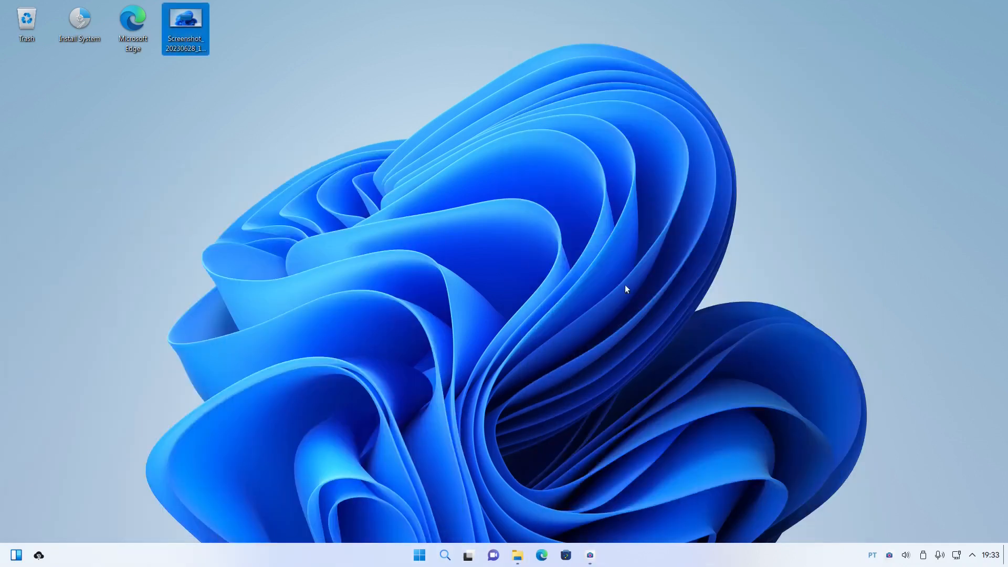
left_click(574, 248)
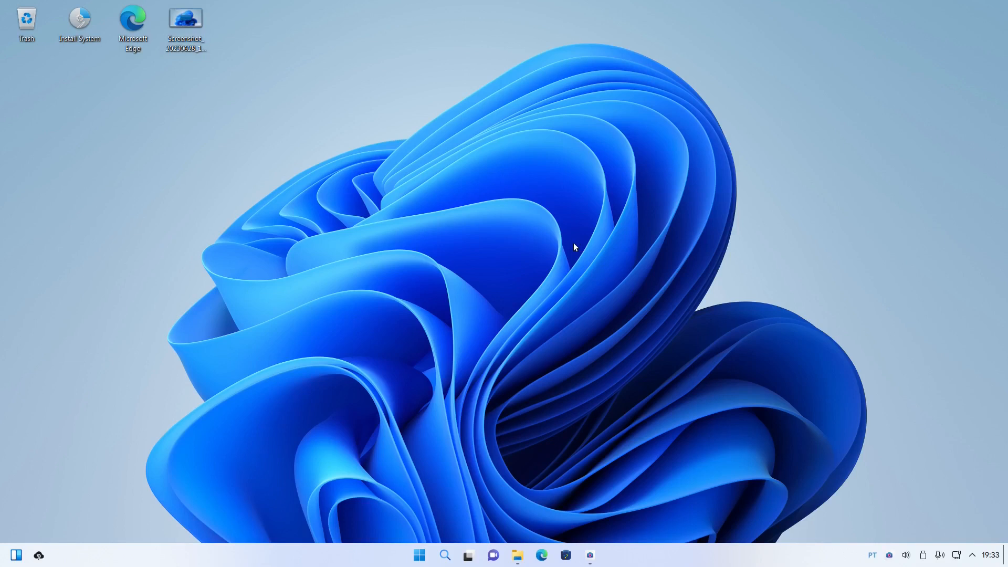
mouse_move(537, 267)
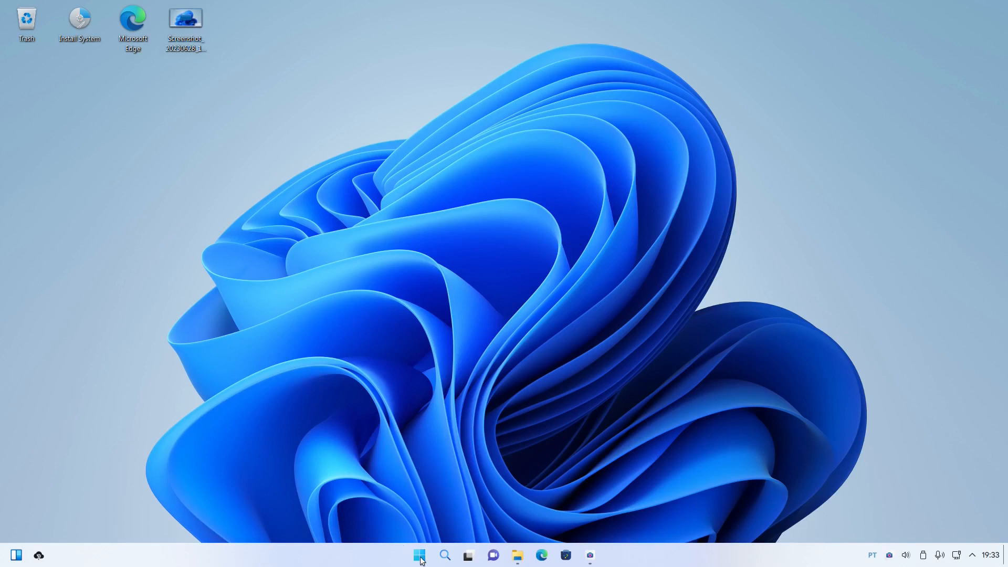
Step: Bring up the start menu's All apps list from Activity Log Manager to Dolphin
left_click(419, 555)
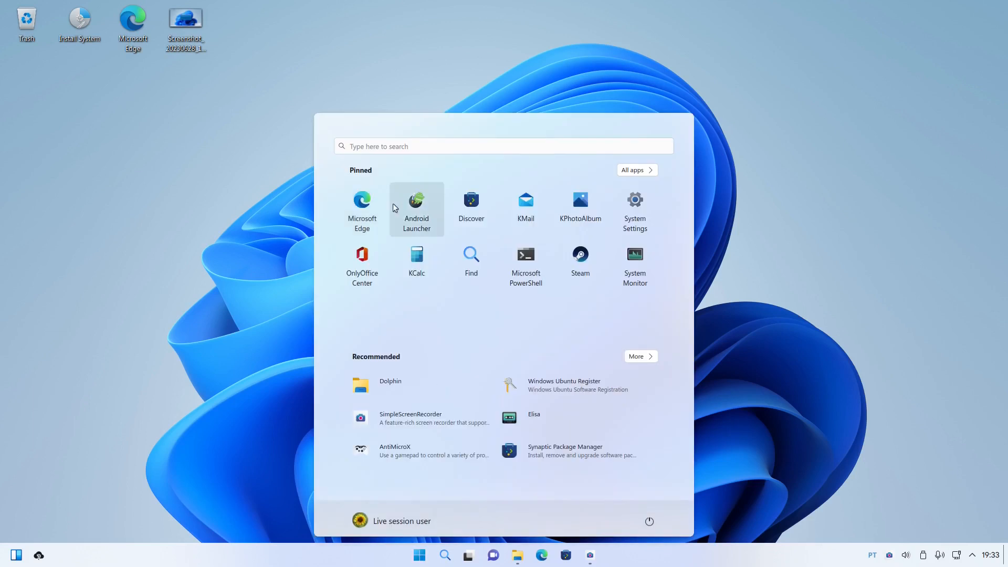
mouse_move(368, 319)
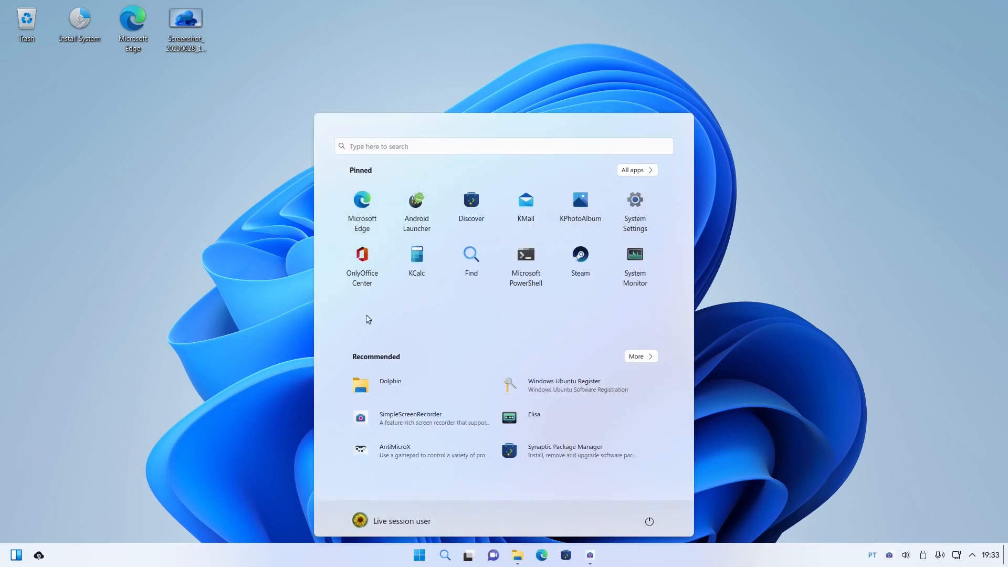
mouse_move(590, 419)
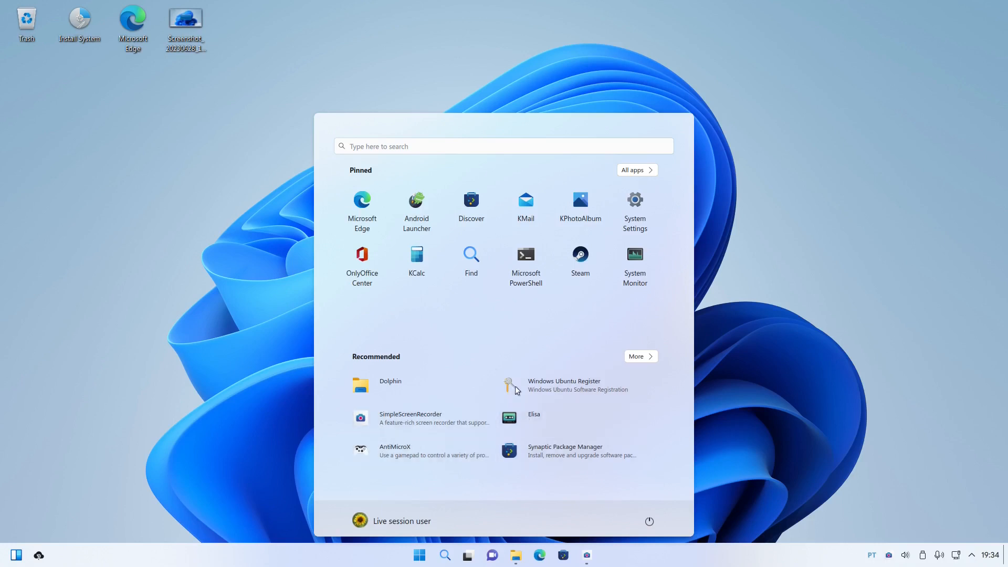
mouse_move(560, 447)
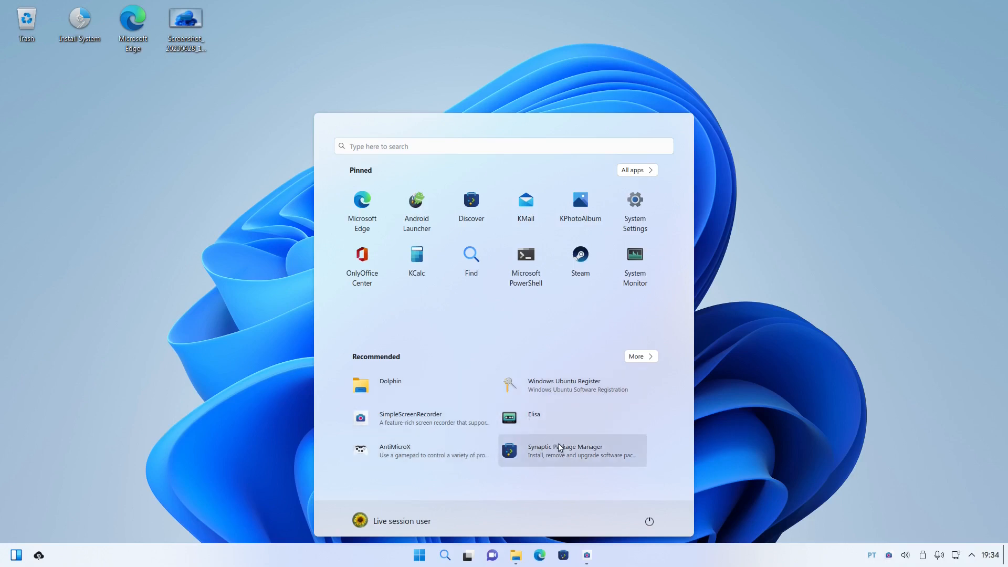
left_click(633, 171)
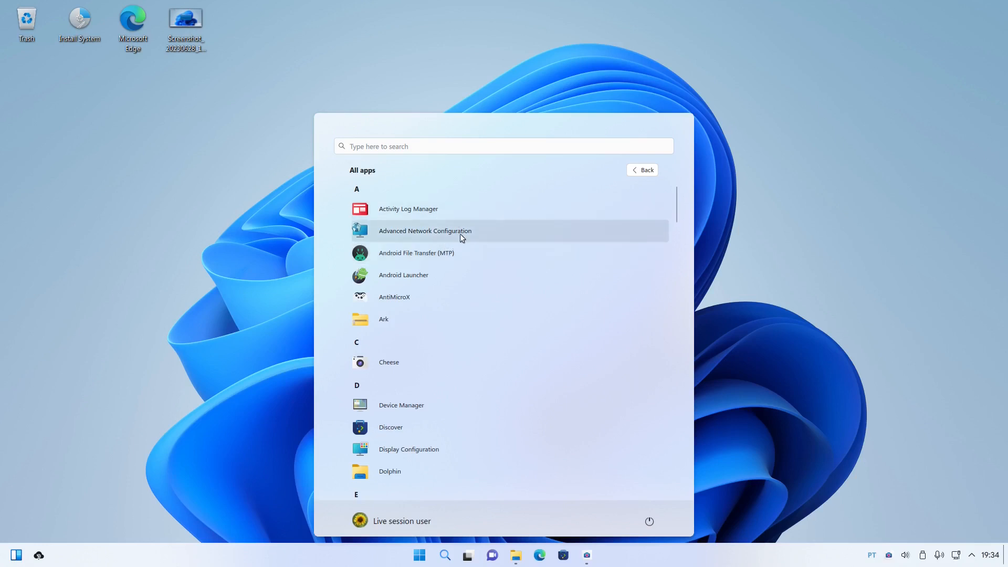
mouse_move(434, 274)
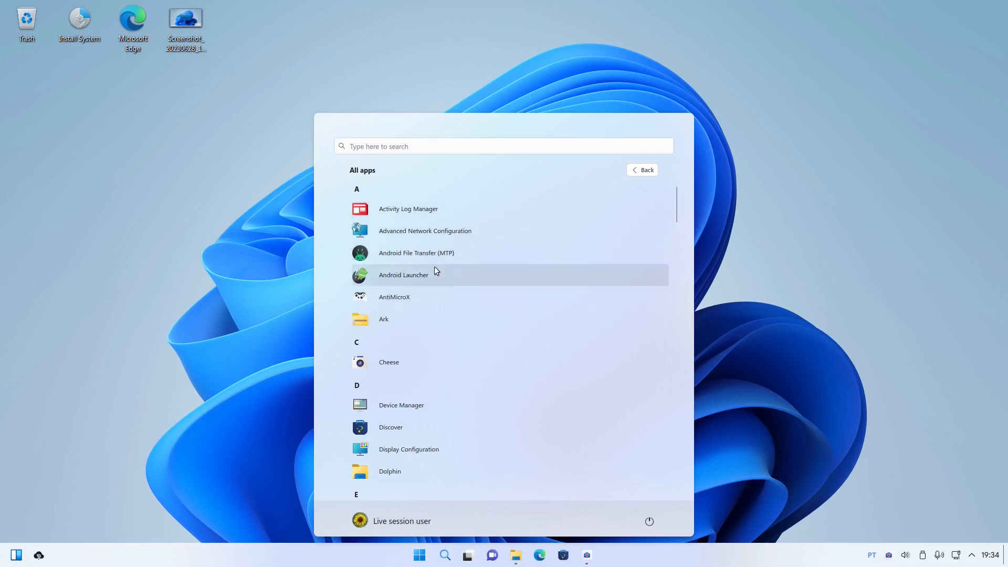
Step: Browse the All apps list down to M and launch Microsoft PowerShell
scroll("down", 3)
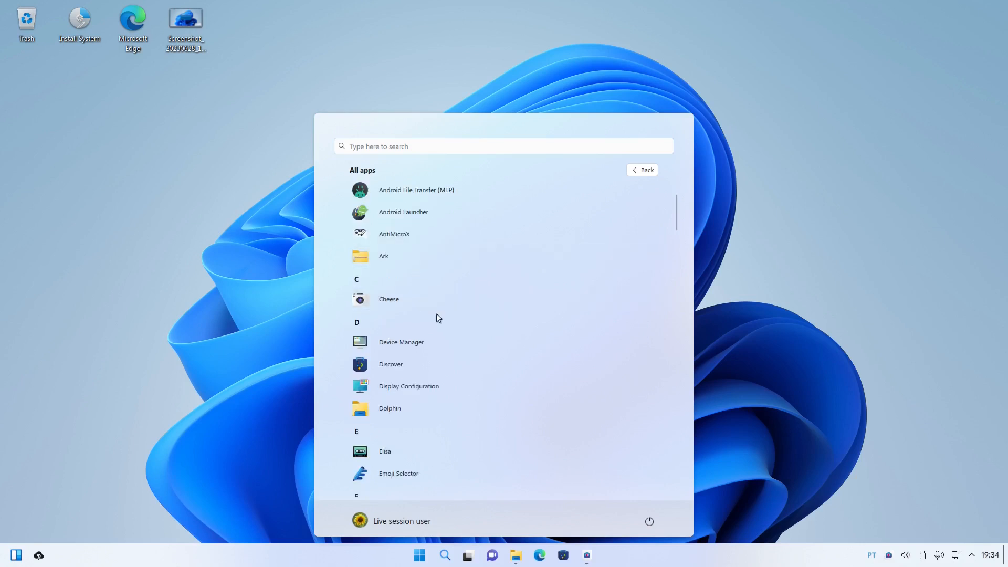
scroll("down", 3)
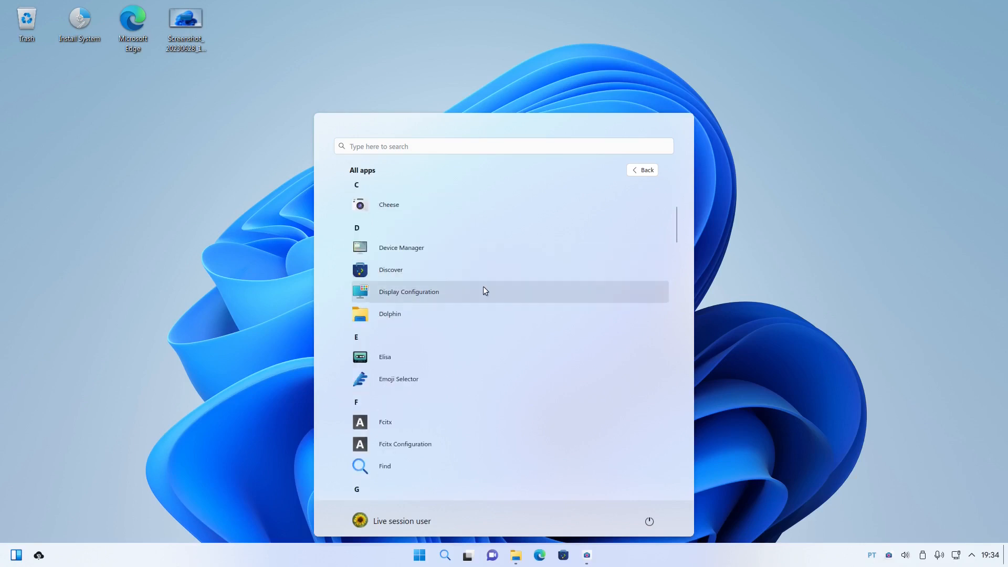
scroll("down", 3)
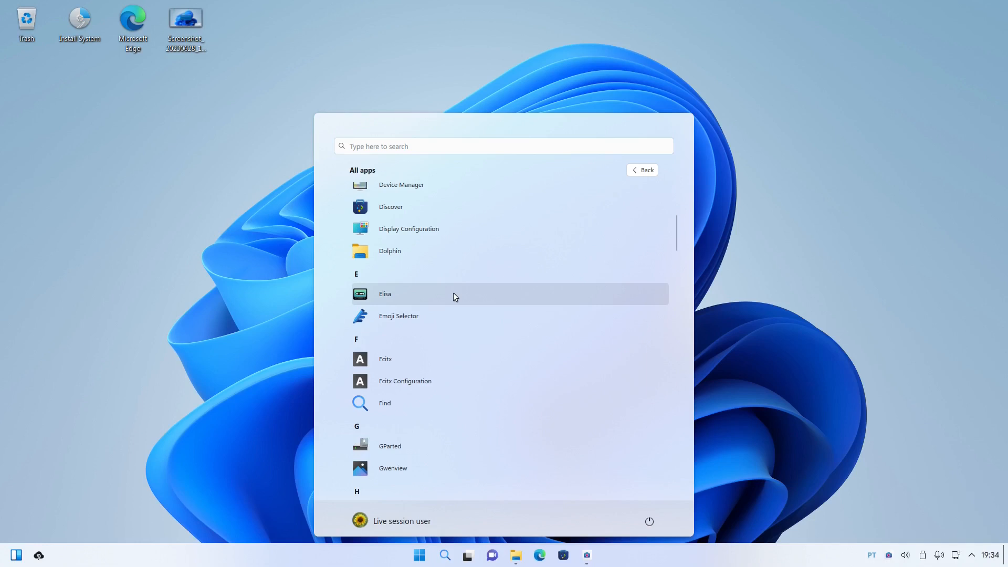
mouse_move(448, 296)
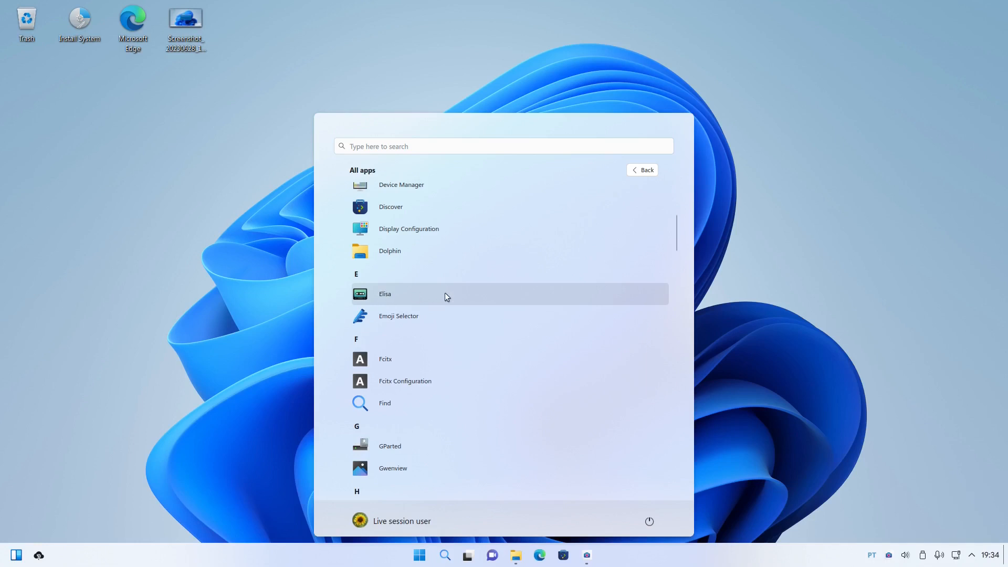
mouse_move(423, 315)
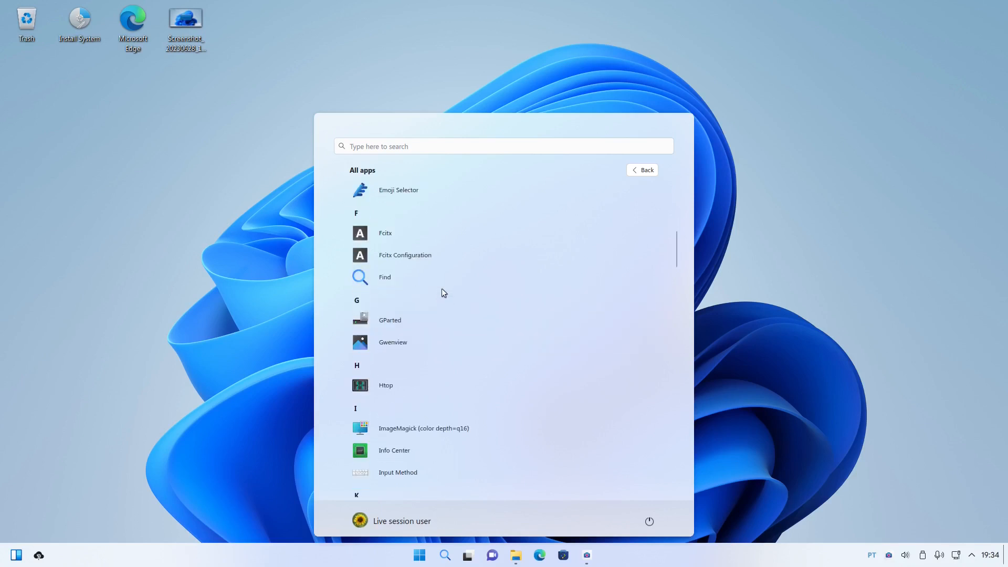
scroll("down", 3)
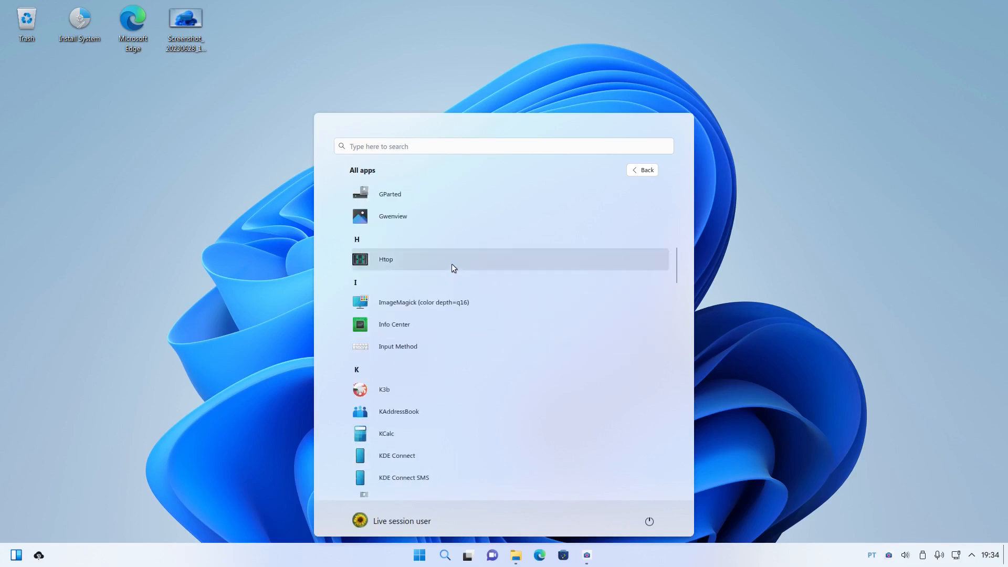
scroll("down", 3)
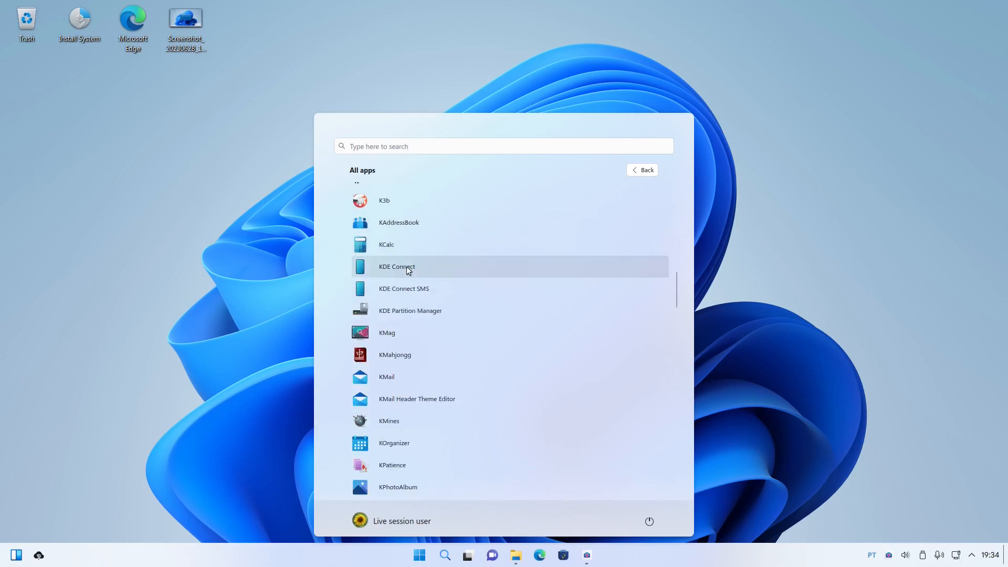
scroll("down", 3)
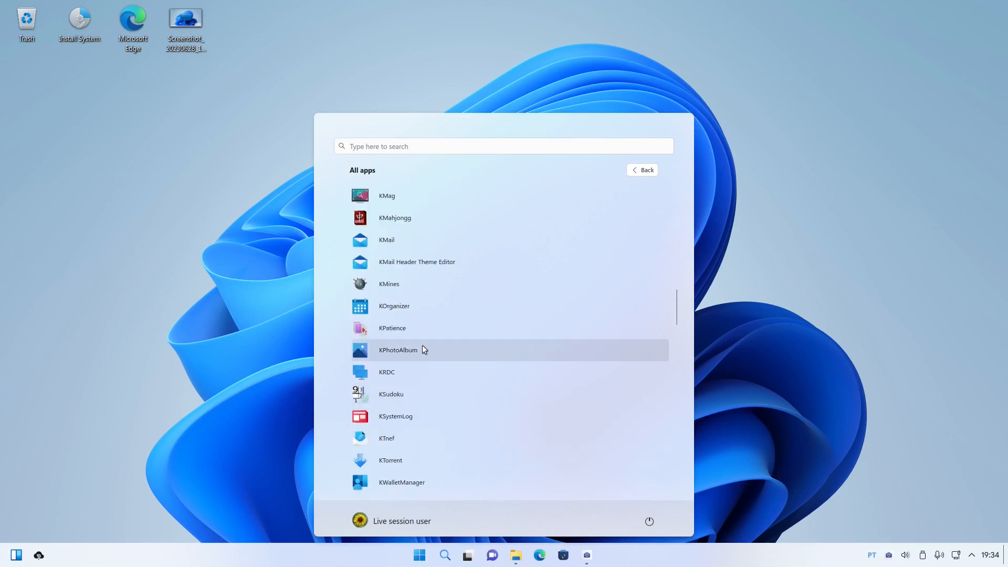
scroll("down", 3)
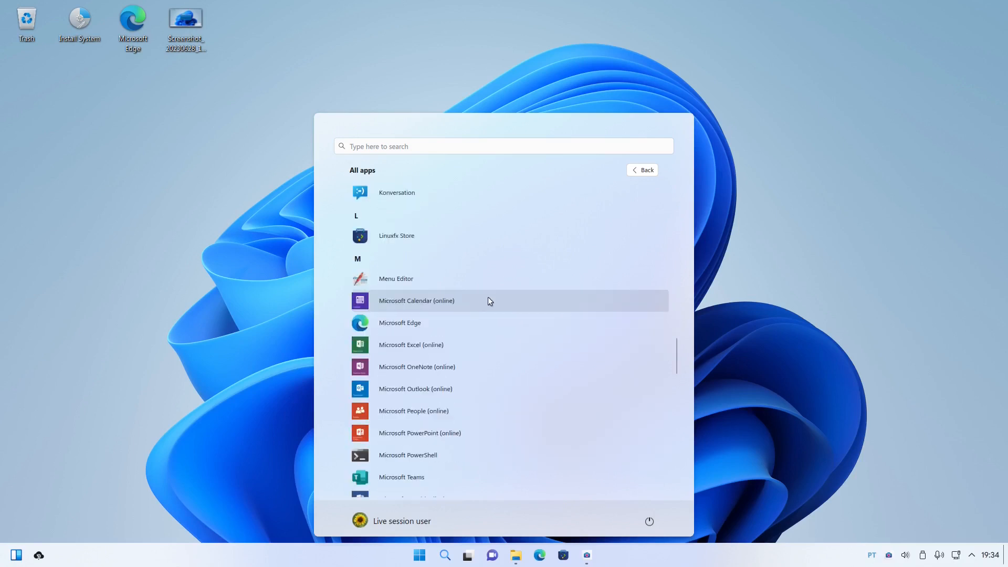
mouse_move(402, 283)
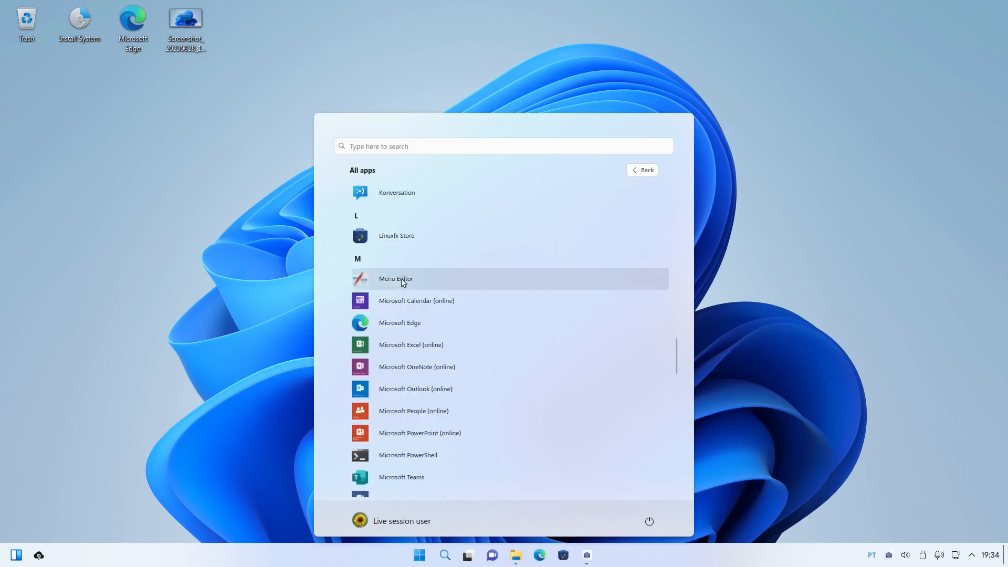
mouse_move(389, 248)
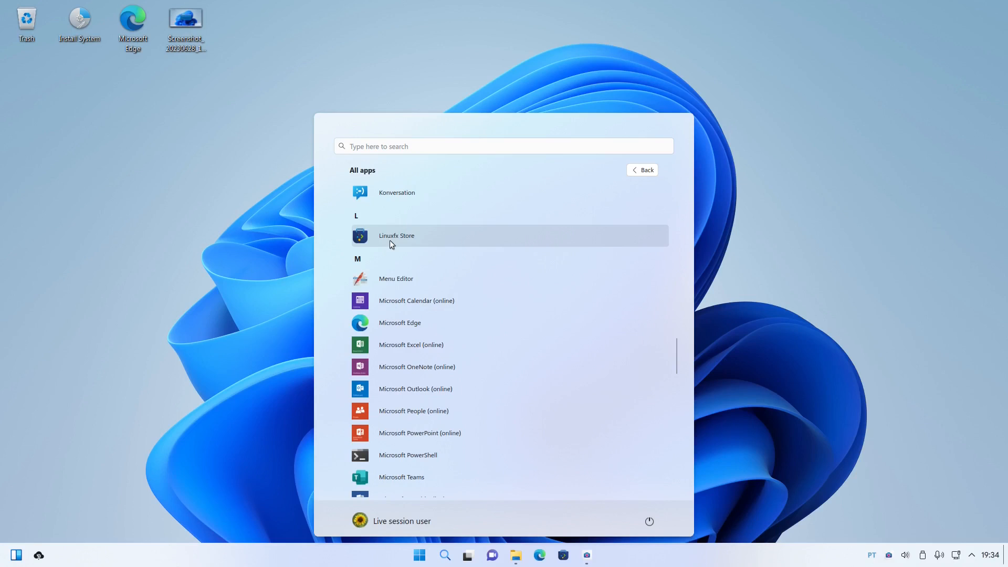
mouse_move(411, 245)
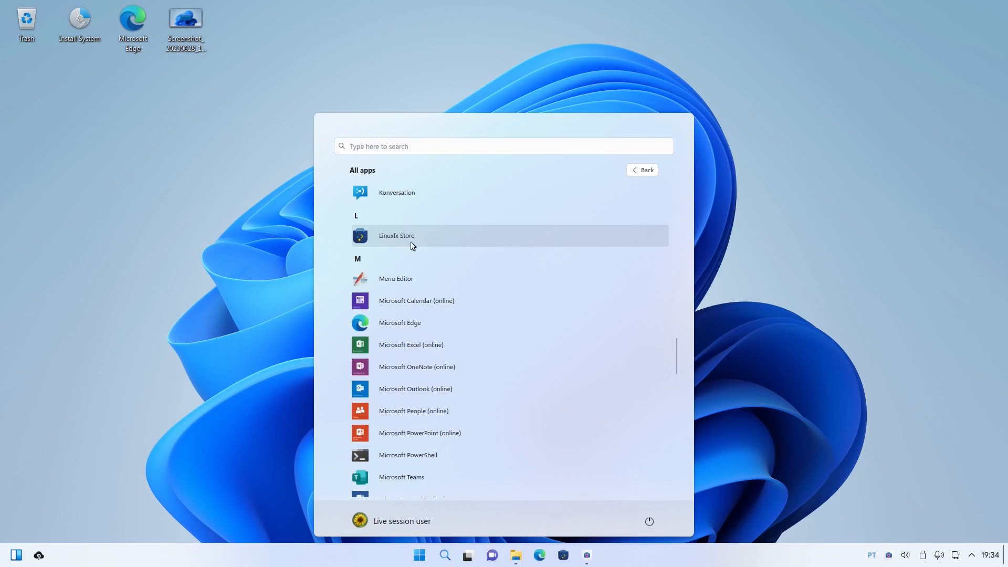
mouse_move(442, 240)
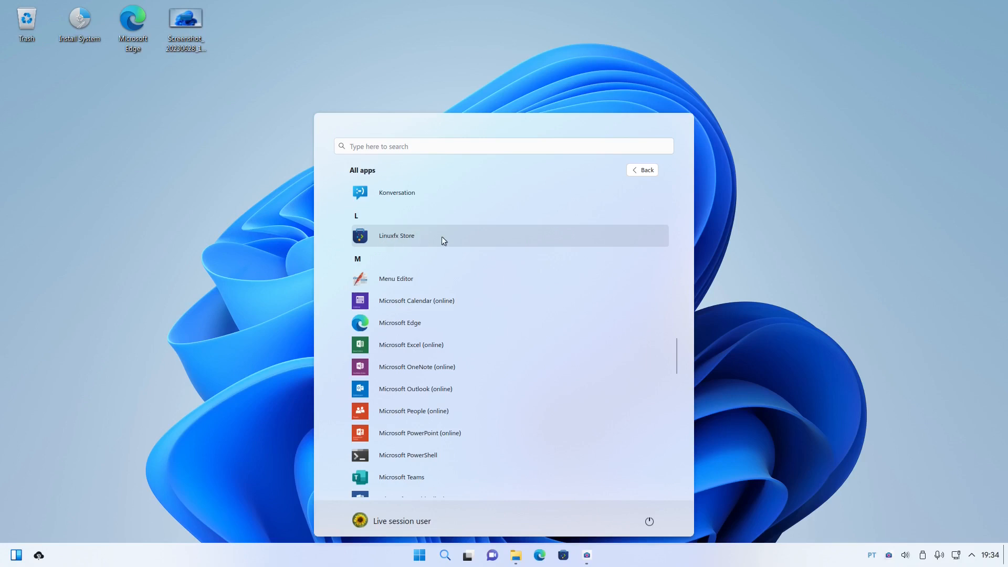
mouse_move(445, 241)
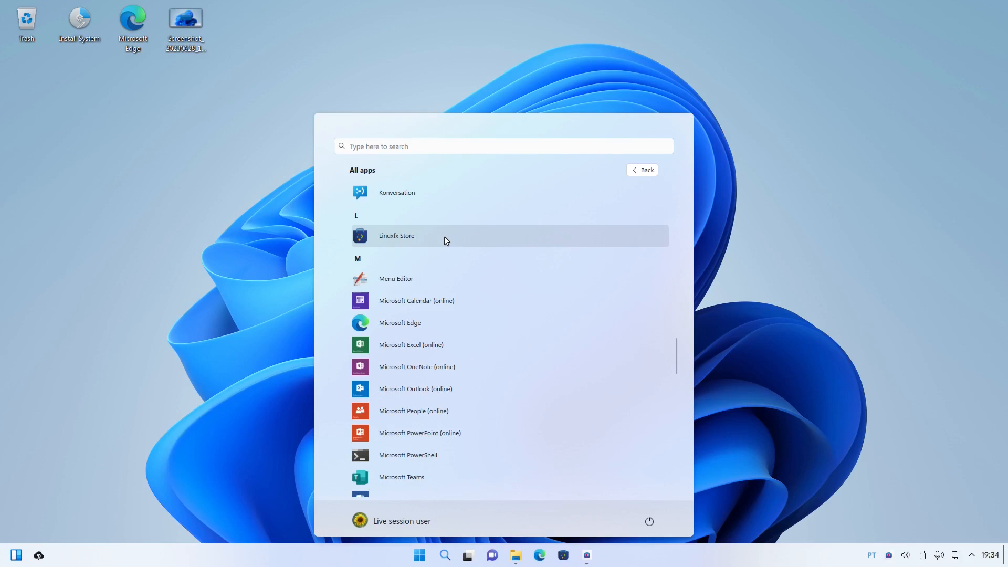
mouse_move(459, 240)
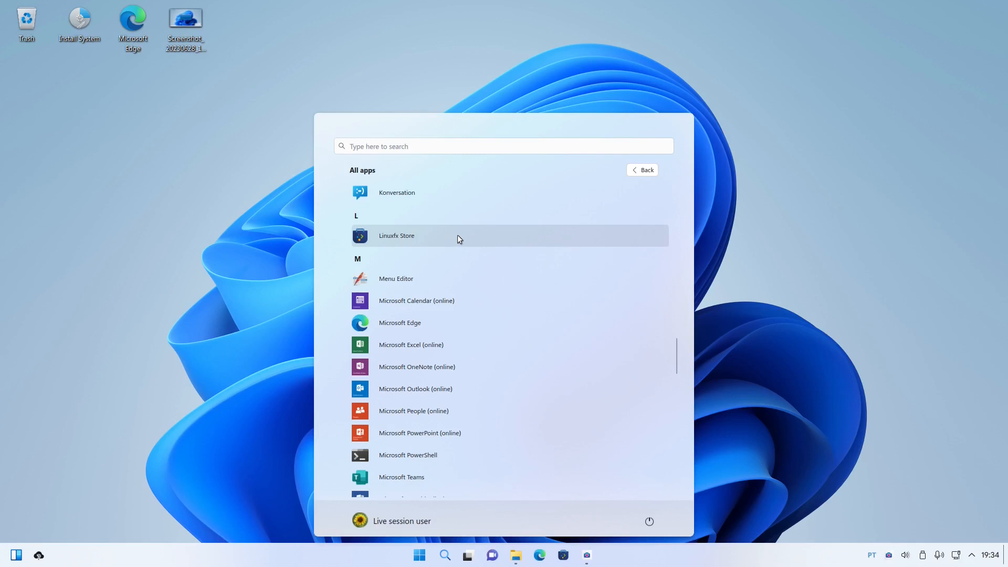
scroll("down", 3)
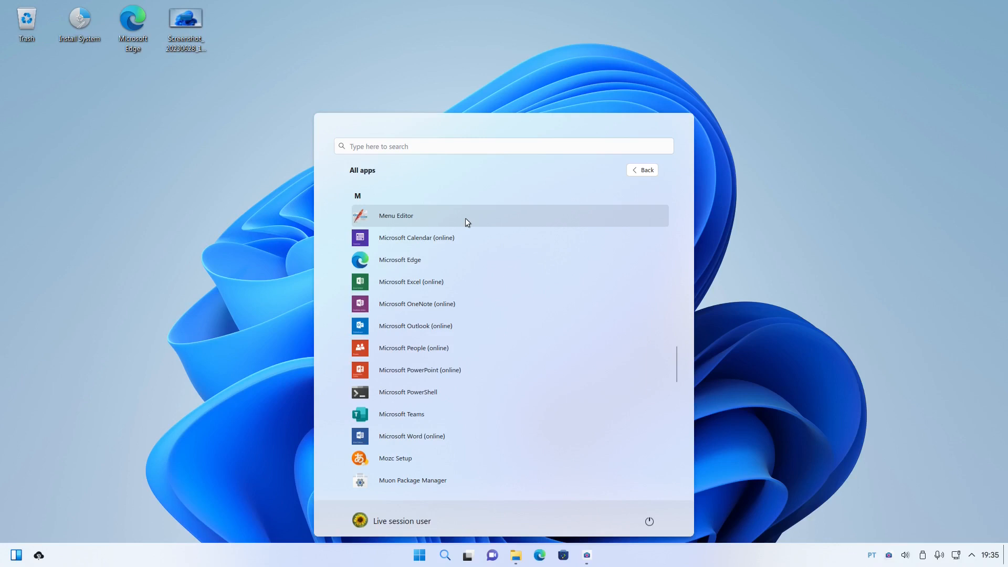
mouse_move(446, 237)
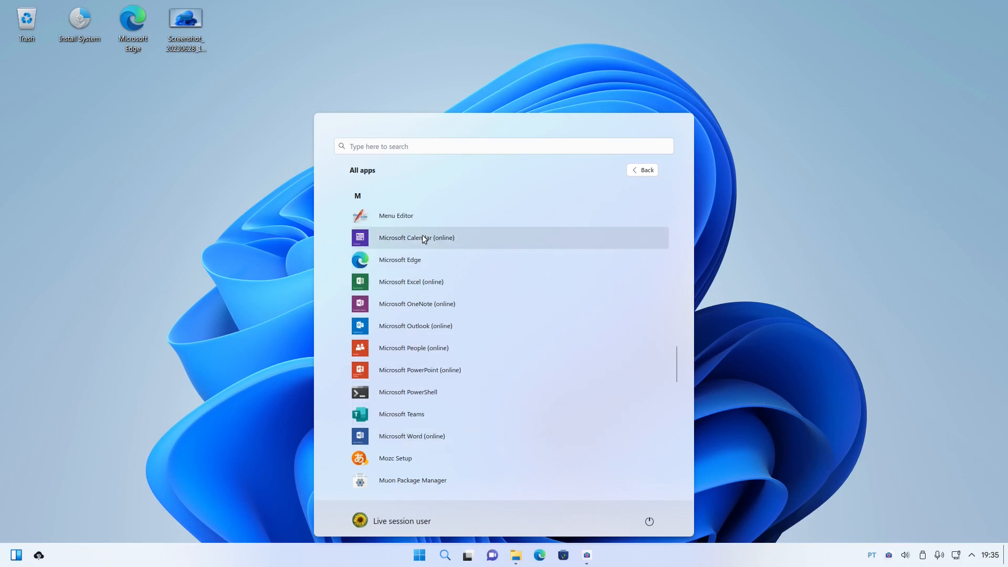
mouse_move(442, 314)
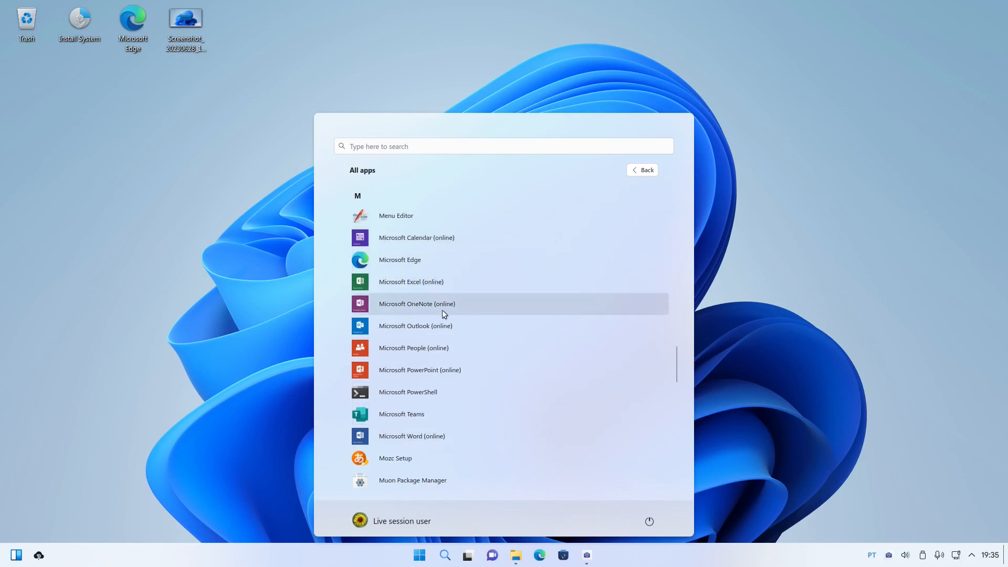
mouse_move(442, 329)
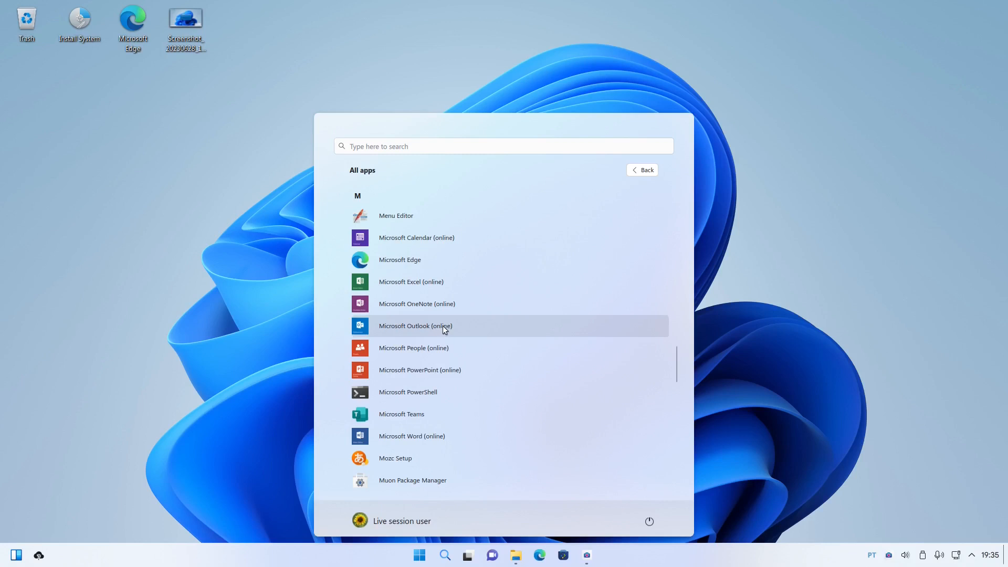
mouse_move(414, 348)
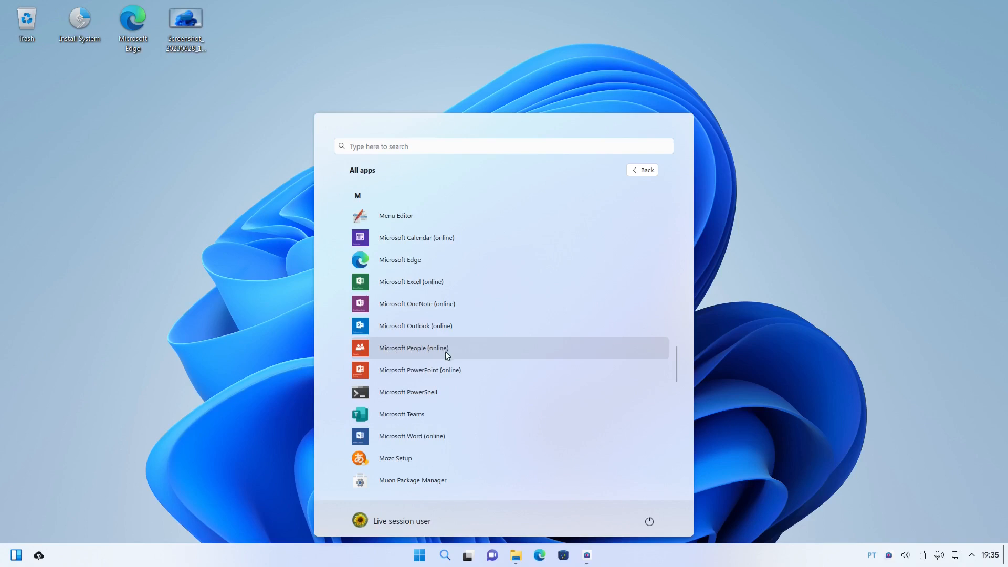
mouse_move(403, 396)
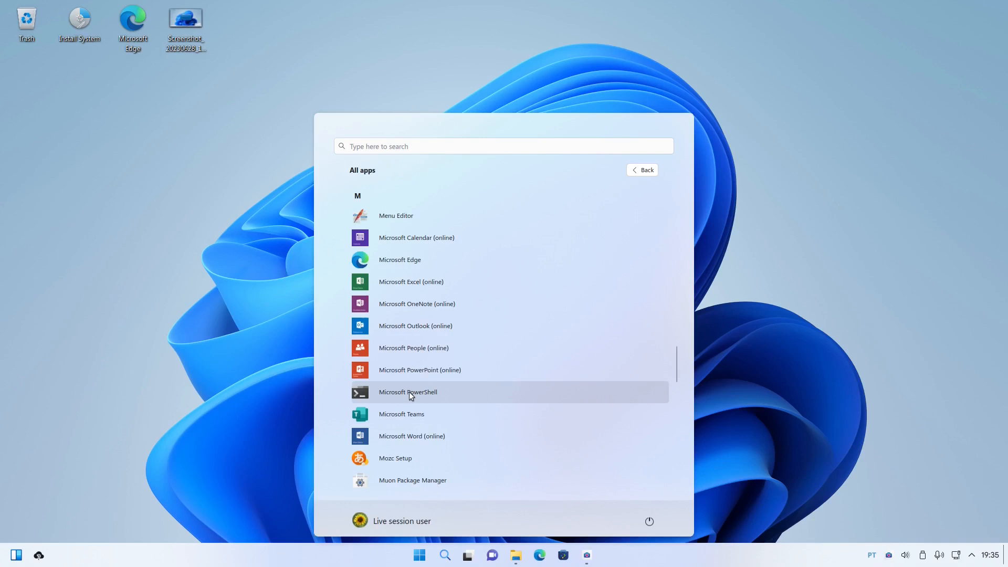
left_click(407, 391)
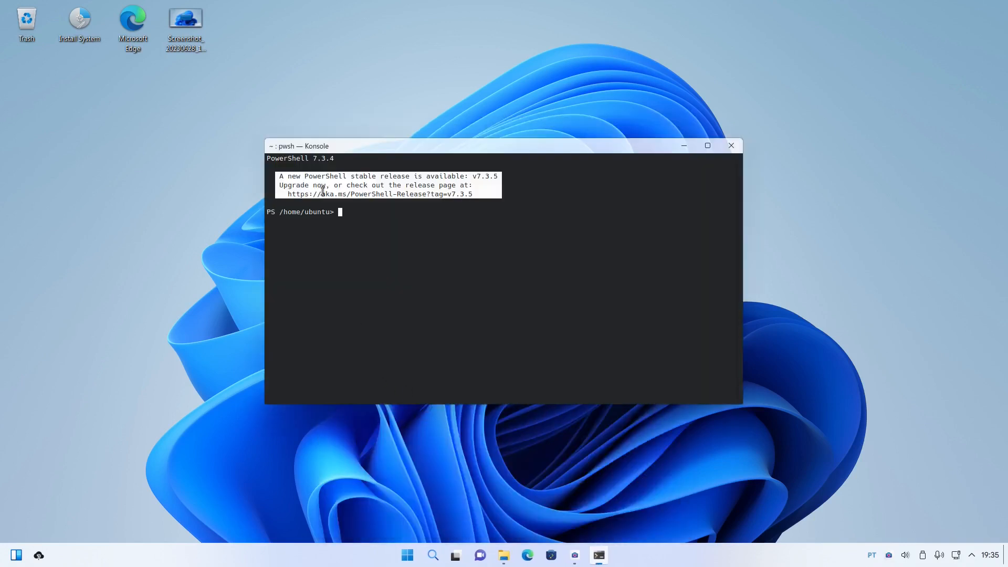
mouse_move(731, 145)
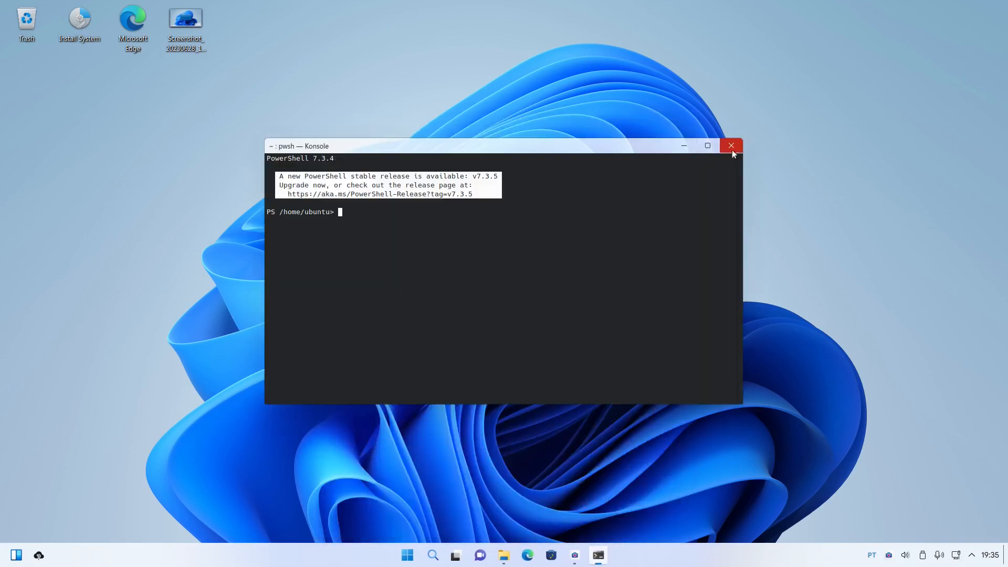
Step: Close the PowerShell console window, leaving the desktop empty
left_click(731, 146)
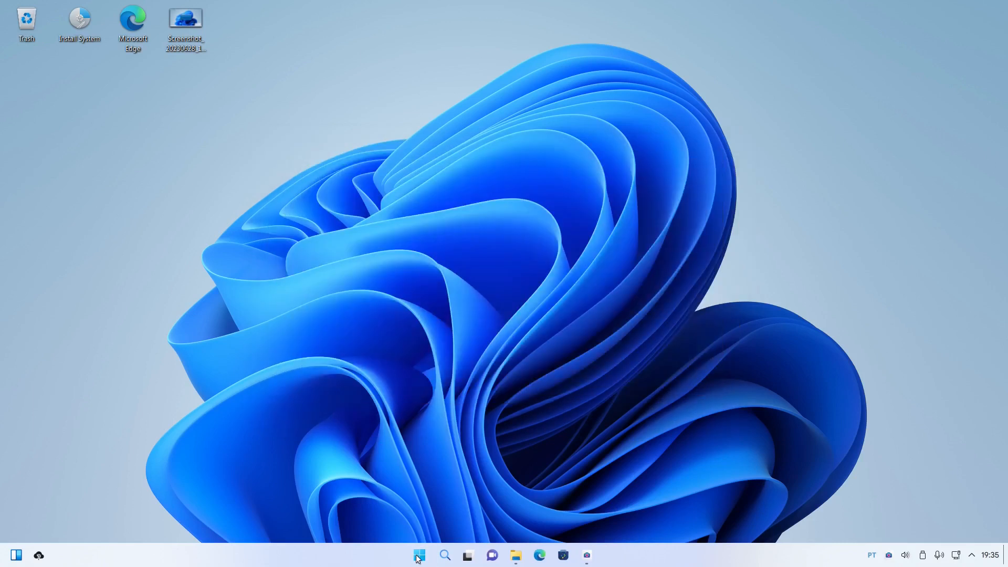
Step: Reopen the Start menu and scroll the All apps list down to the final W entries like Winetricks
left_click(419, 555)
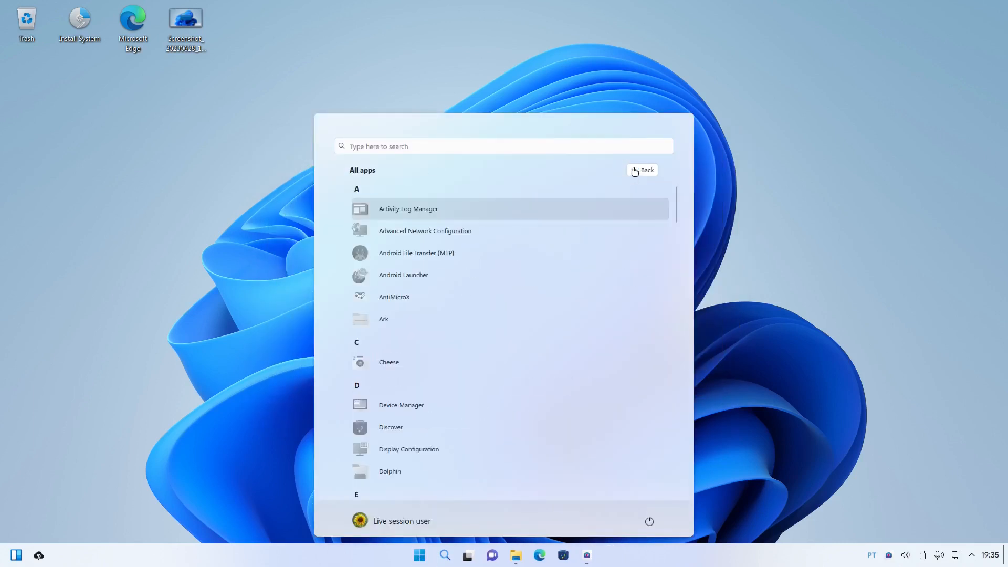
scroll("down", 3)
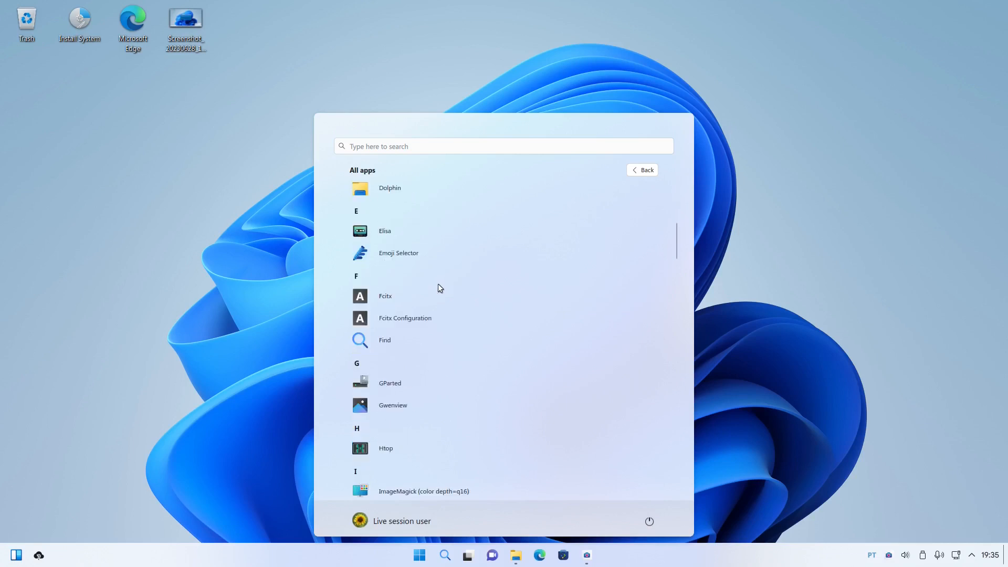
scroll("down", 3)
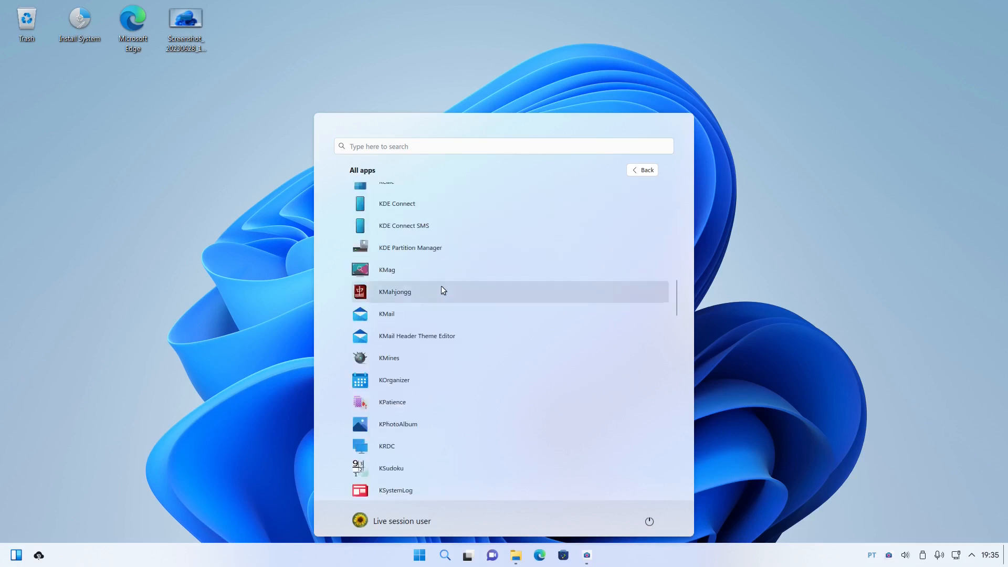
scroll("down", 3)
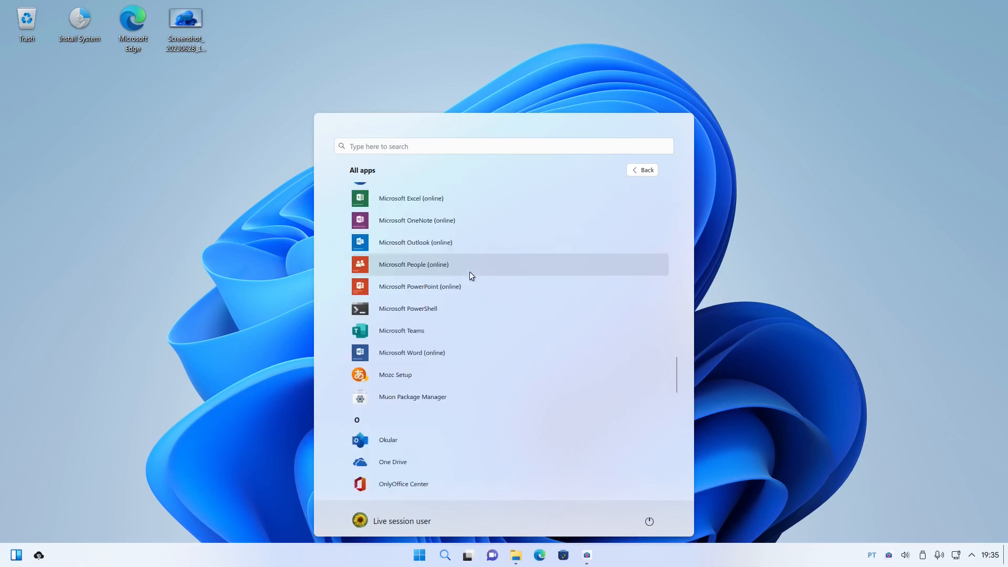
mouse_move(433, 334)
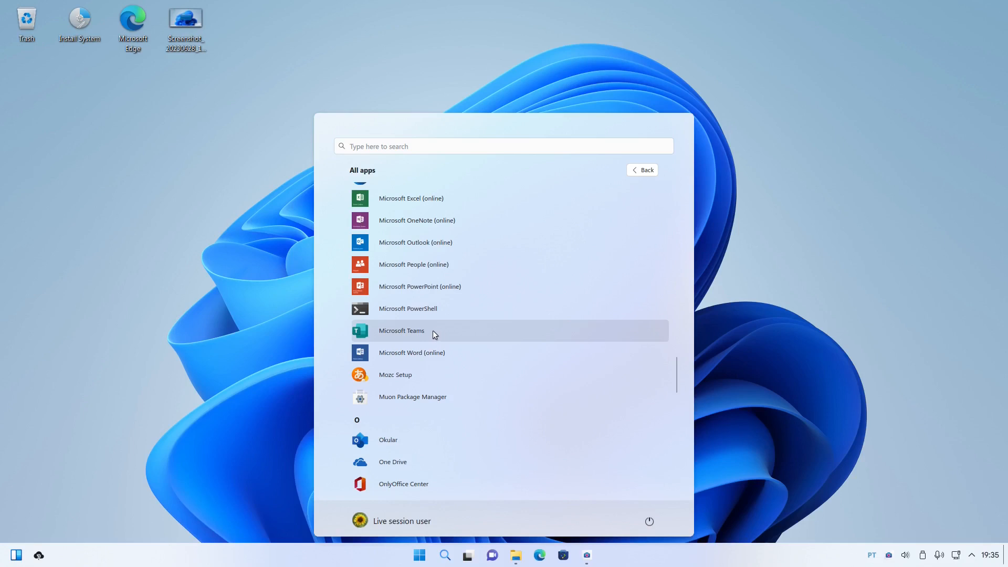
mouse_move(439, 370)
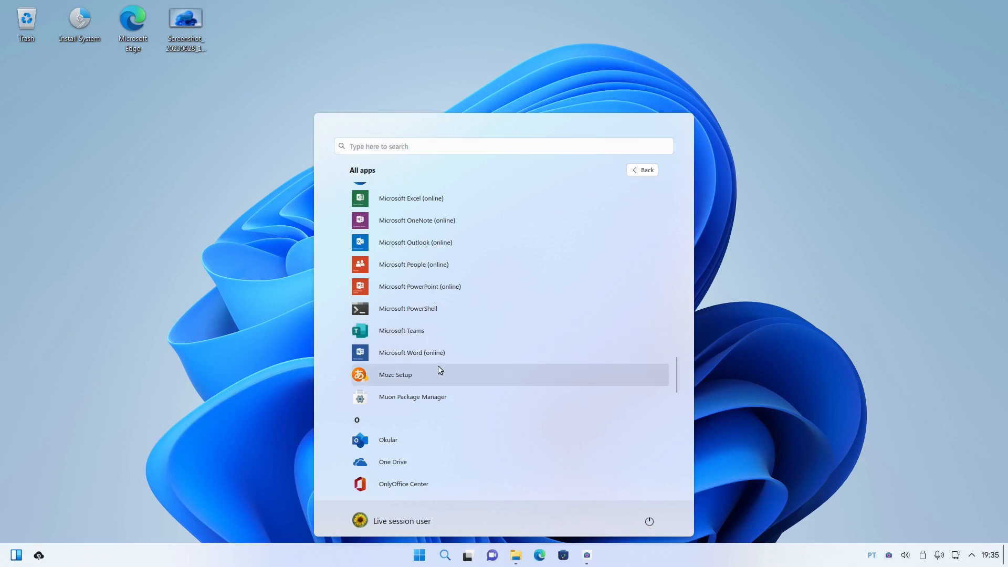
mouse_move(430, 397)
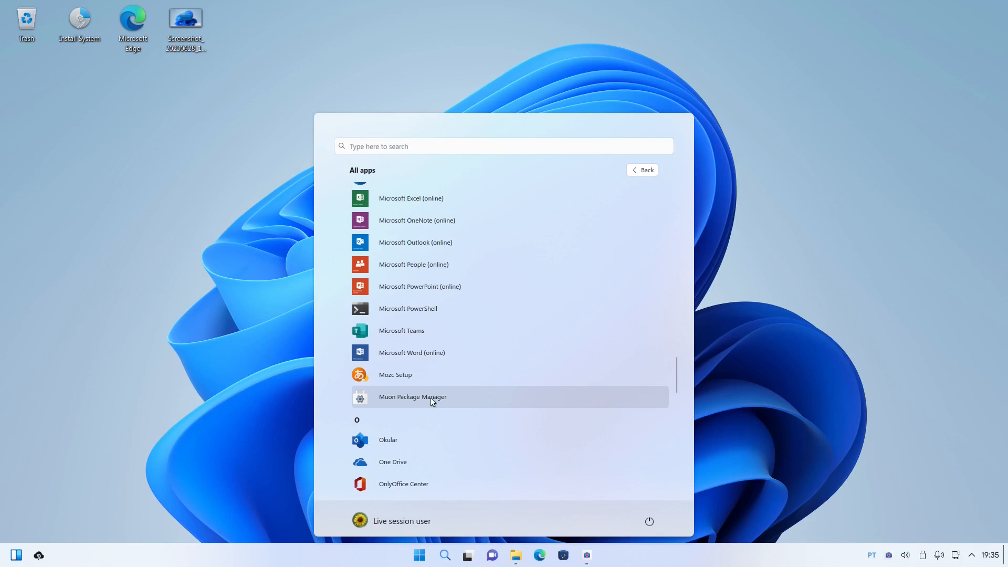
scroll("down", 3)
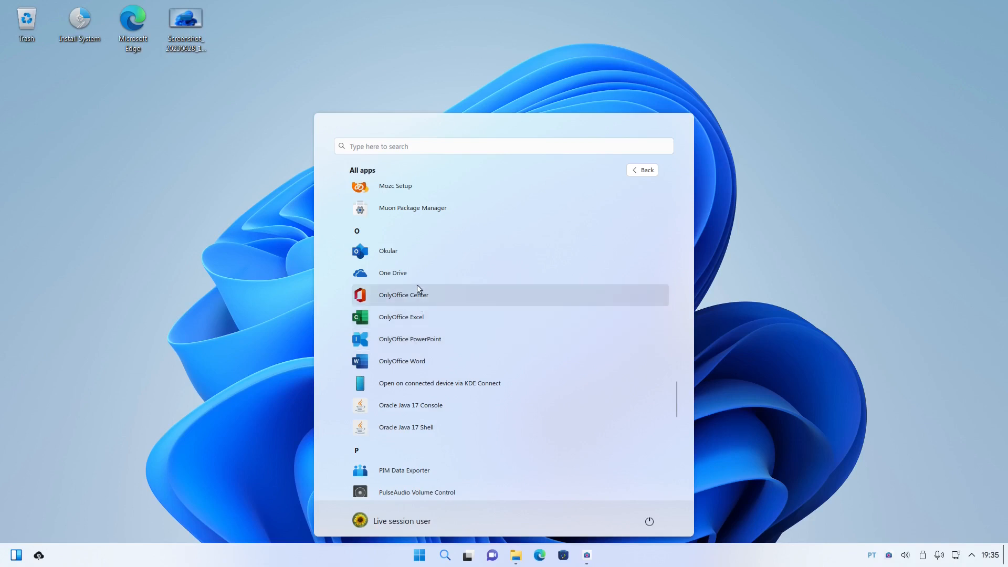
mouse_move(406, 297)
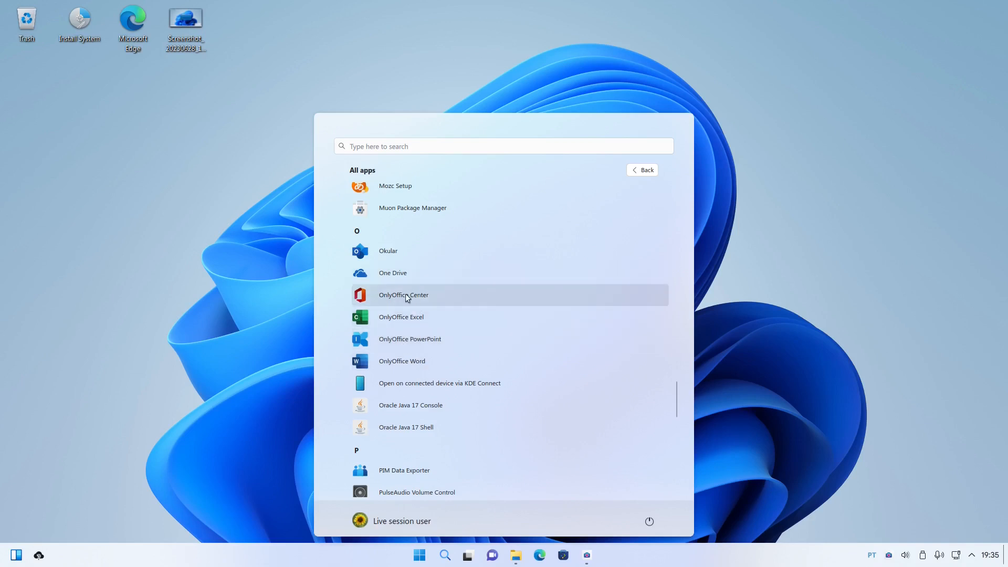
mouse_move(417, 346)
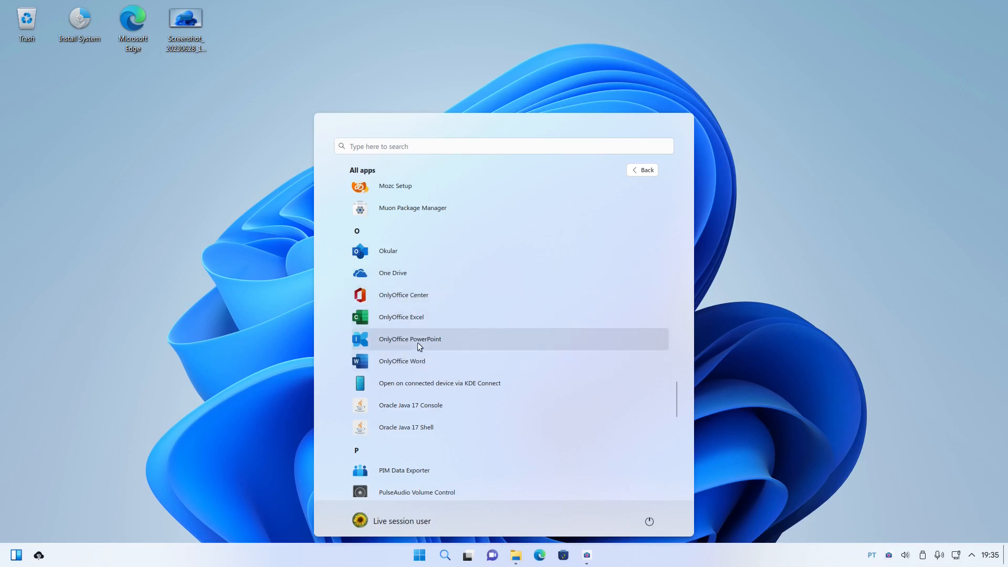
mouse_move(434, 383)
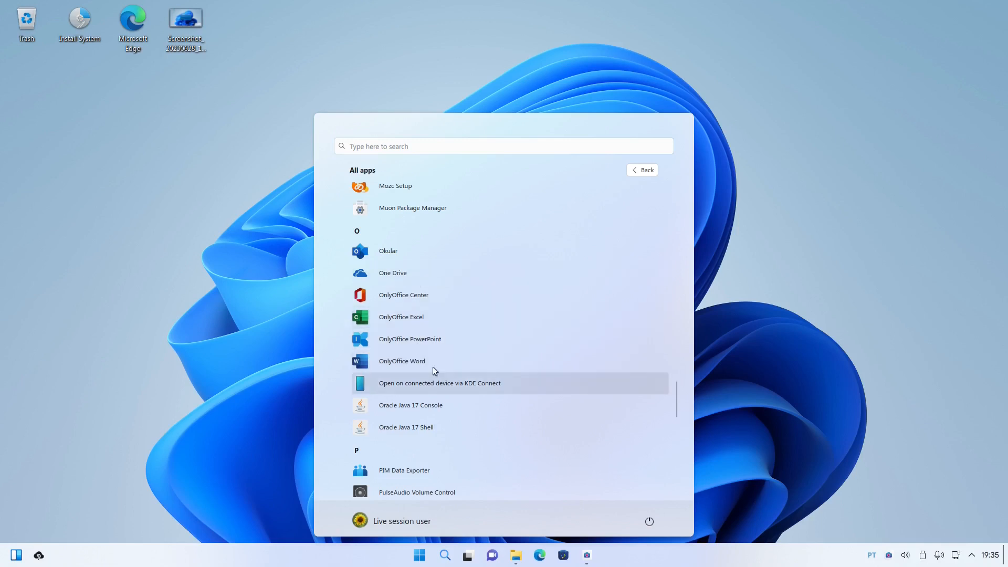
scroll("down", 3)
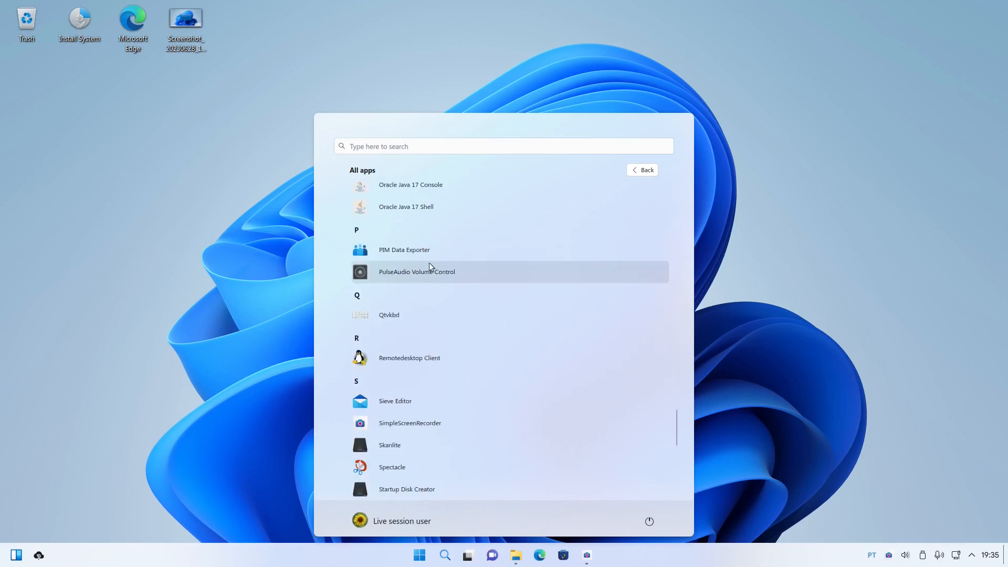
scroll("down", 3)
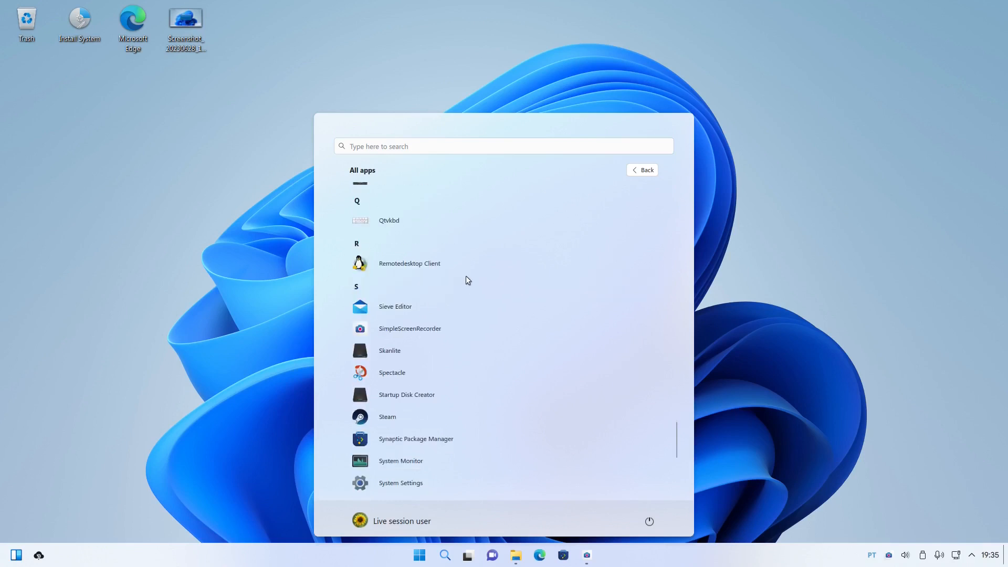
mouse_move(422, 333)
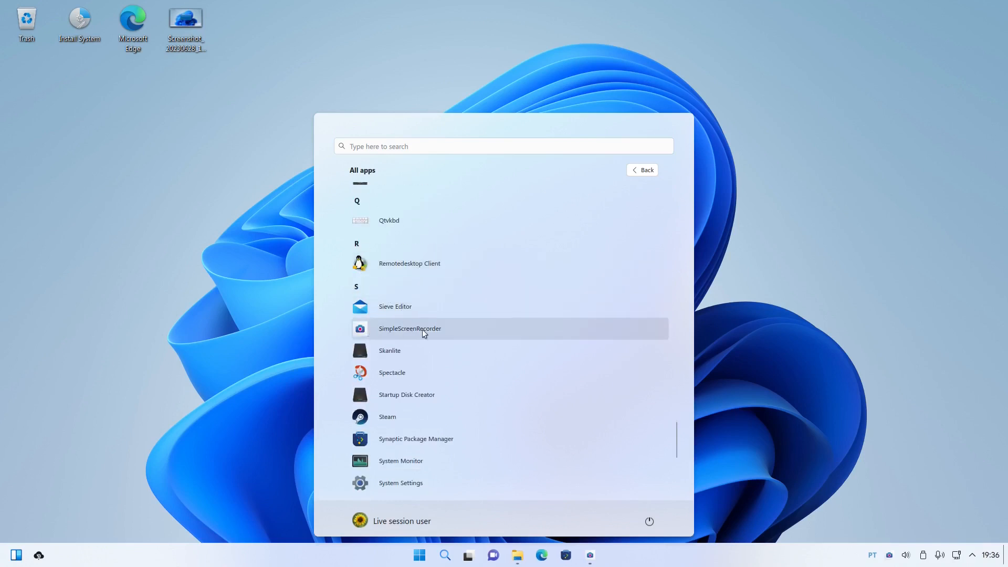
scroll("down", 3)
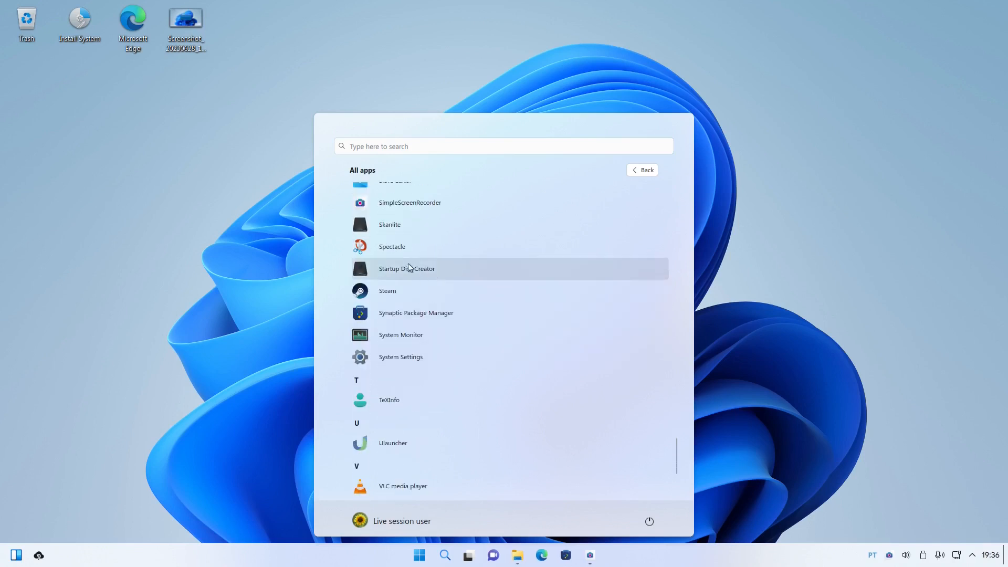
mouse_move(396, 294)
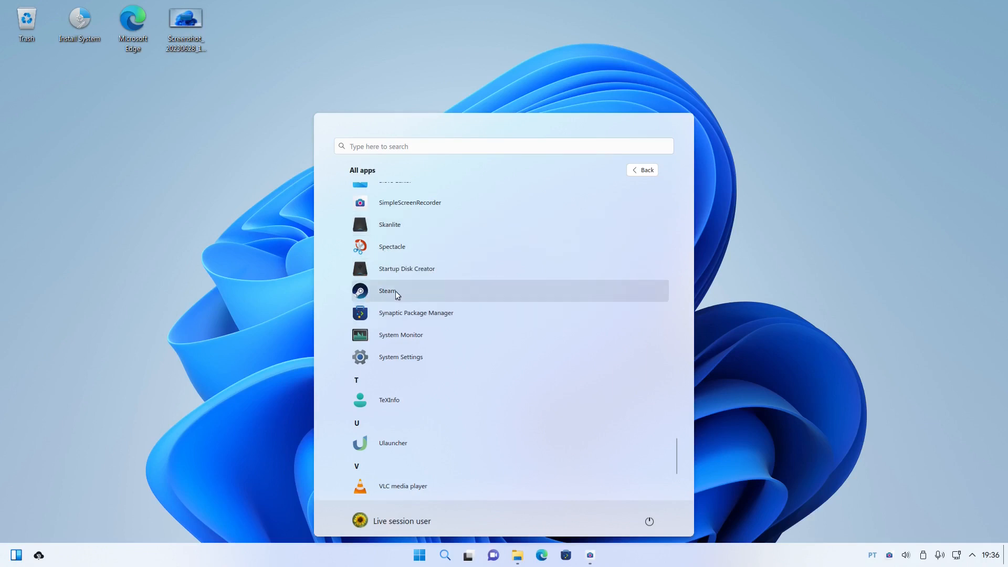
mouse_move(416, 315)
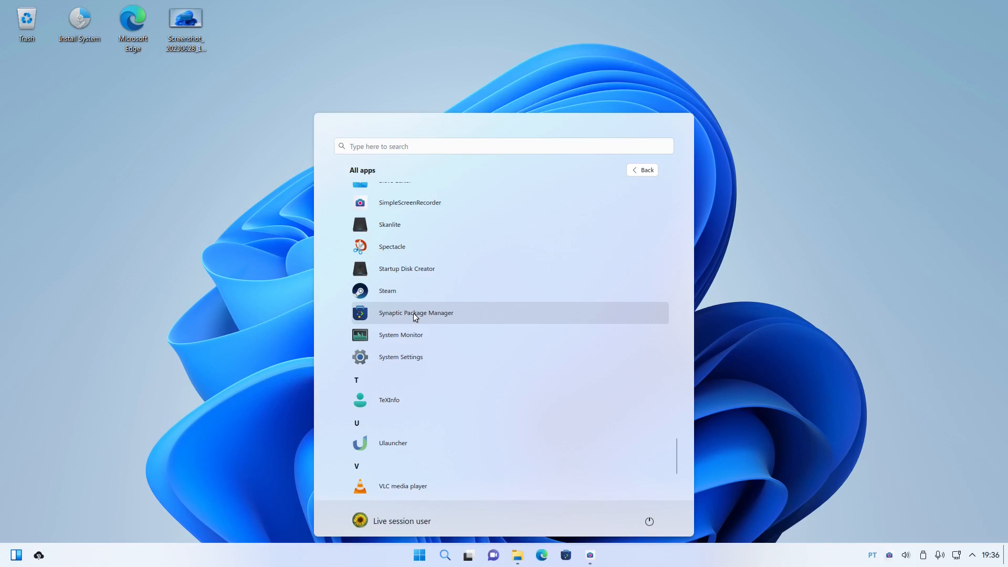
mouse_move(423, 330)
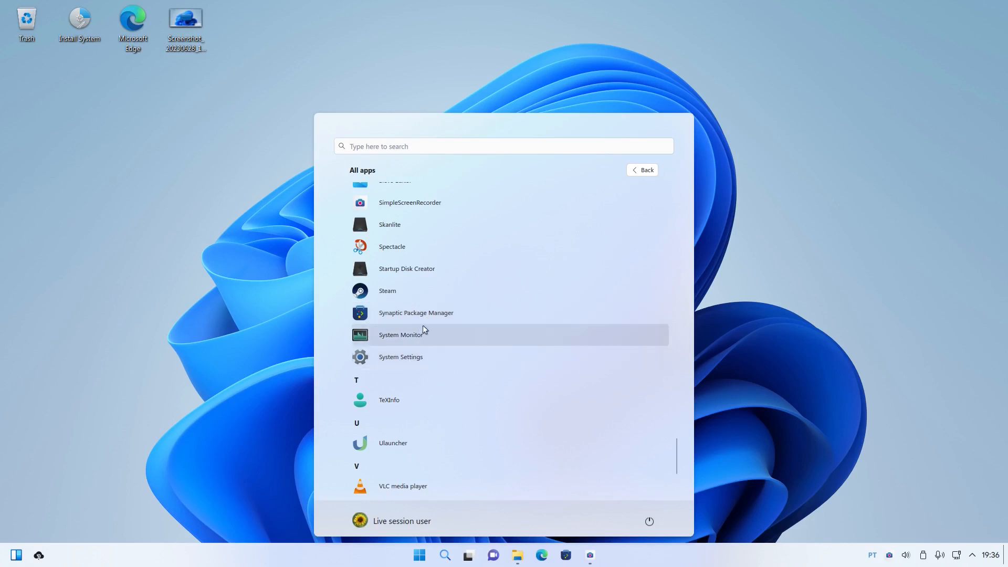
scroll("down", 3)
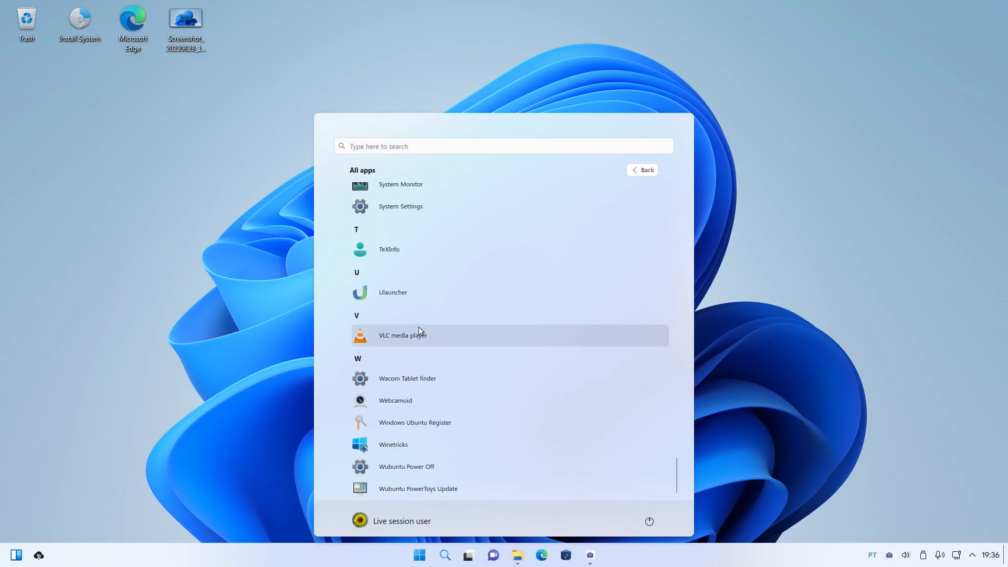
mouse_move(401, 400)
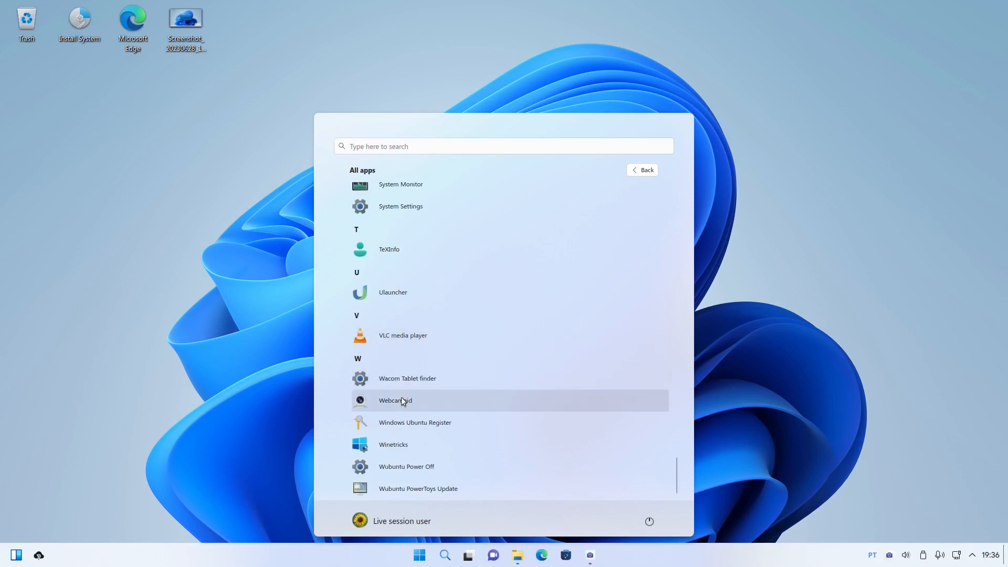
mouse_move(427, 403)
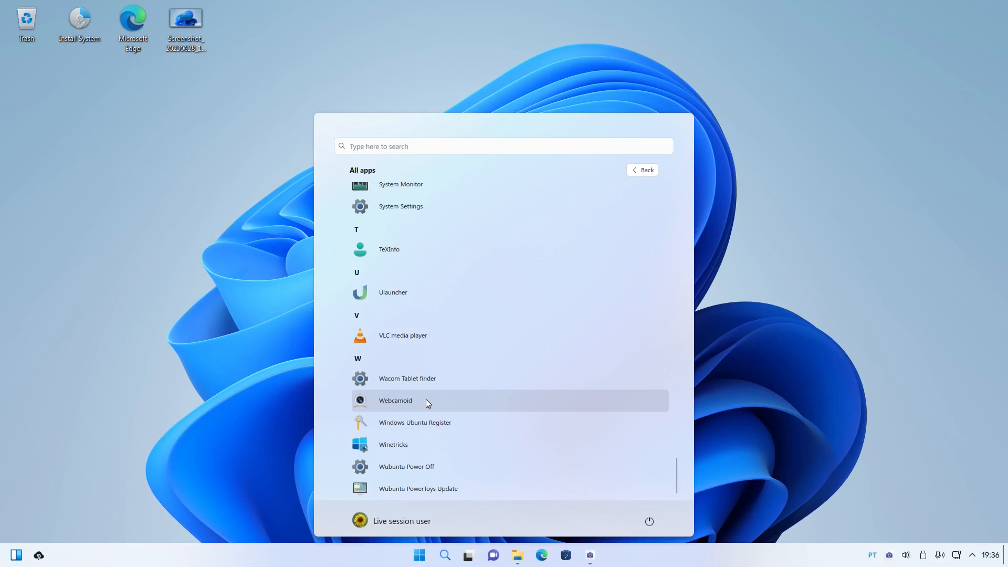
mouse_move(411, 422)
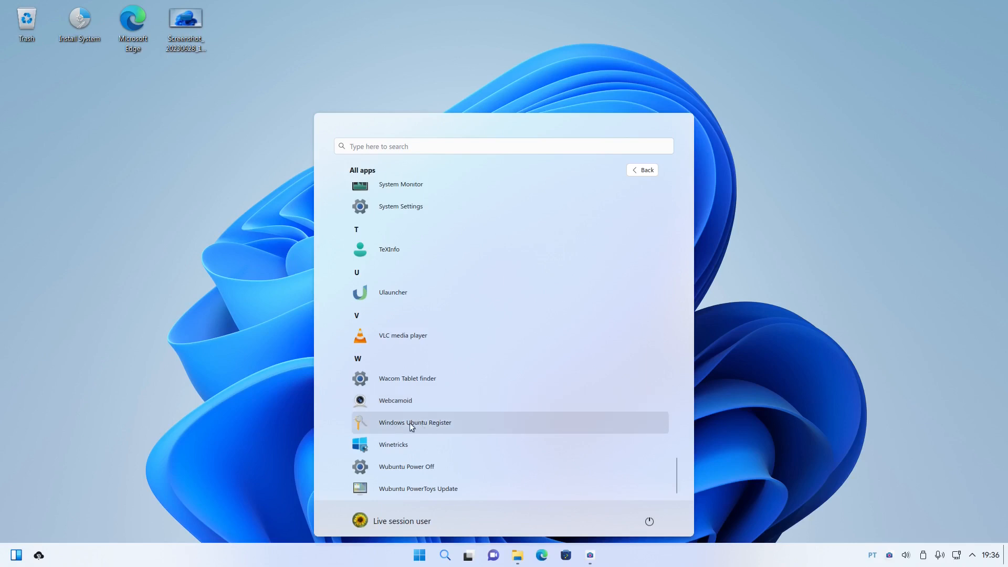
mouse_move(465, 428)
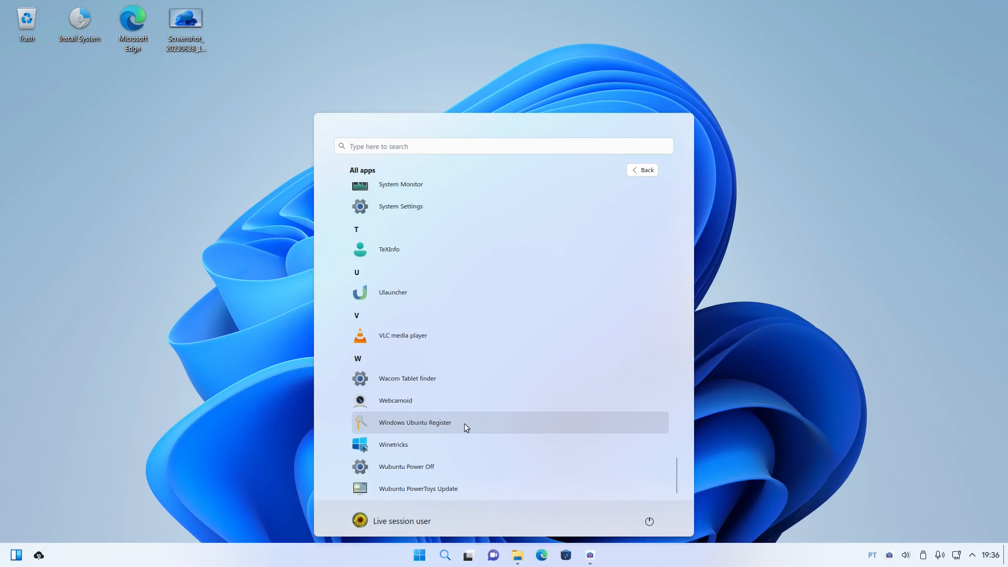
mouse_move(410, 449)
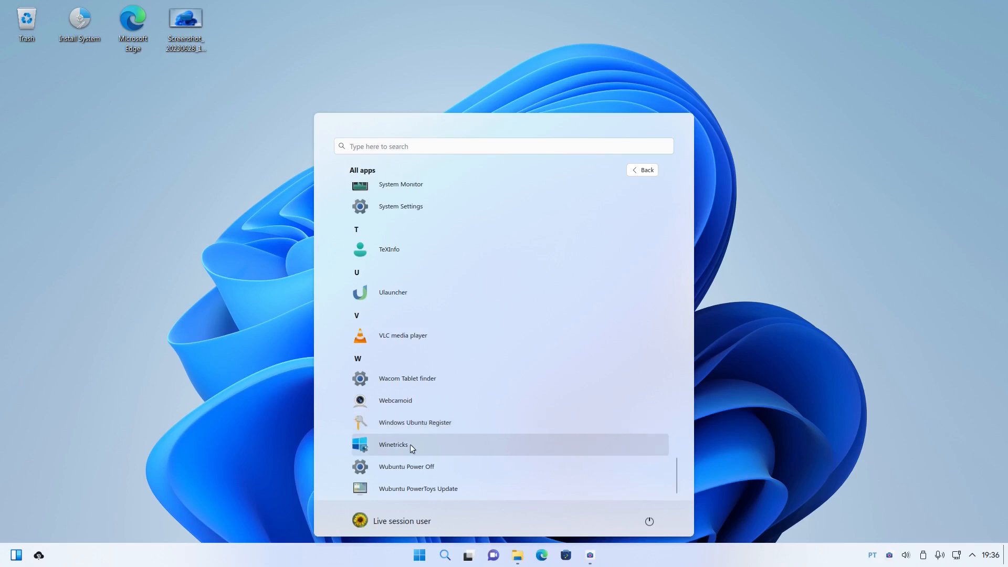
scroll("down", 3)
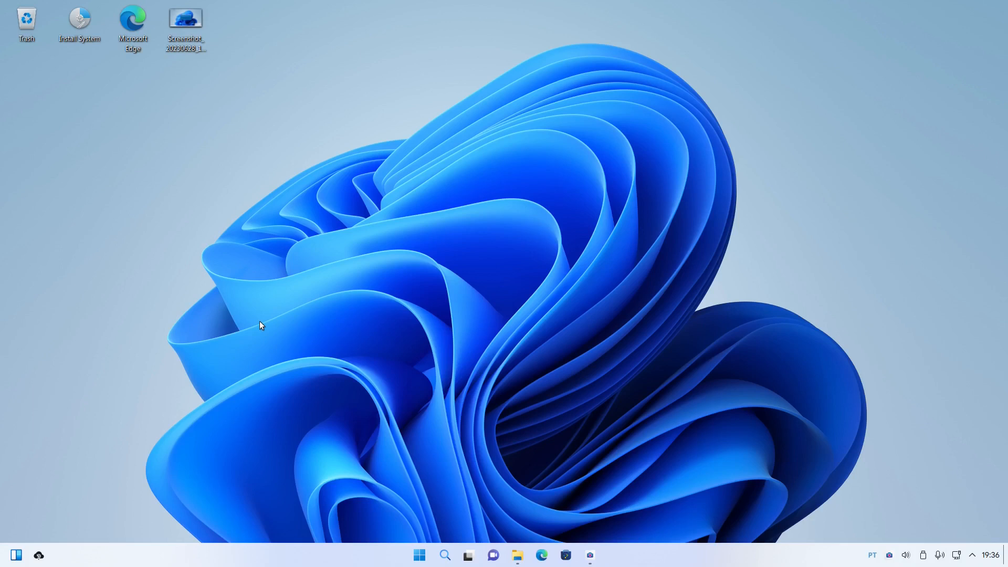
mouse_move(185, 23)
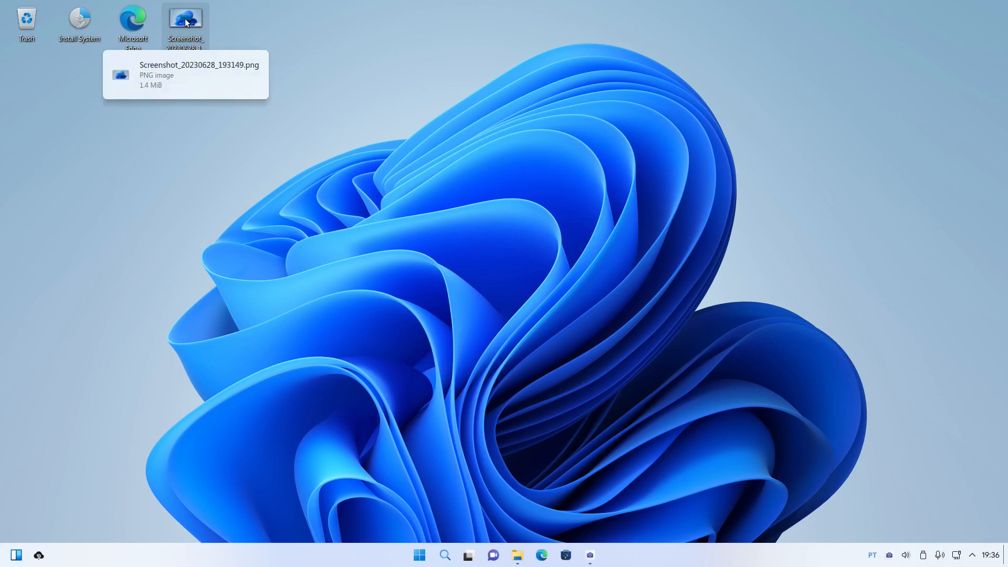
mouse_move(247, 223)
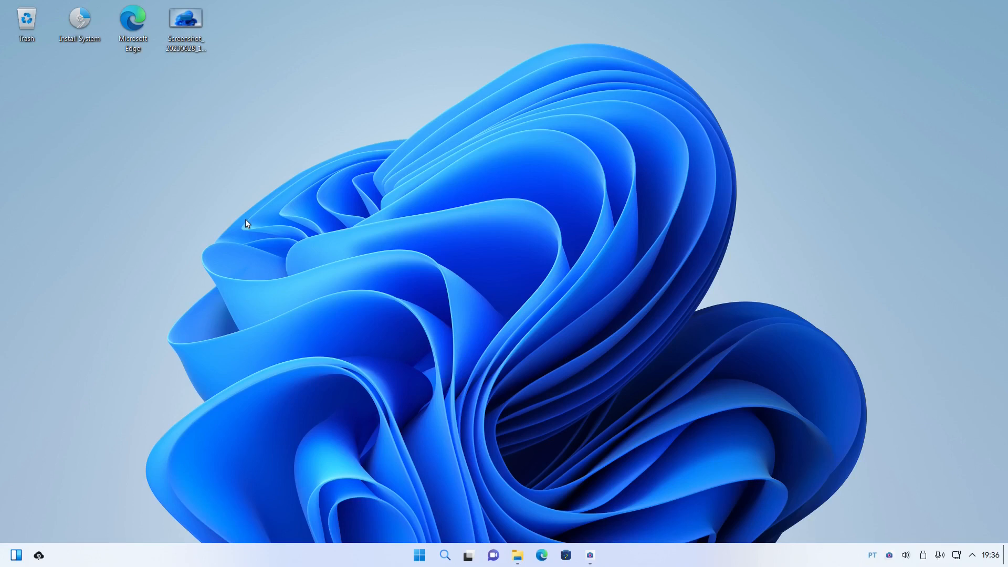
mouse_move(603, 380)
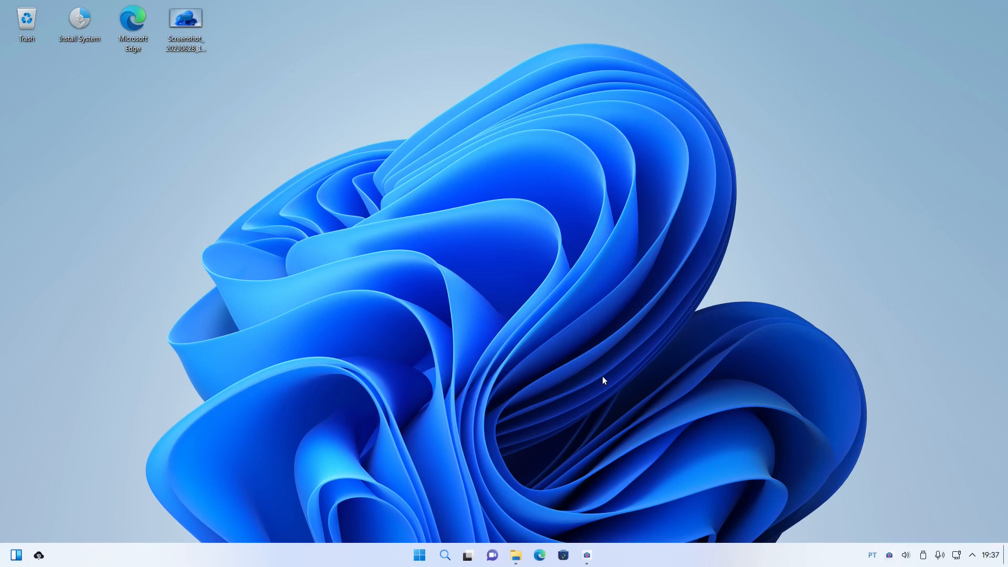
mouse_move(463, 444)
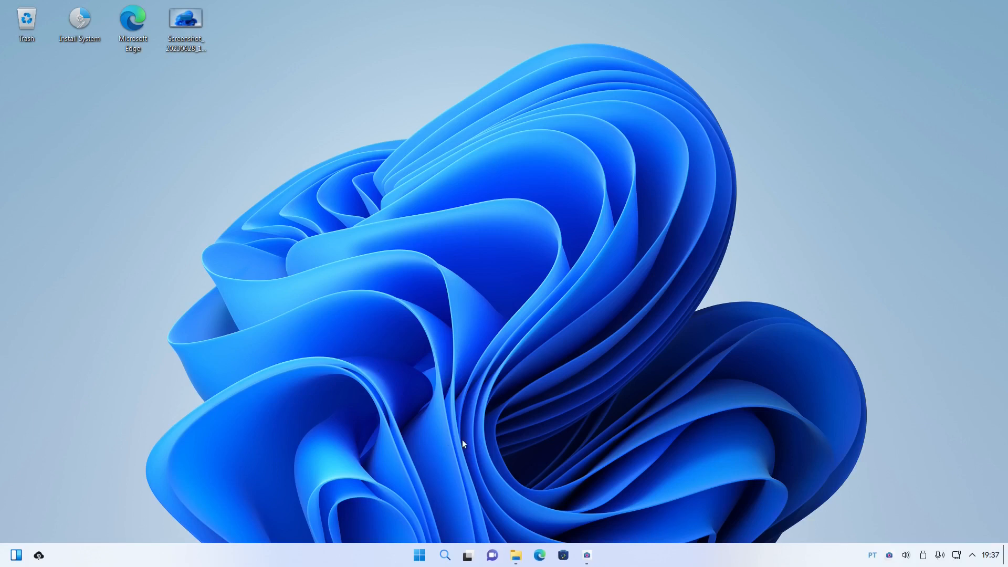
mouse_move(467, 435)
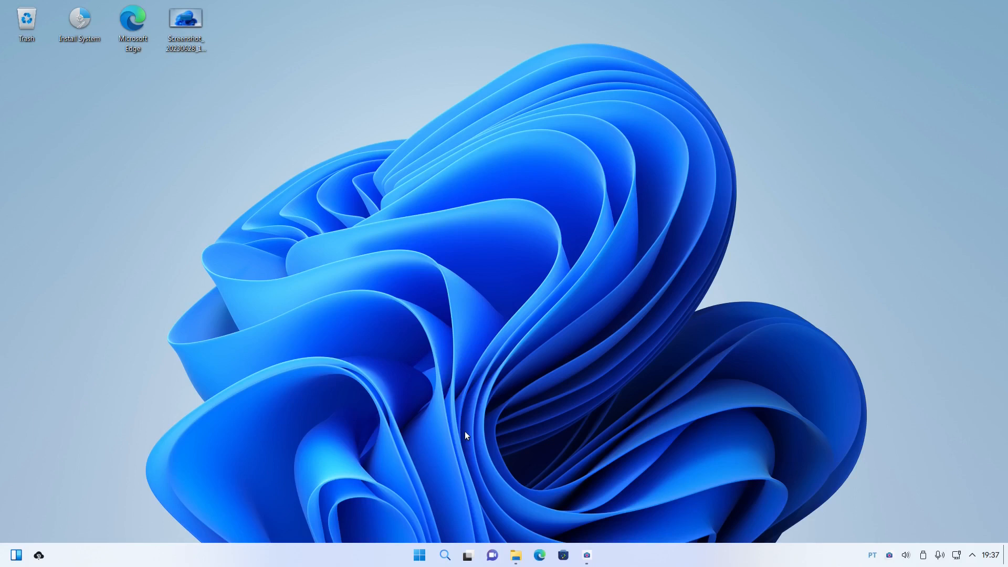
mouse_move(453, 410)
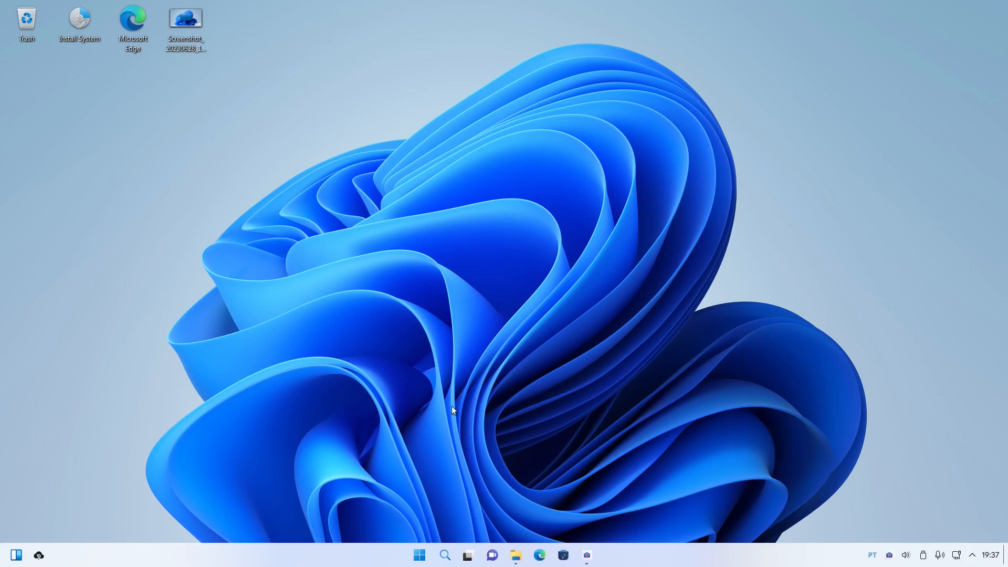